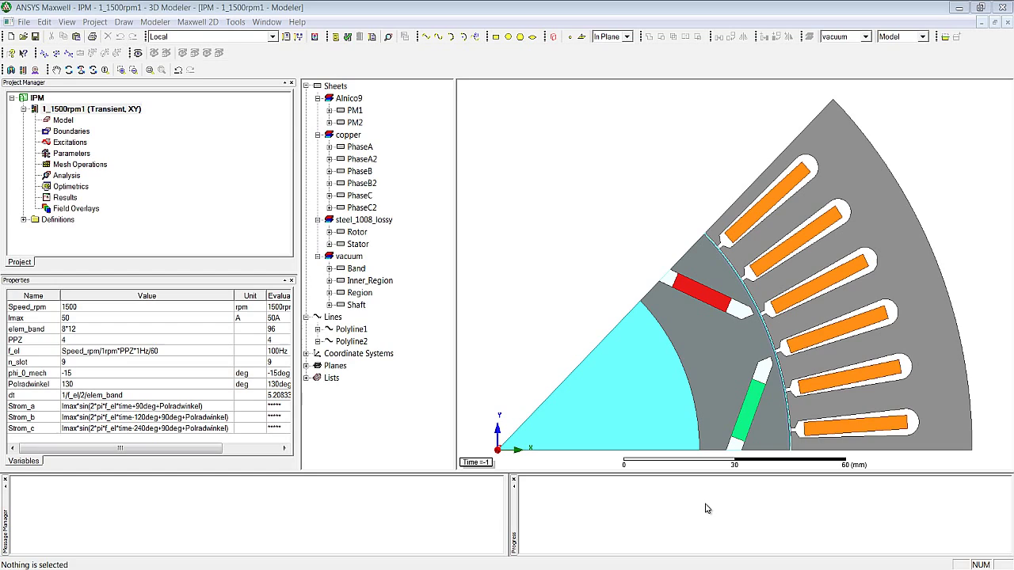
{"action": "mouse_move", "coordinate": [613, 167]}
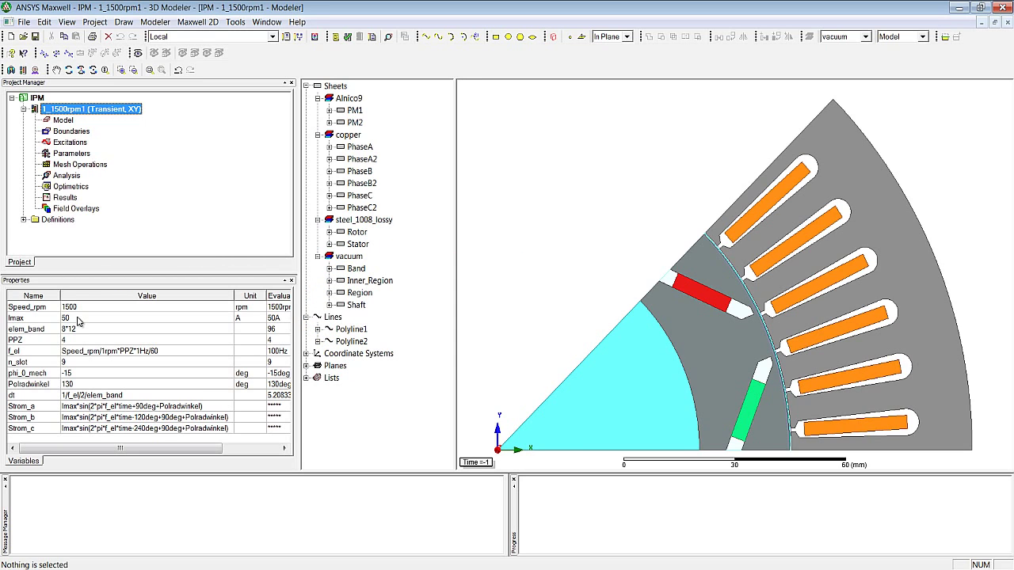
{"action": "mouse_move", "coordinate": [27, 359]}
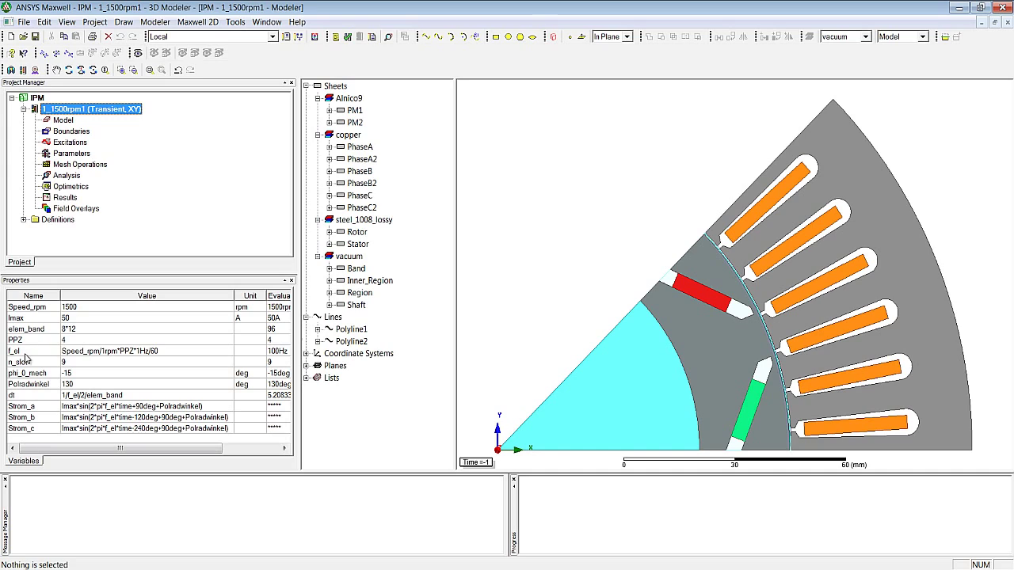
{"action": "mouse_move", "coordinate": [75, 353]}
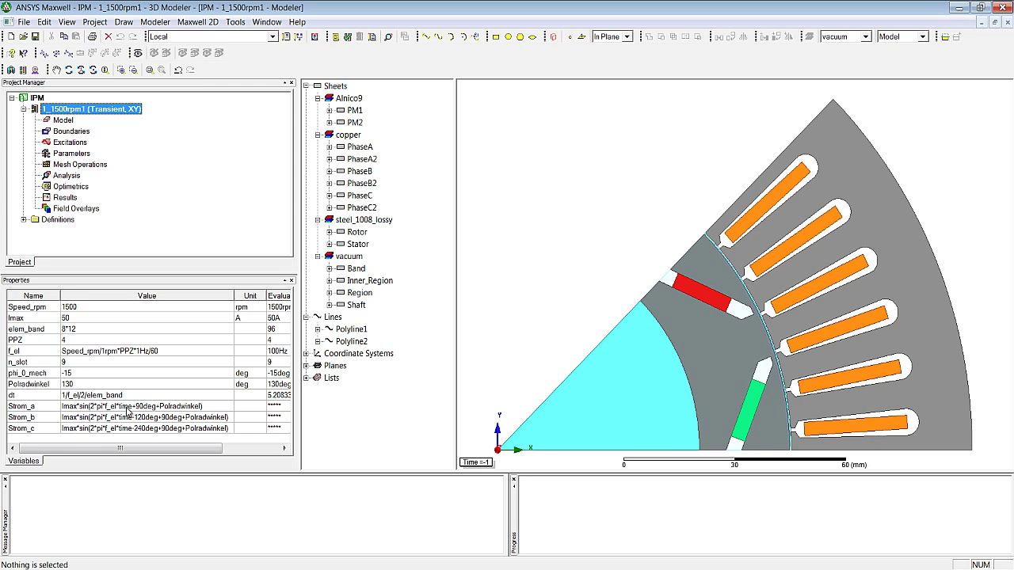
{"action": "mouse_move", "coordinate": [674, 165]}
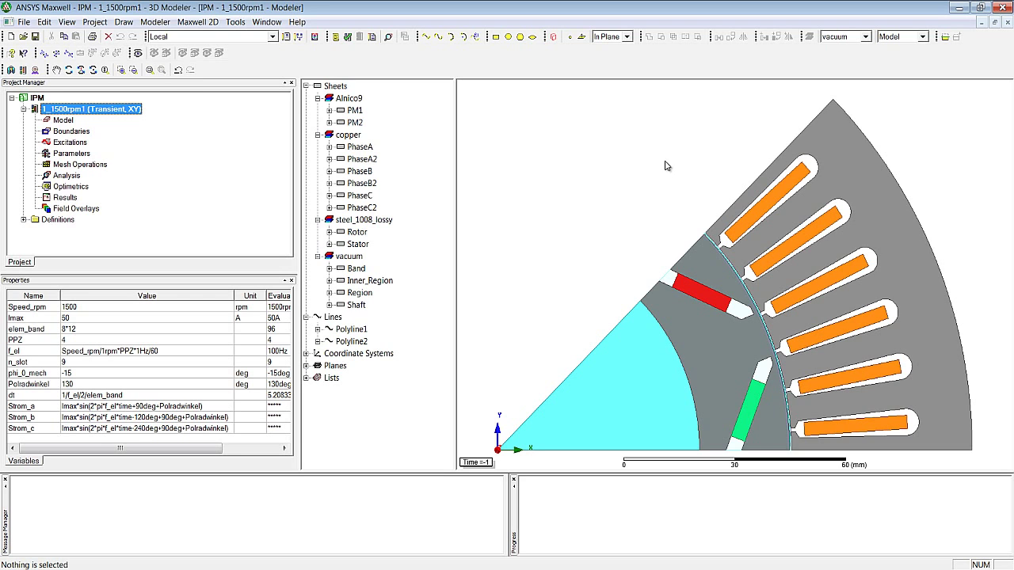
{"action": "mouse_move", "coordinate": [365, 114]}
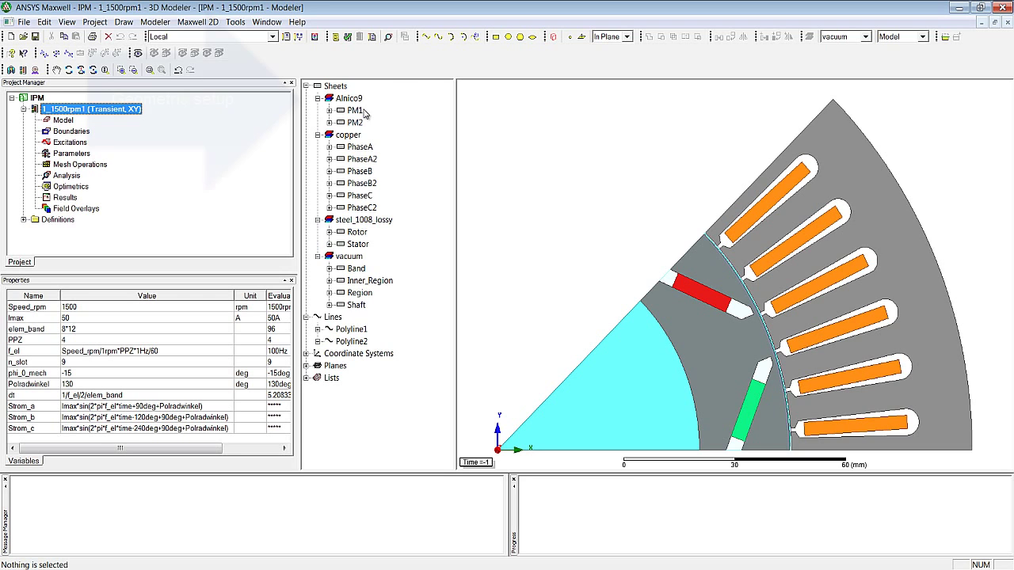
Inspect the properties of magnet PM2, coil PhaseC, Rotor, Stator, Inner_Region and Shaft.
{"action": "left_click", "coordinate": [355, 109]}
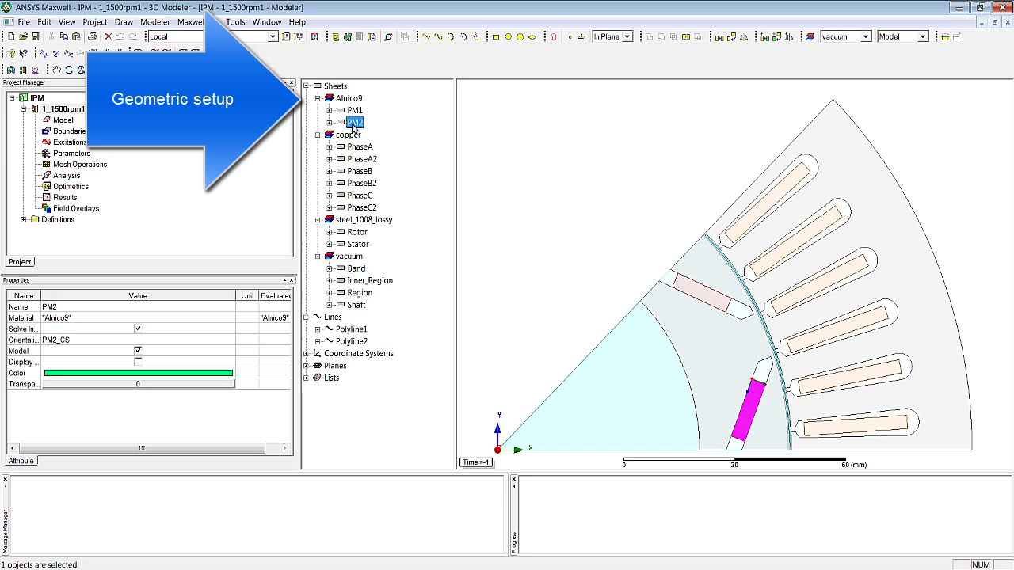
{"action": "mouse_move", "coordinate": [420, 147]}
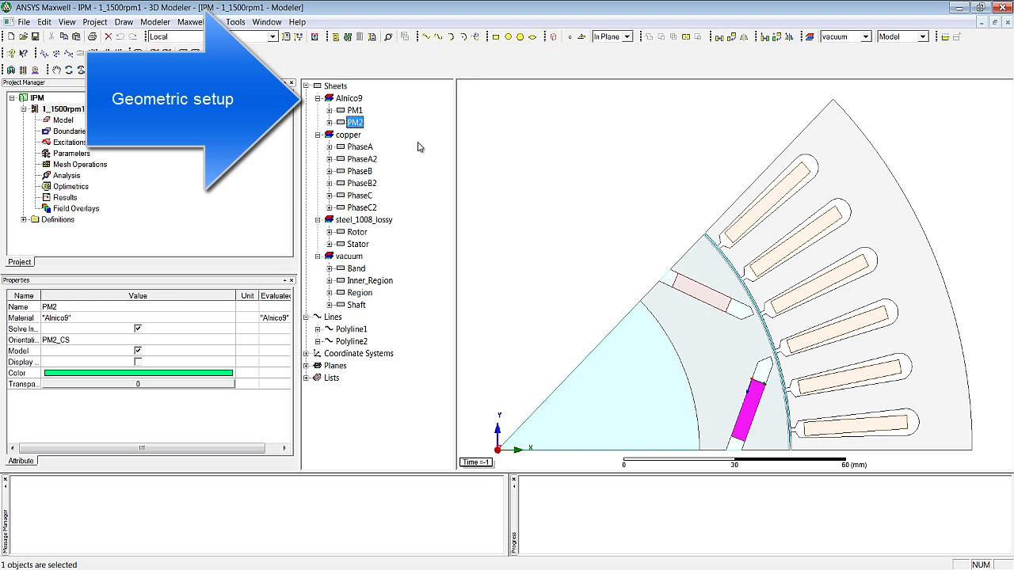
{"action": "mouse_move", "coordinate": [748, 386]}
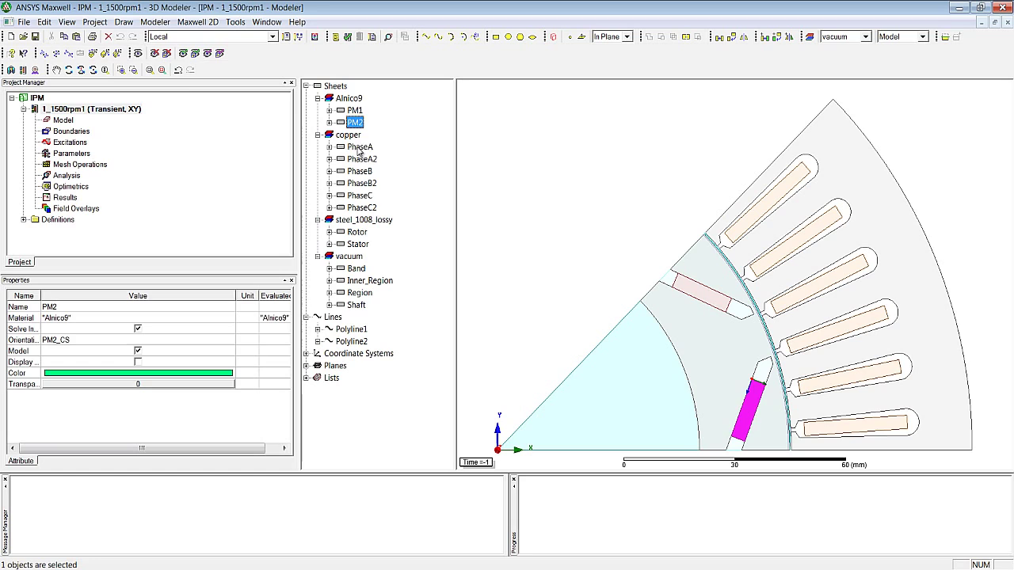
{"action": "left_click", "coordinate": [360, 195]}
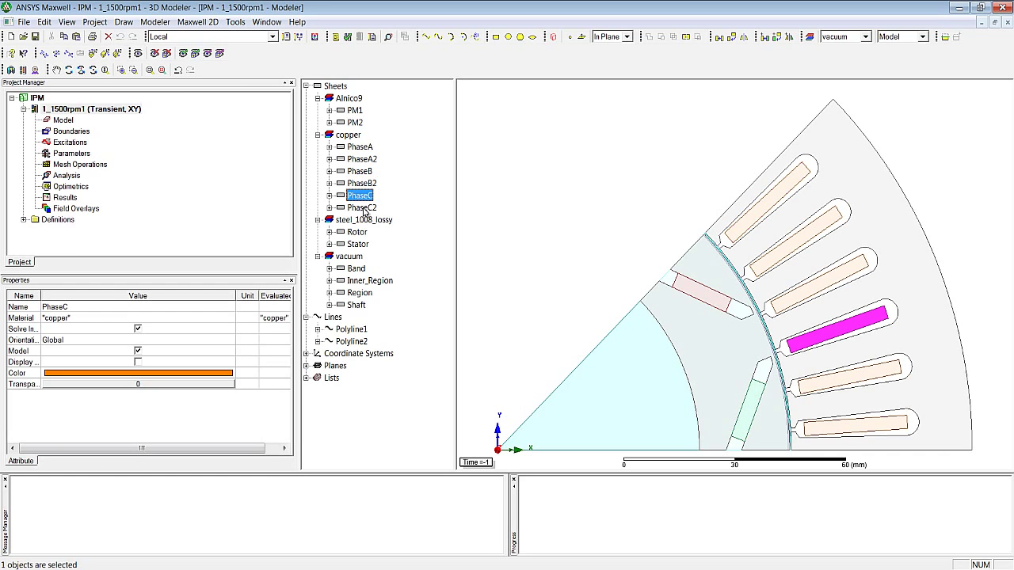
{"action": "left_click", "coordinate": [358, 231]}
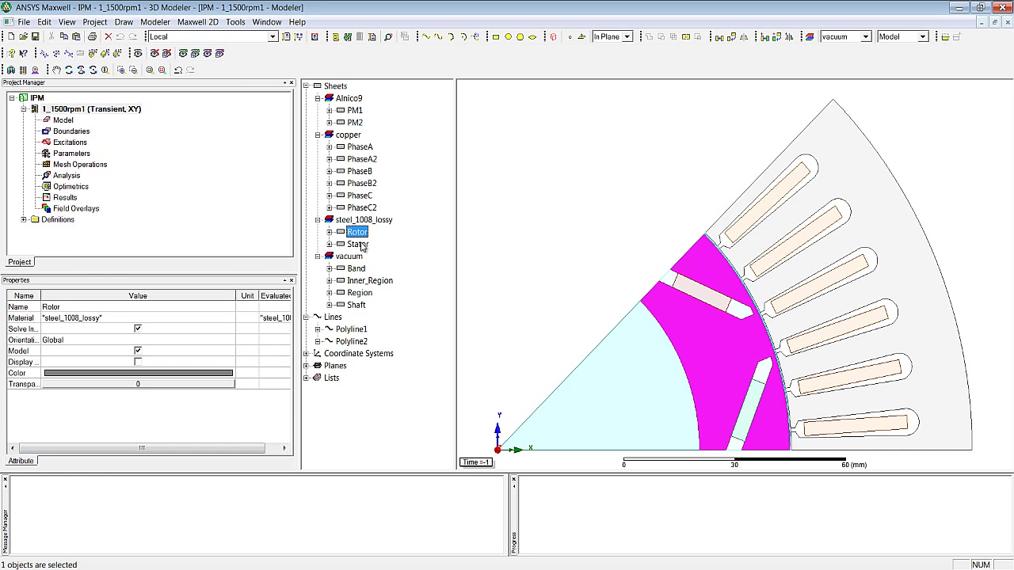
{"action": "left_click", "coordinate": [358, 245]}
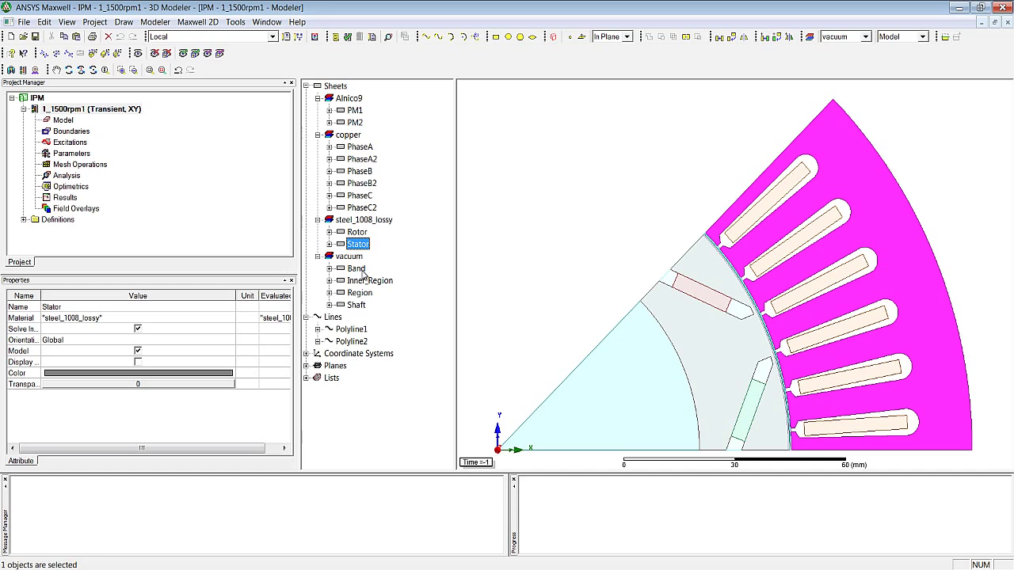
{"action": "left_click", "coordinate": [370, 281]}
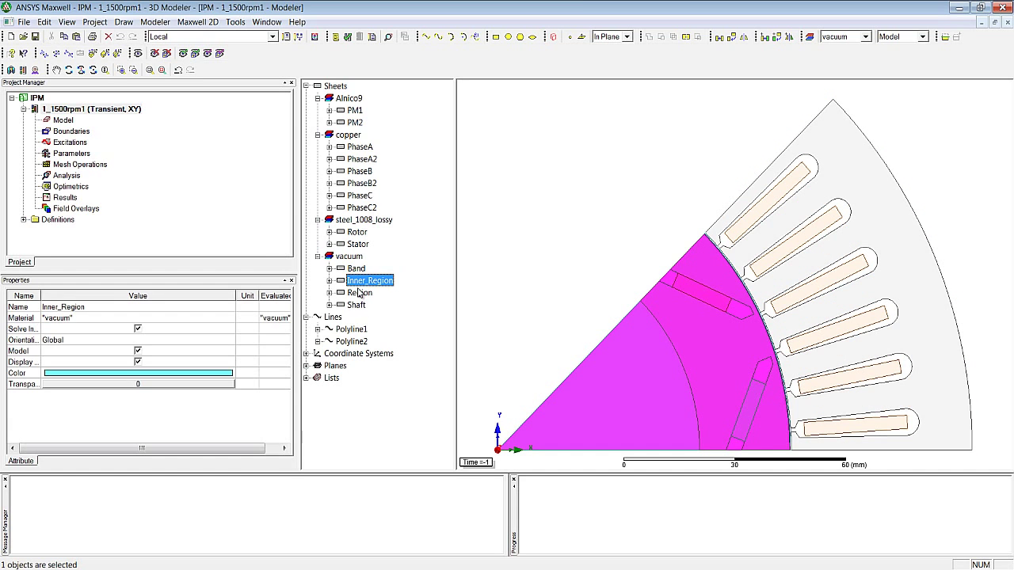
{"action": "left_click", "coordinate": [357, 304]}
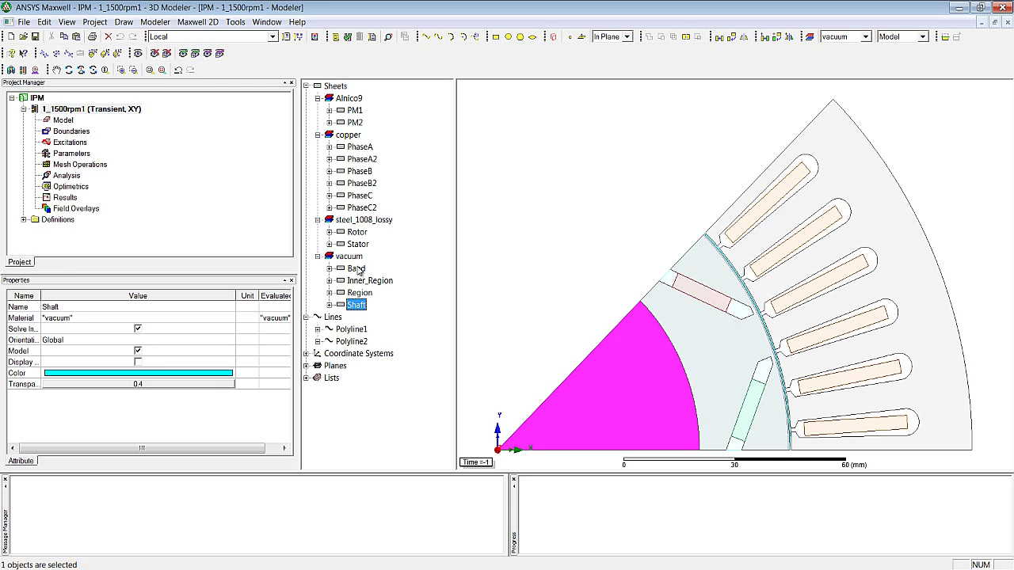
Clear the selection and select the vacuum Band object around the rotor.
{"action": "left_click", "coordinate": [355, 269]}
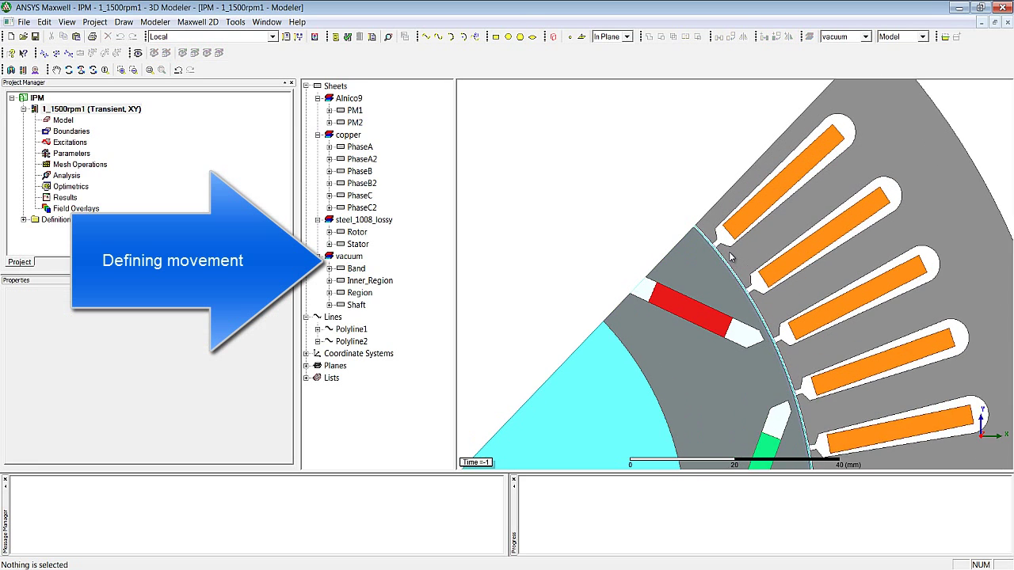
{"action": "left_click", "coordinate": [356, 268]}
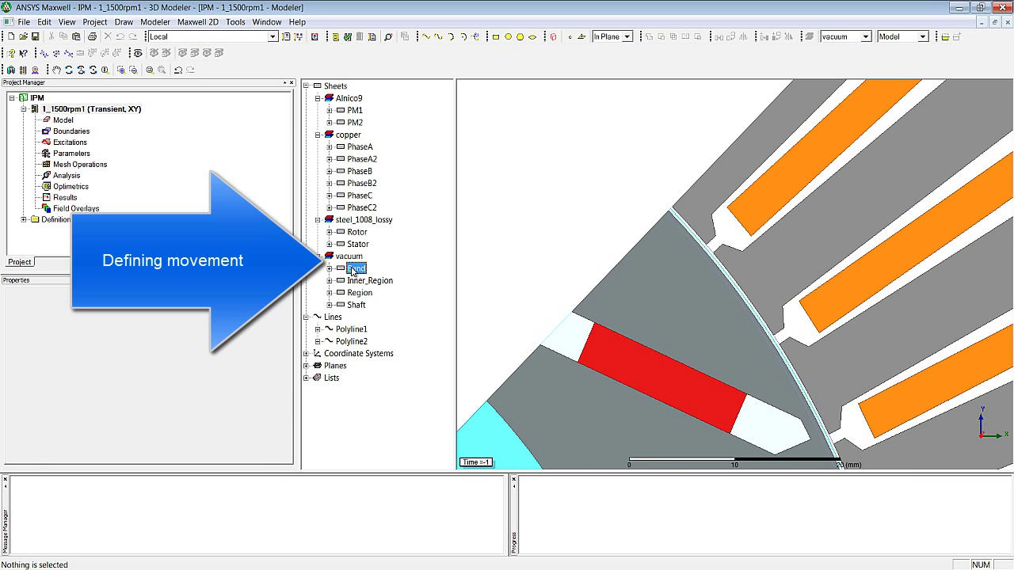
{"action": "left_click", "coordinate": [357, 268]}
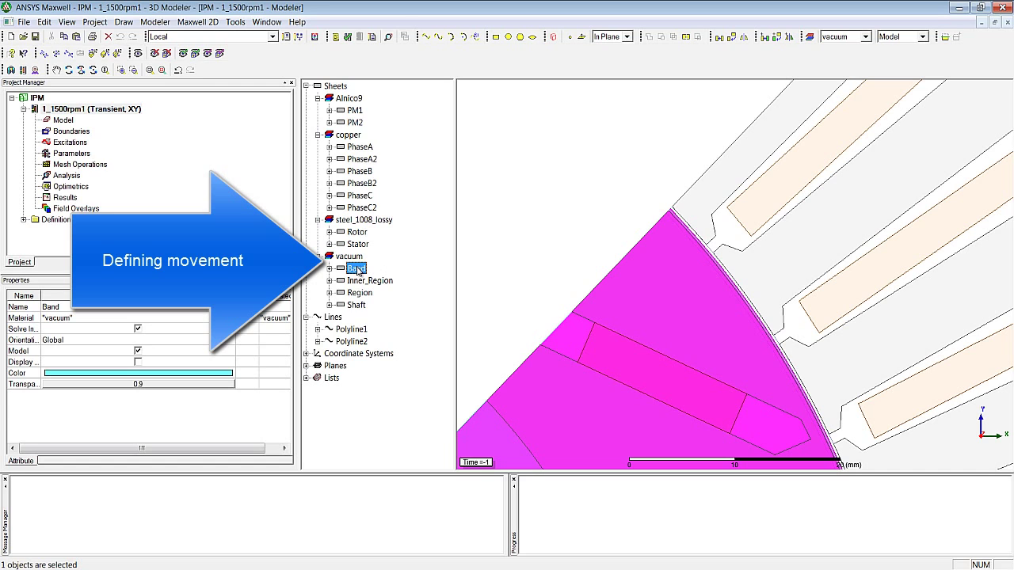
Assign Band rotation about Global:Z with initial position phi_0_mech and angular velocity Speed_RPM.
{"action": "right_click", "coordinate": [355, 269]}
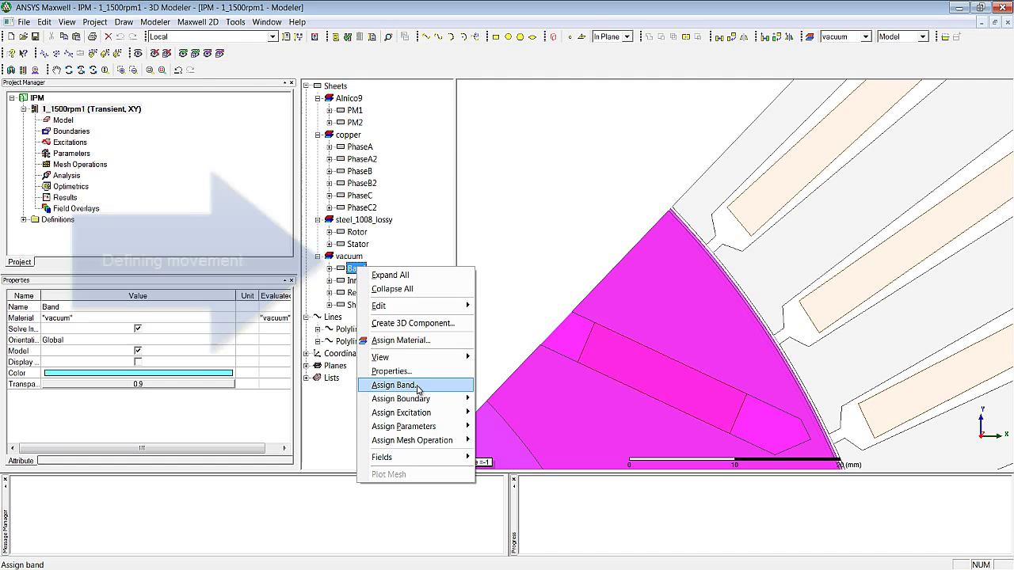
{"action": "left_click", "coordinate": [394, 385]}
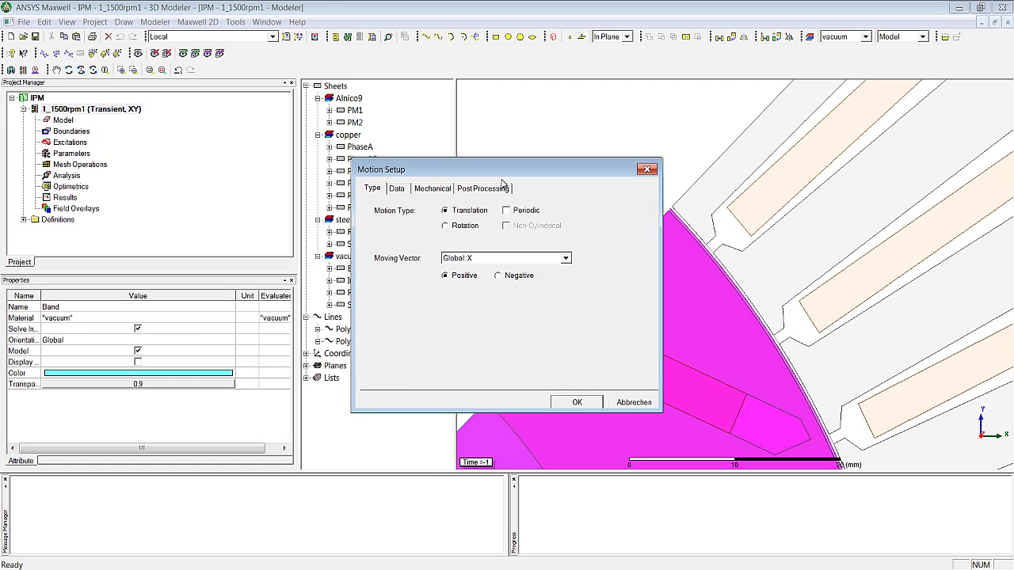
{"action": "left_click", "coordinate": [444, 225]}
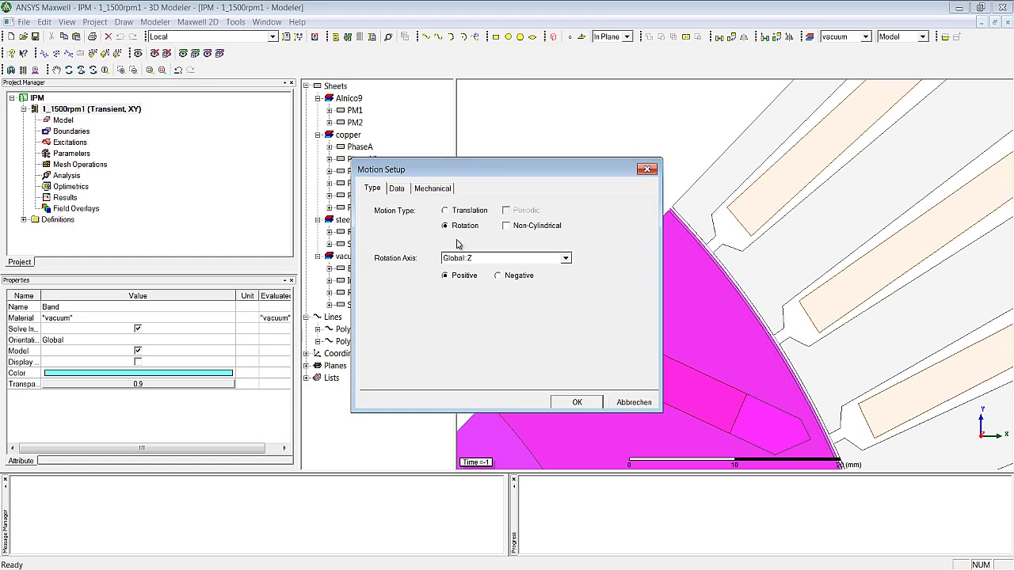
{"action": "mouse_move", "coordinate": [467, 283]}
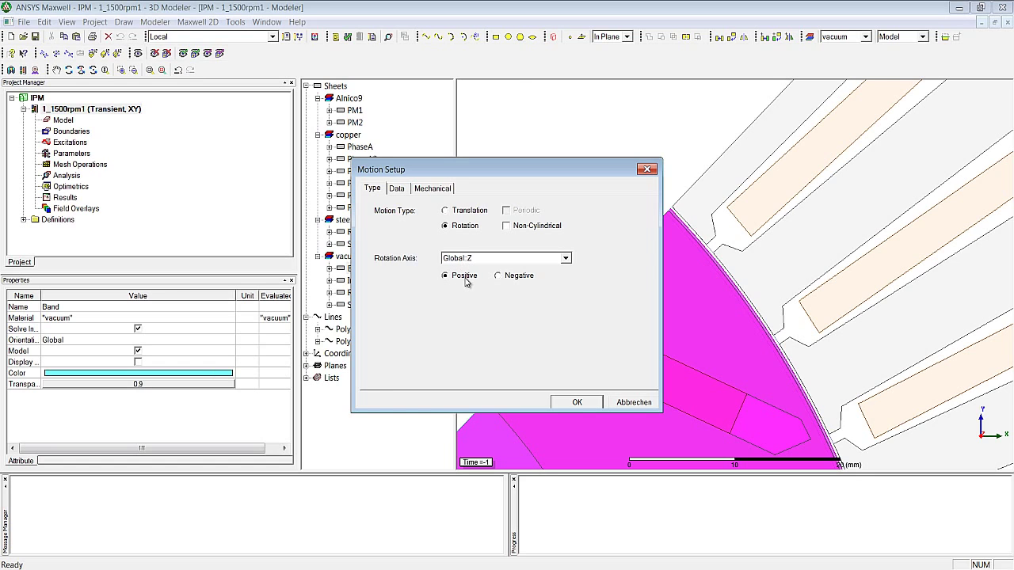
{"action": "mouse_move", "coordinate": [416, 225]}
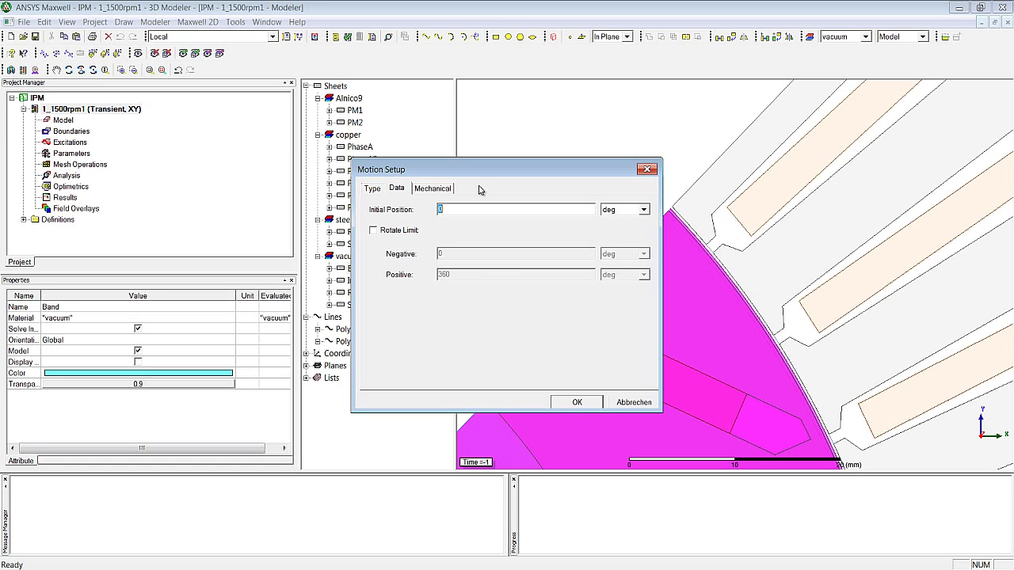
{"action": "type", "text": "phi_0_mech"}
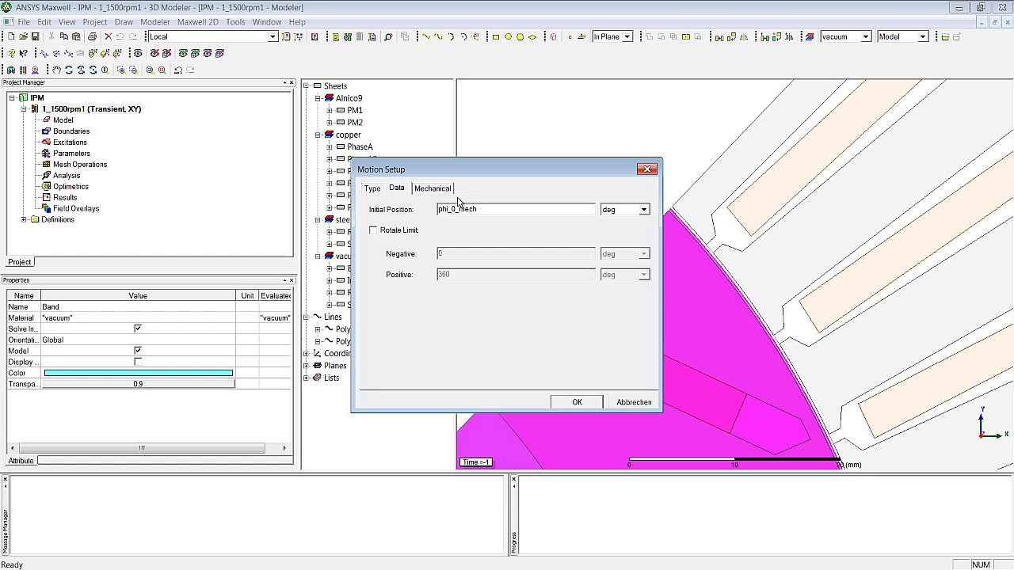
{"action": "left_click", "coordinate": [433, 188]}
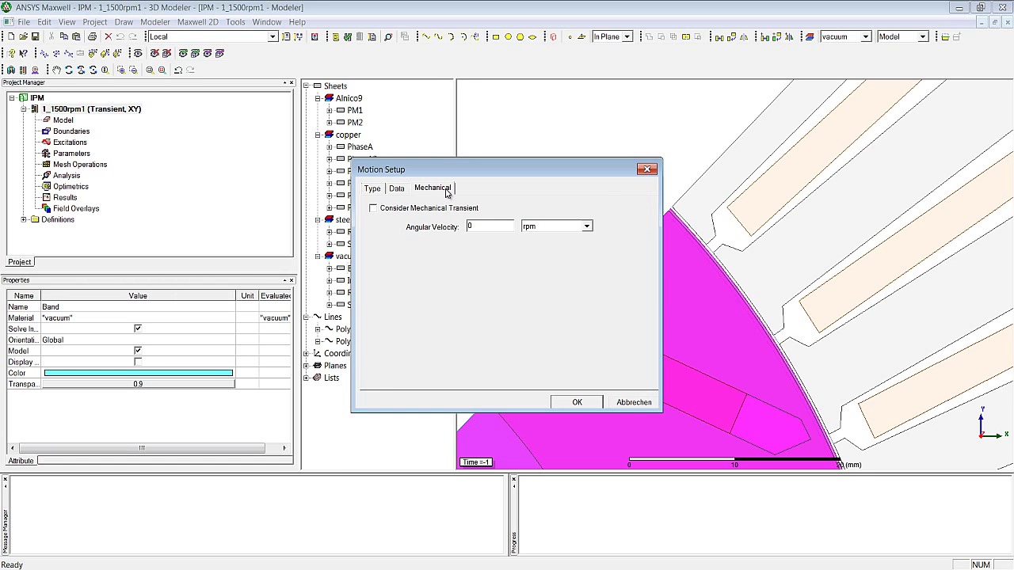
{"action": "mouse_move", "coordinate": [443, 218]}
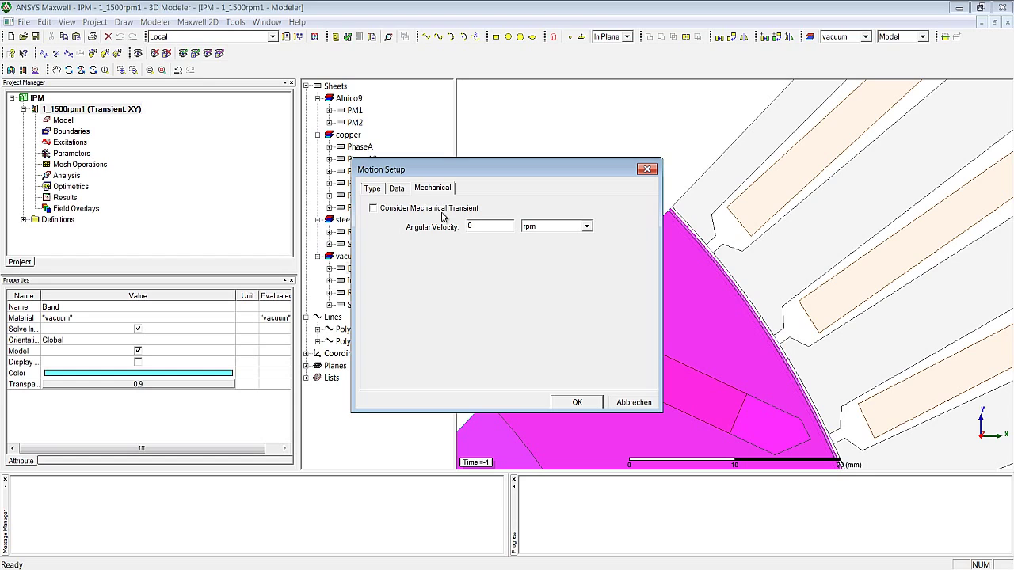
{"action": "left_click", "coordinate": [490, 226]}
{"action": "type", "text": "Speed_RPM"}
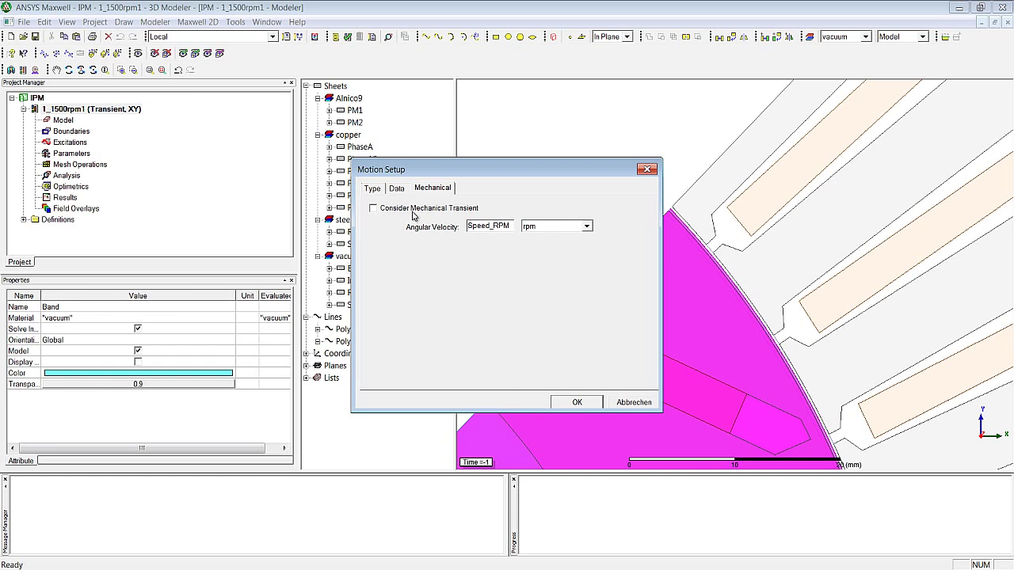
{"action": "left_click", "coordinate": [577, 401]}
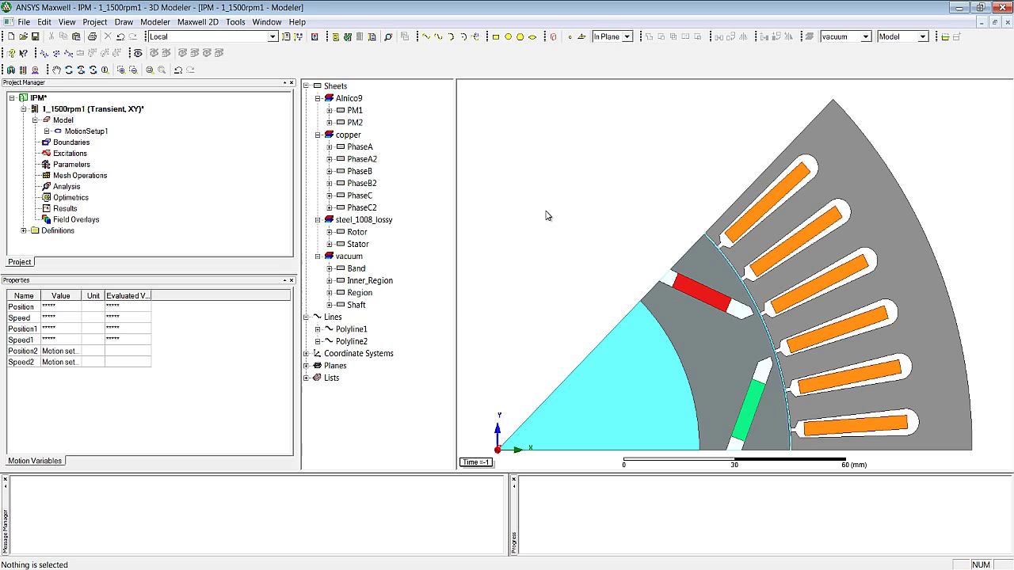
{"action": "mouse_move", "coordinate": [541, 216]}
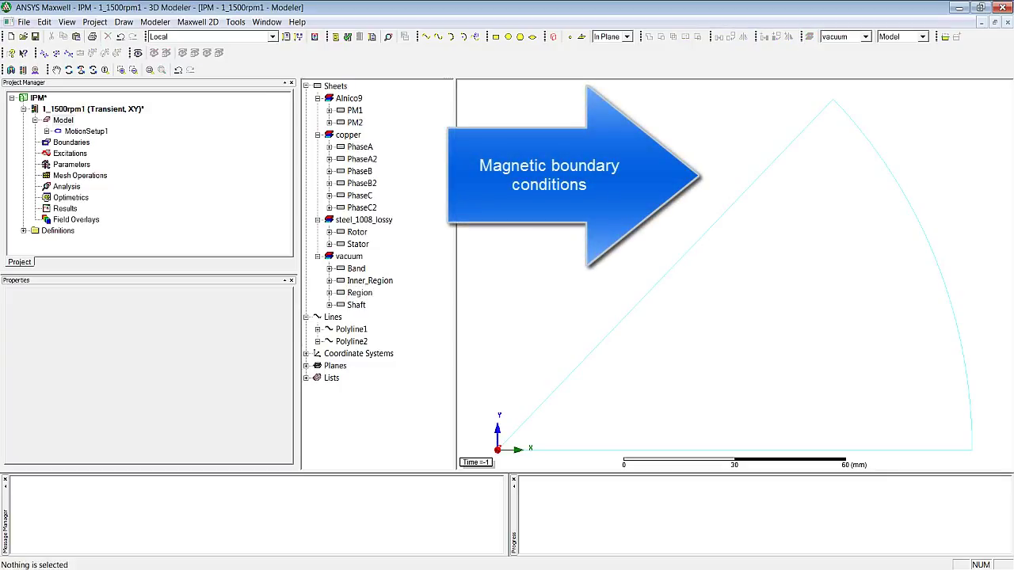
{"action": "mouse_move", "coordinate": [886, 174]}
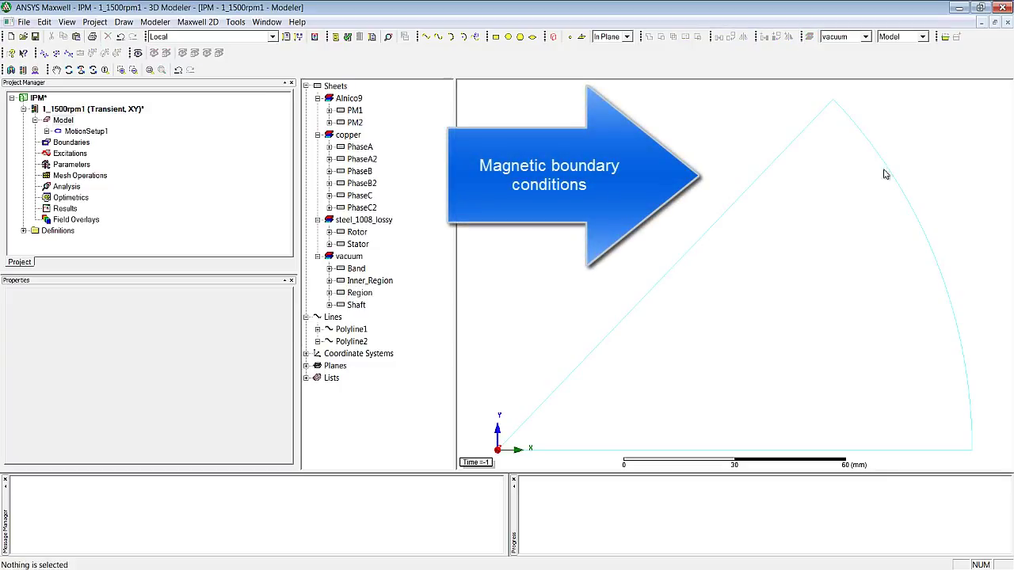
Assign a Vector Potential boundary of value 0 to the outer arc edge.
{"action": "left_click", "coordinate": [893, 183]}
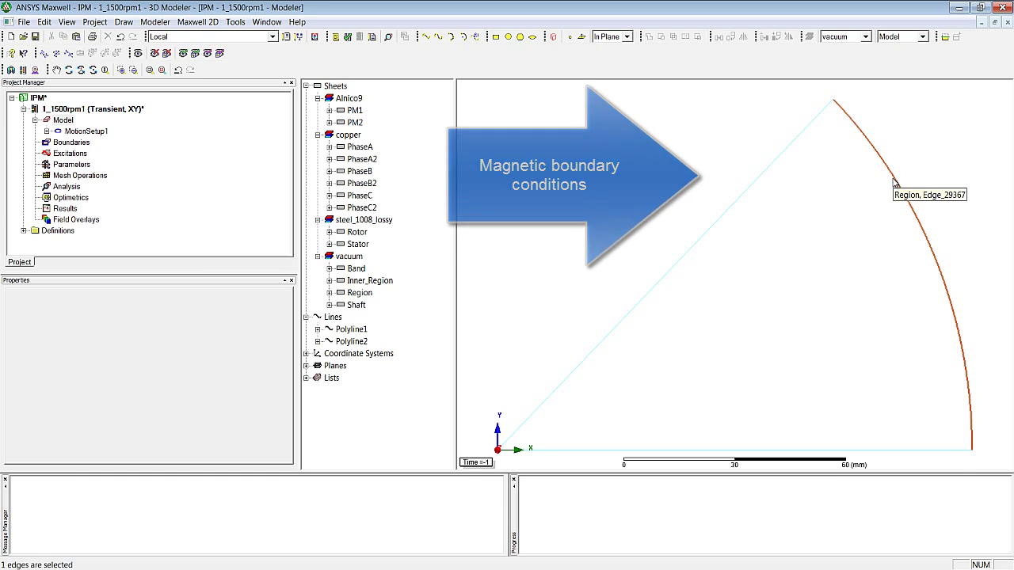
{"action": "right_click", "coordinate": [895, 186]}
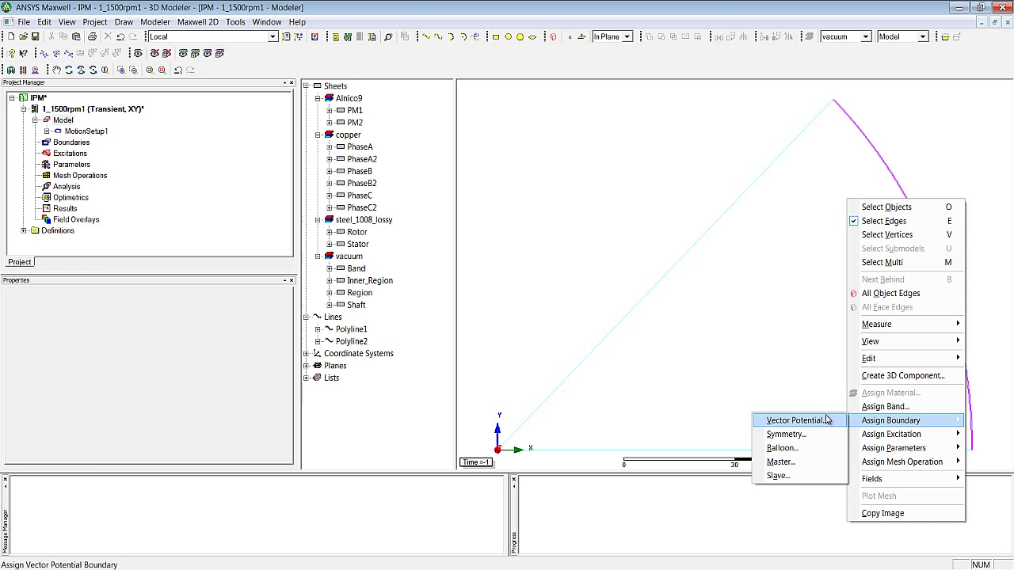
{"action": "left_click", "coordinate": [795, 420]}
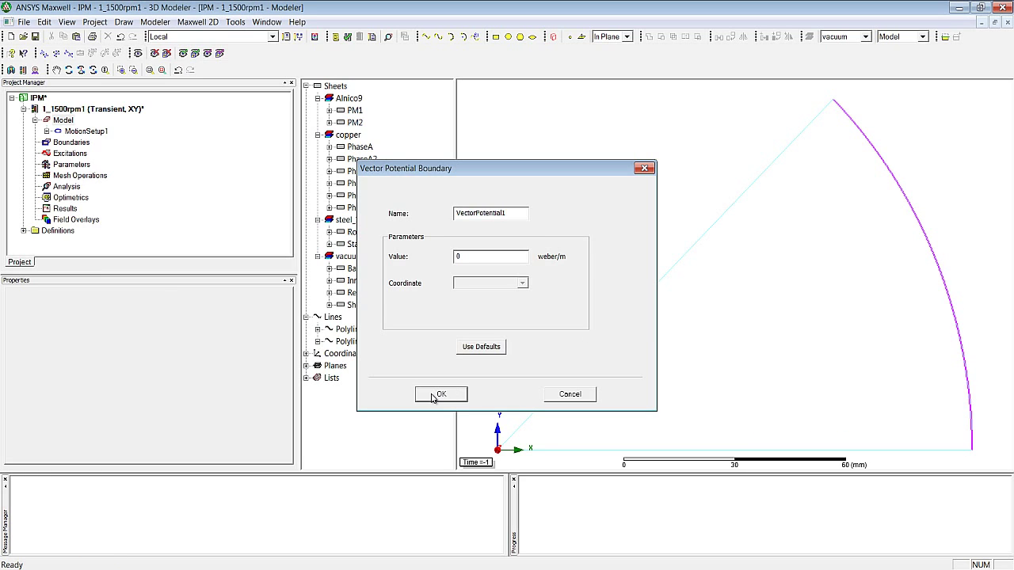
{"action": "left_click", "coordinate": [441, 394]}
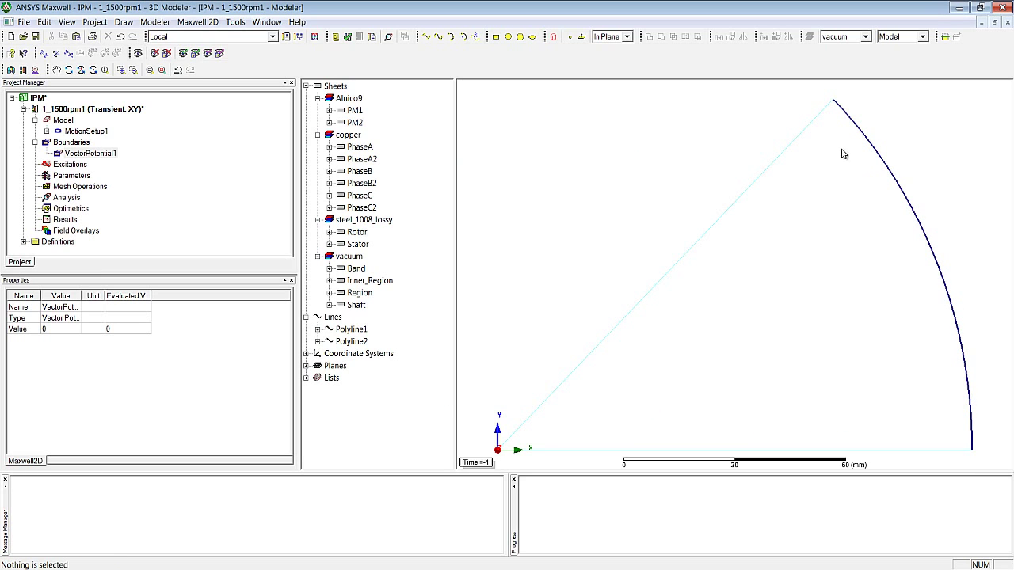
{"action": "mouse_move", "coordinate": [957, 400]}
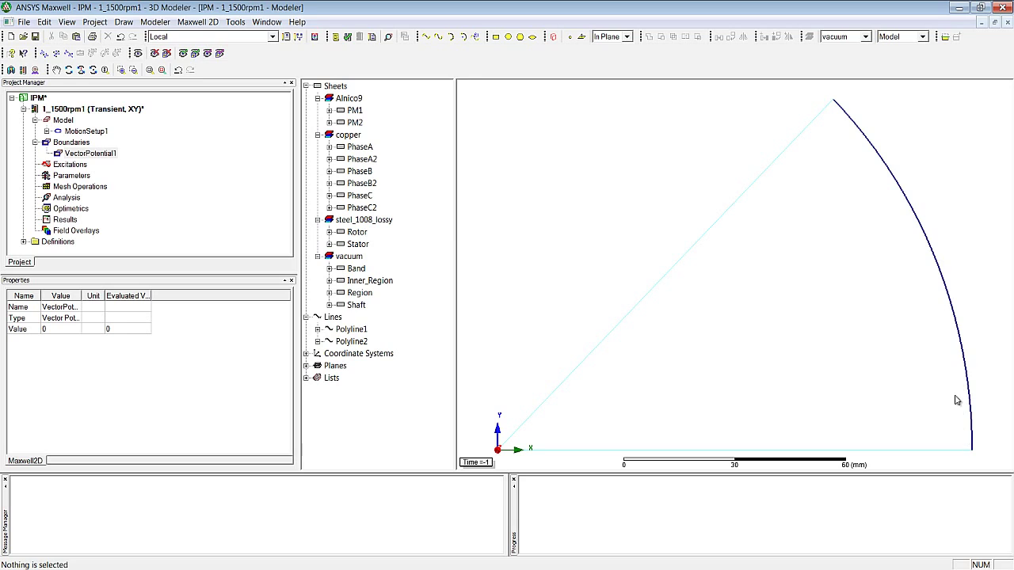
{"action": "mouse_move", "coordinate": [843, 118]}
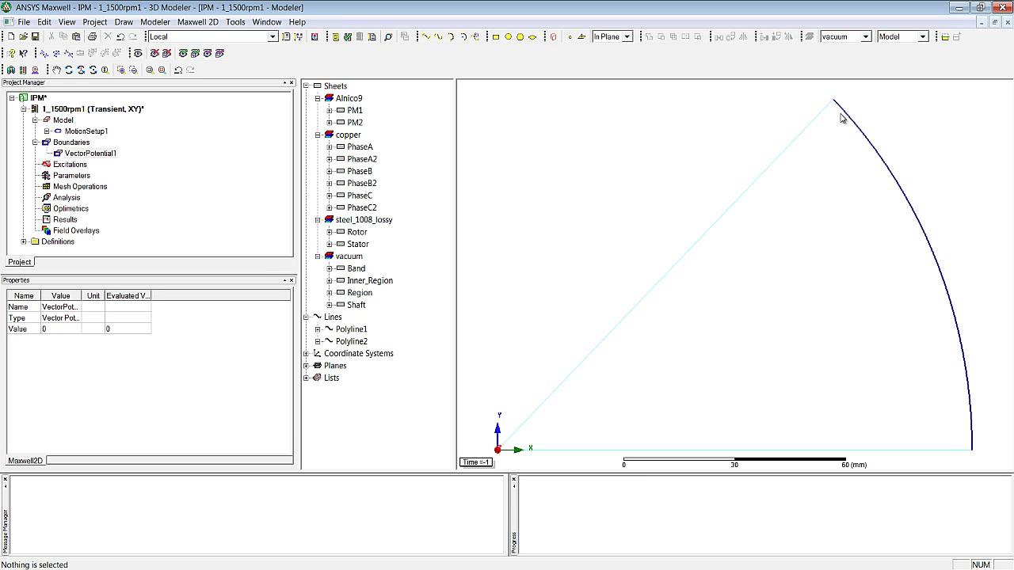
{"action": "mouse_move", "coordinate": [650, 395]}
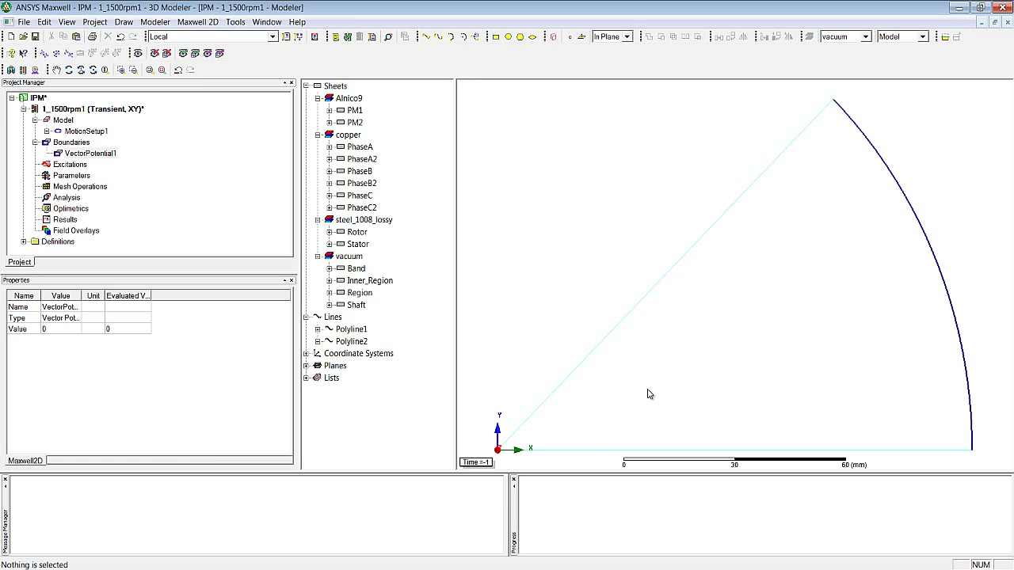
Assign boundary Master1 to the bottom straight edge along the X axis.
{"action": "left_click", "coordinate": [578, 449]}
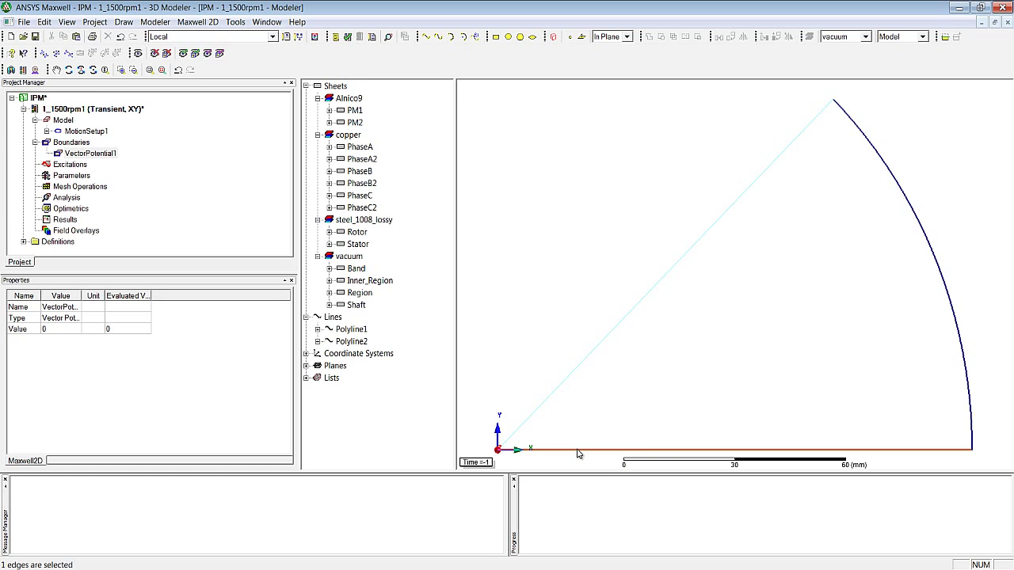
{"action": "right_click", "coordinate": [578, 454]}
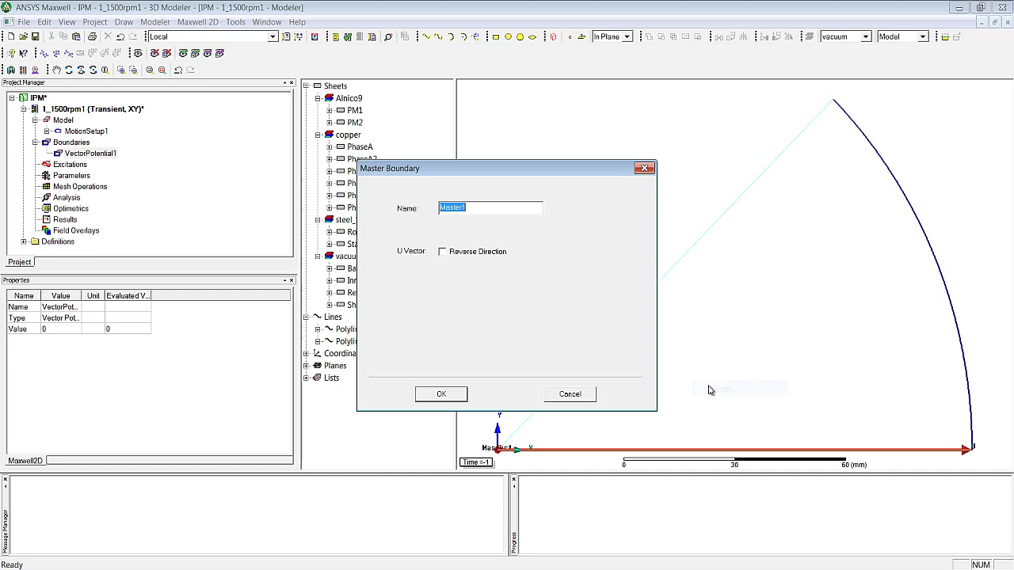
{"action": "left_click", "coordinate": [441, 393]}
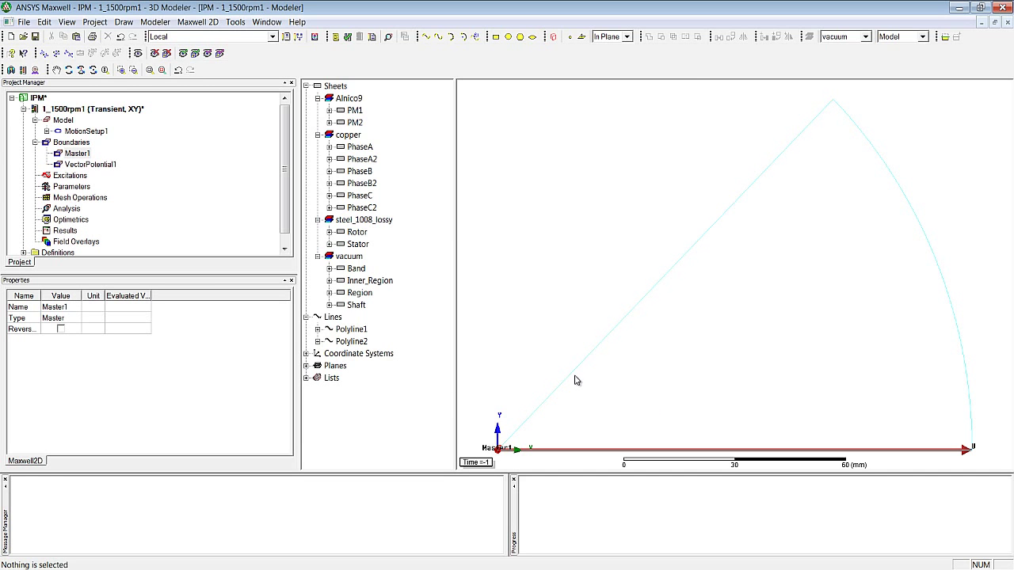
Assign Slave1 to the slanted edge, linked to Master1 with Bs = -Bm, reversed.
{"action": "right_click", "coordinate": [577, 381]}
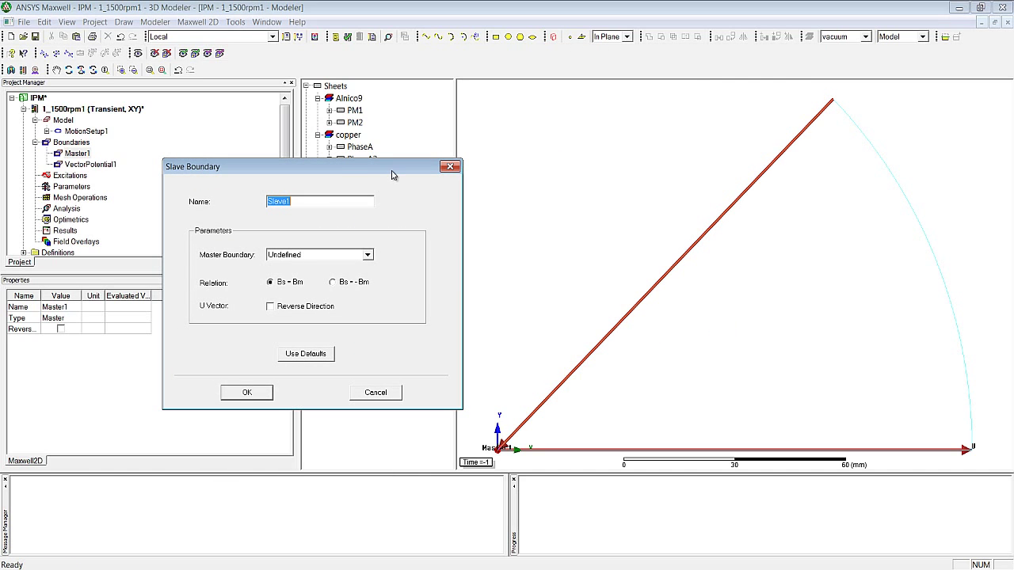
{"action": "mouse_move", "coordinate": [388, 180]}
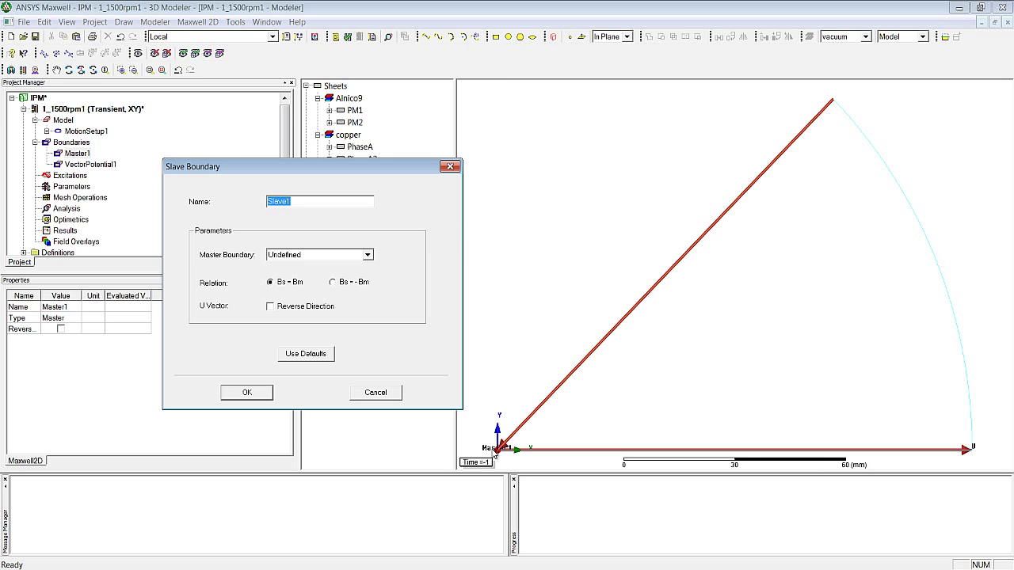
{"action": "mouse_move", "coordinate": [655, 340]}
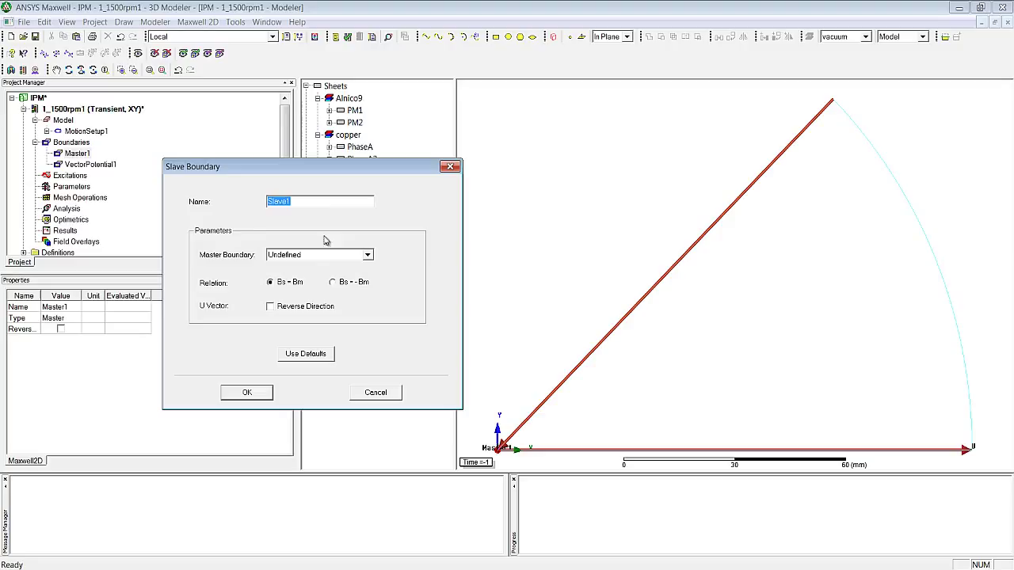
{"action": "mouse_move", "coordinate": [306, 287]}
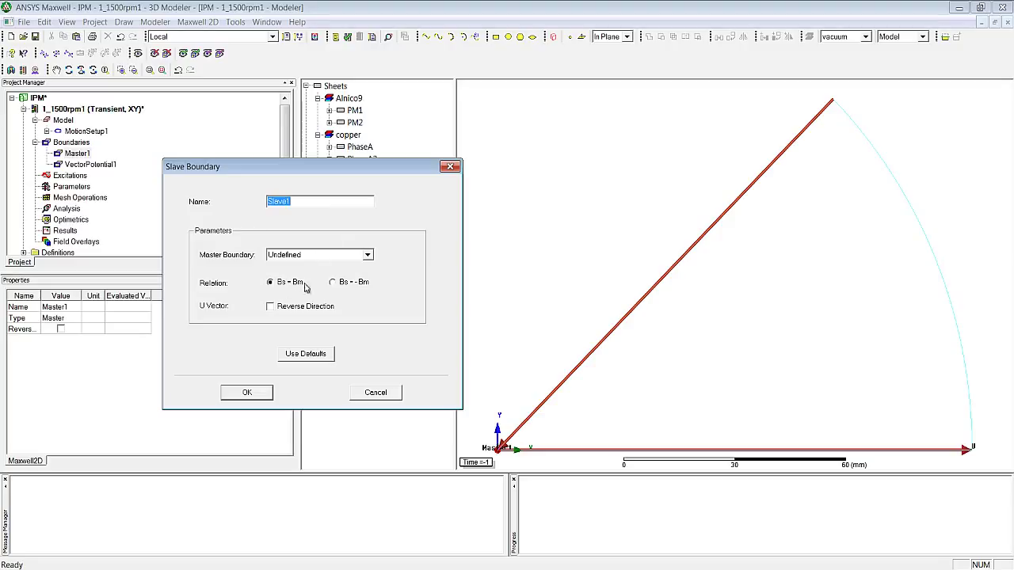
{"action": "mouse_move", "coordinate": [354, 282]}
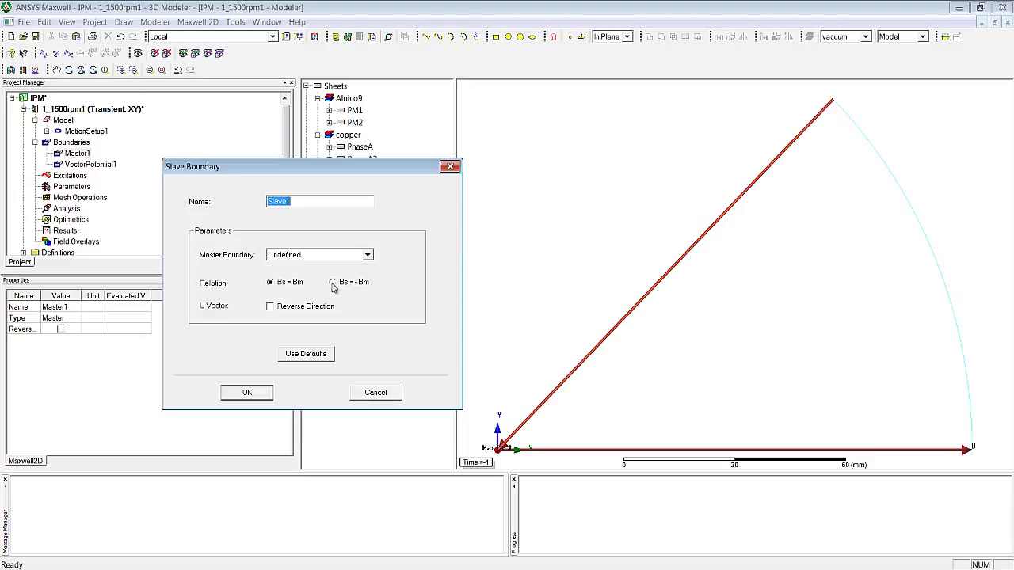
{"action": "left_click", "coordinate": [332, 282]}
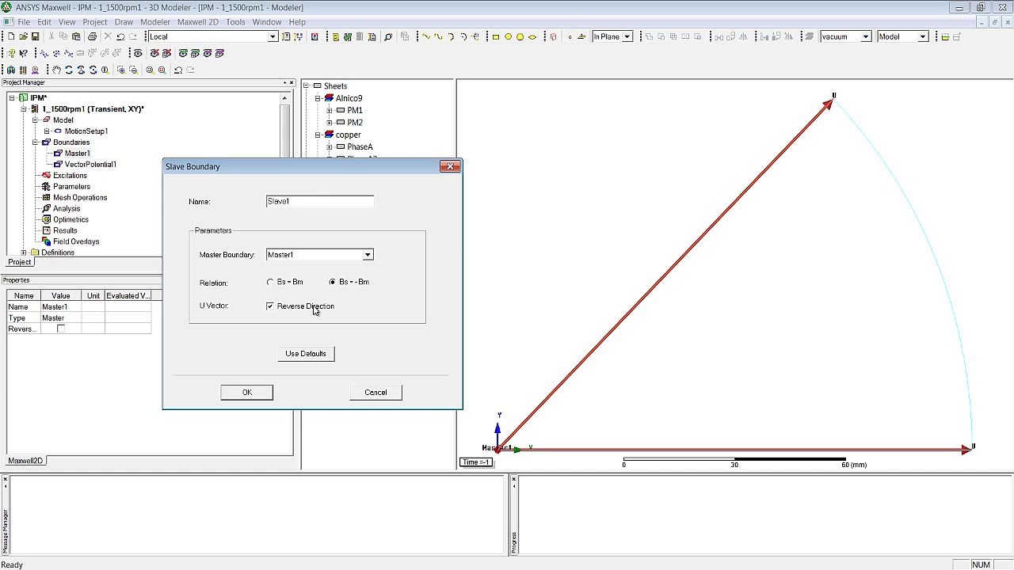
{"action": "left_click", "coordinate": [247, 392]}
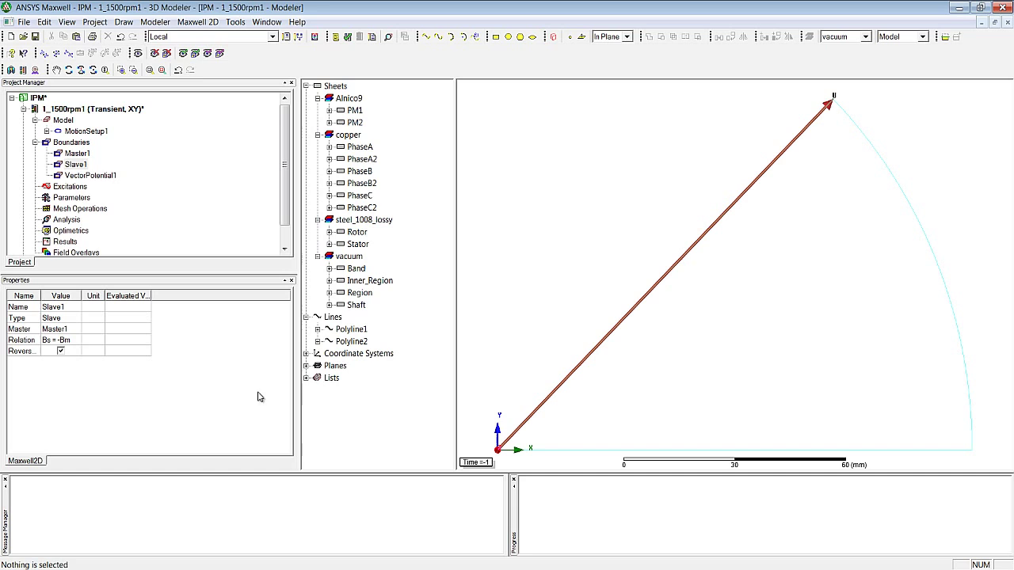
{"action": "mouse_move", "coordinate": [433, 212]}
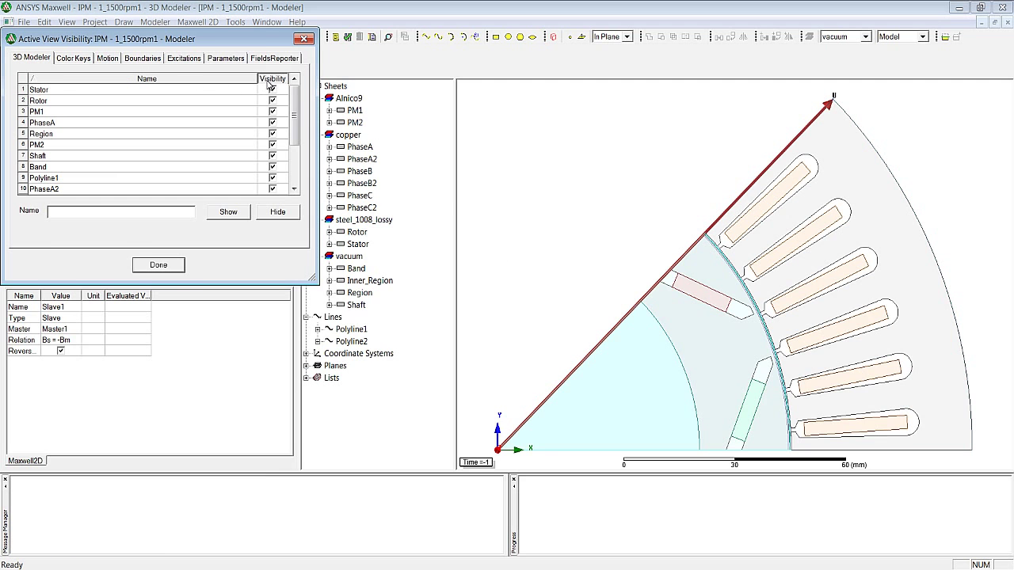
Make the stator, slots, magnets and rotor visible again in the view.
{"action": "left_click", "coordinate": [158, 265]}
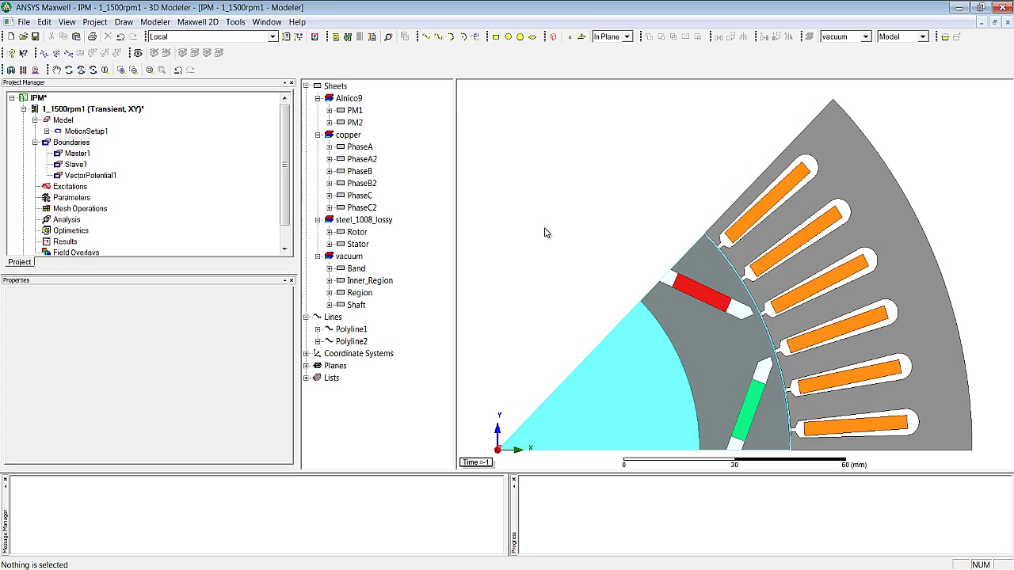
{"action": "mouse_move", "coordinate": [518, 243]}
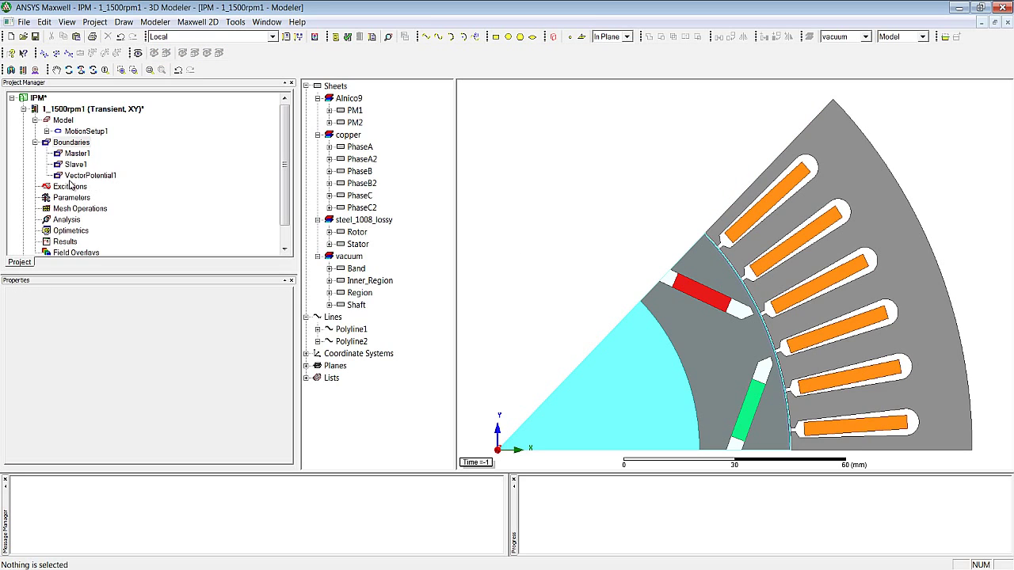
{"action": "right_click", "coordinate": [70, 186]}
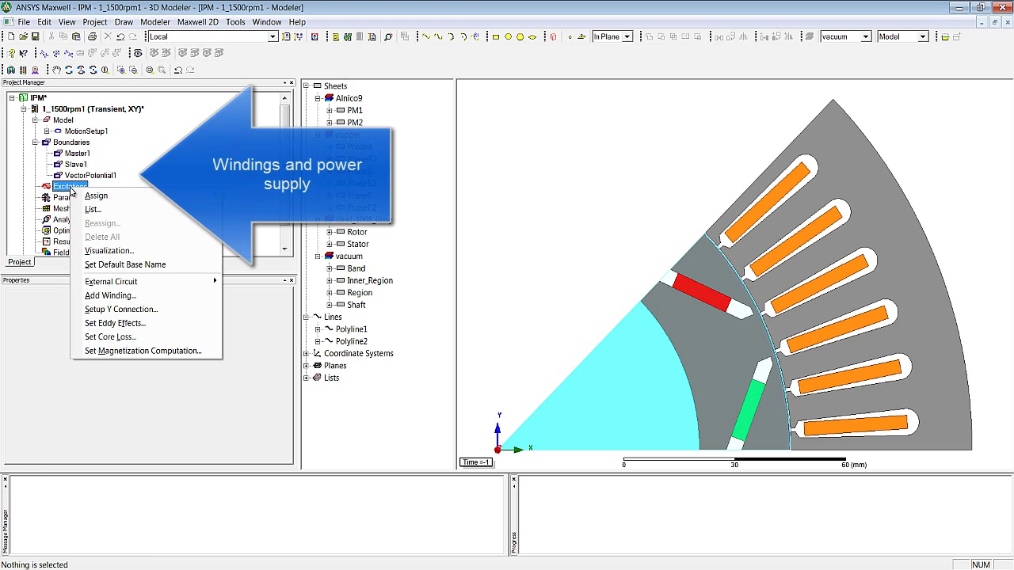
Add stranded winding Phase_A driven by current Strom_a.
{"action": "left_click", "coordinate": [110, 296]}
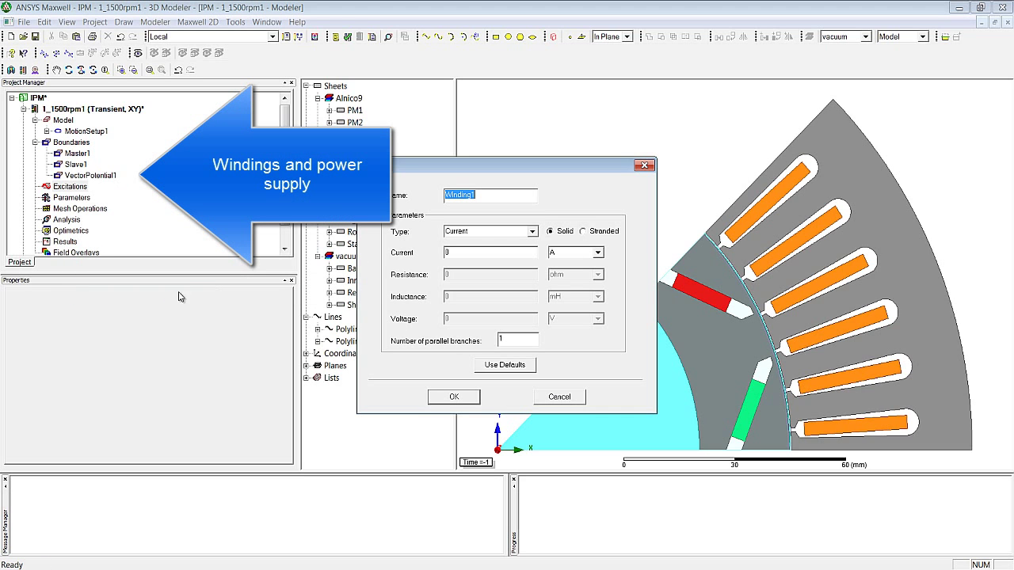
{"action": "type", "text": "Phase_A"}
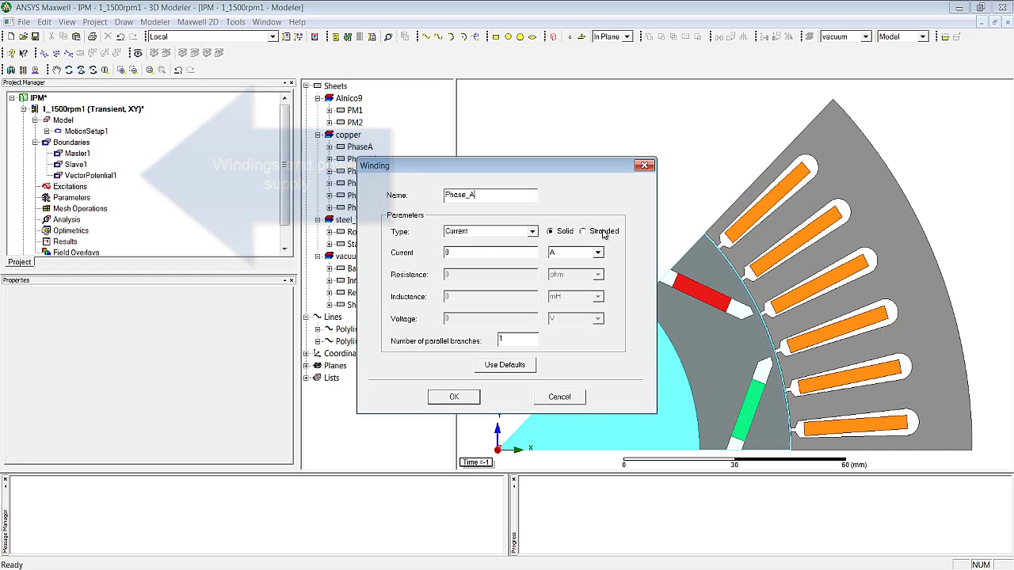
{"action": "left_click", "coordinate": [583, 231]}
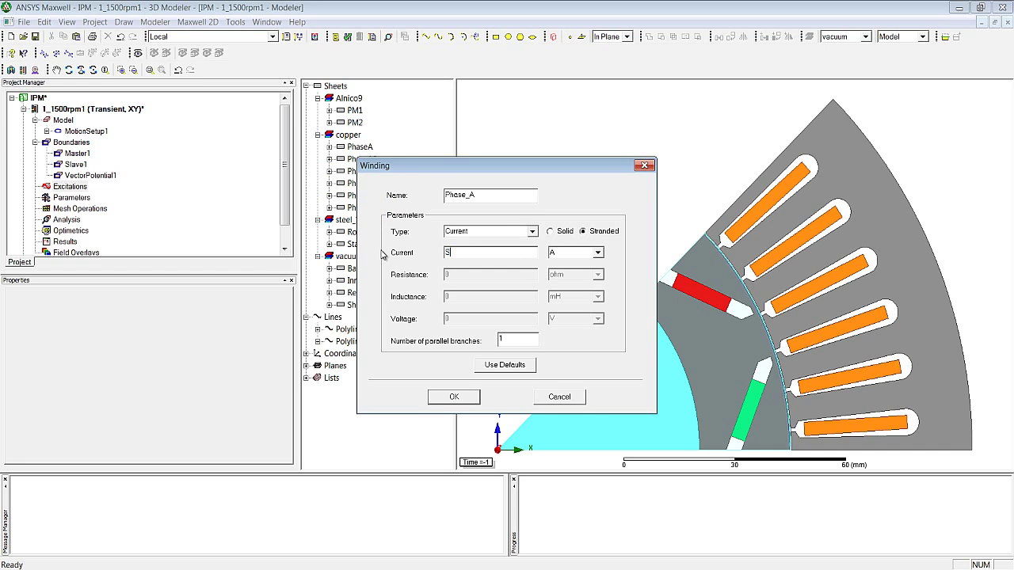
{"action": "type", "text": "trom_a"}
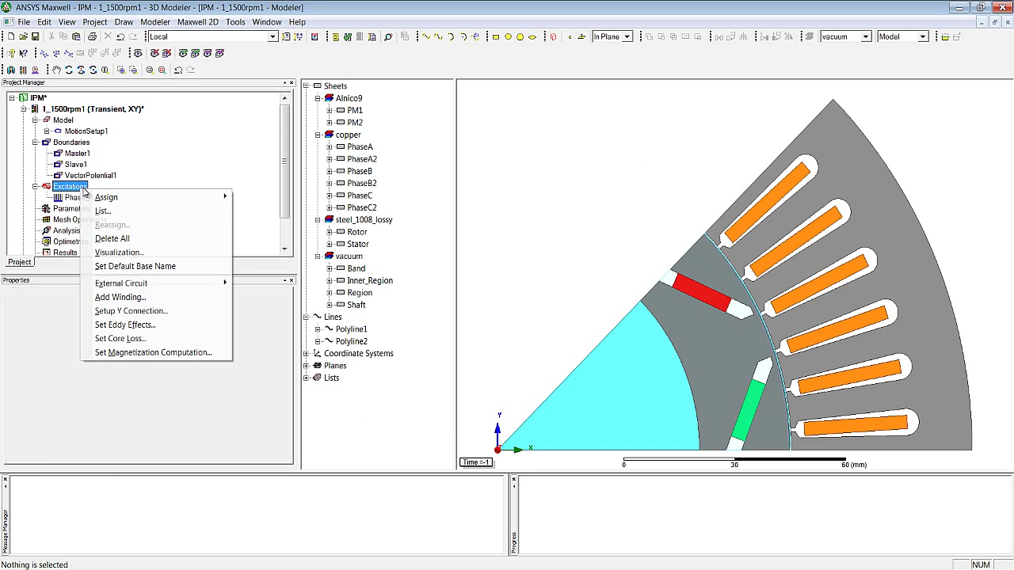
Add winding Phase_B driven by current Strom_b.
{"action": "left_click", "coordinate": [120, 297]}
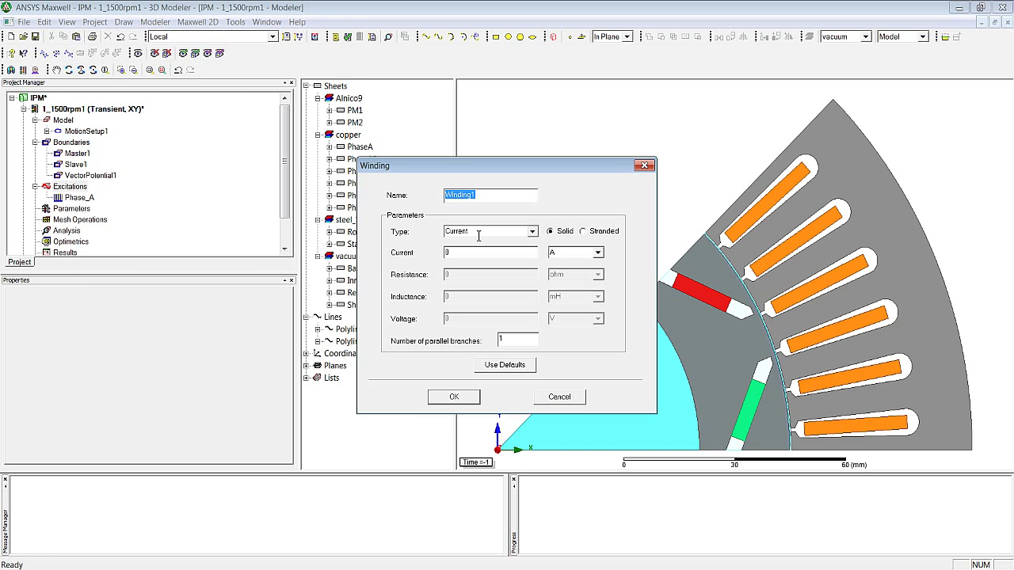
{"action": "type", "text": "Phase_B"}
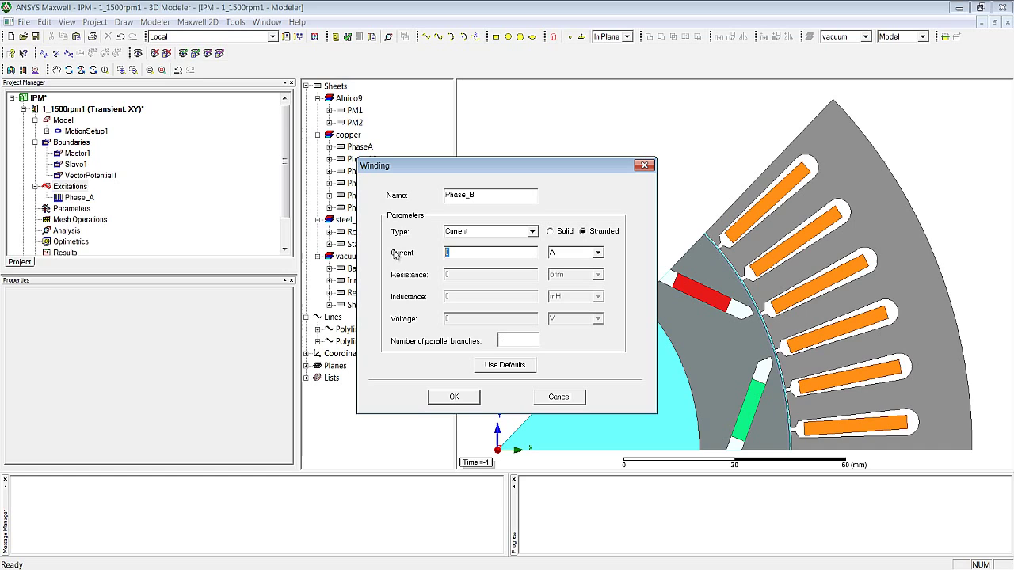
{"action": "type", "text": "Strom_b"}
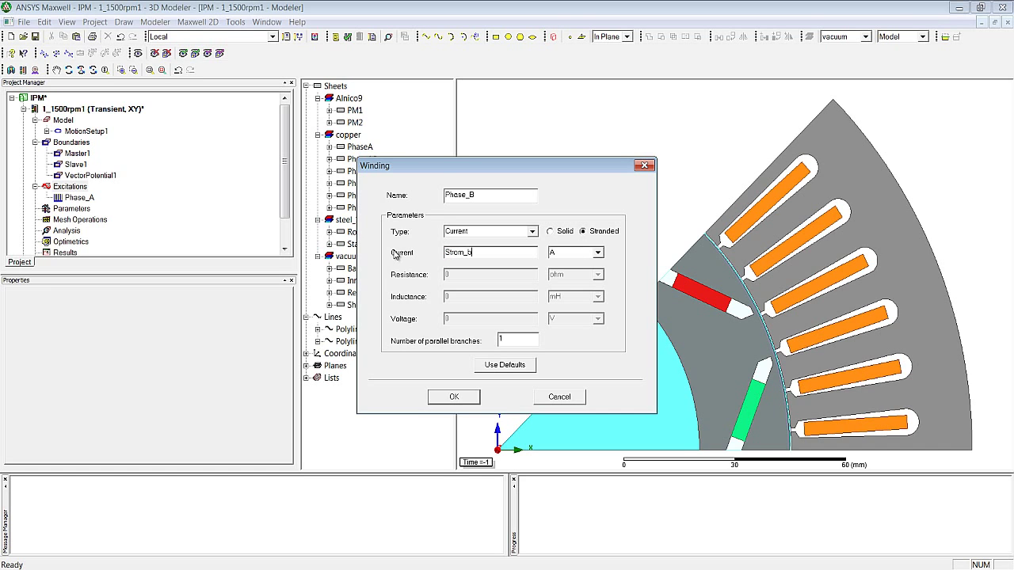
{"action": "left_click", "coordinate": [453, 397]}
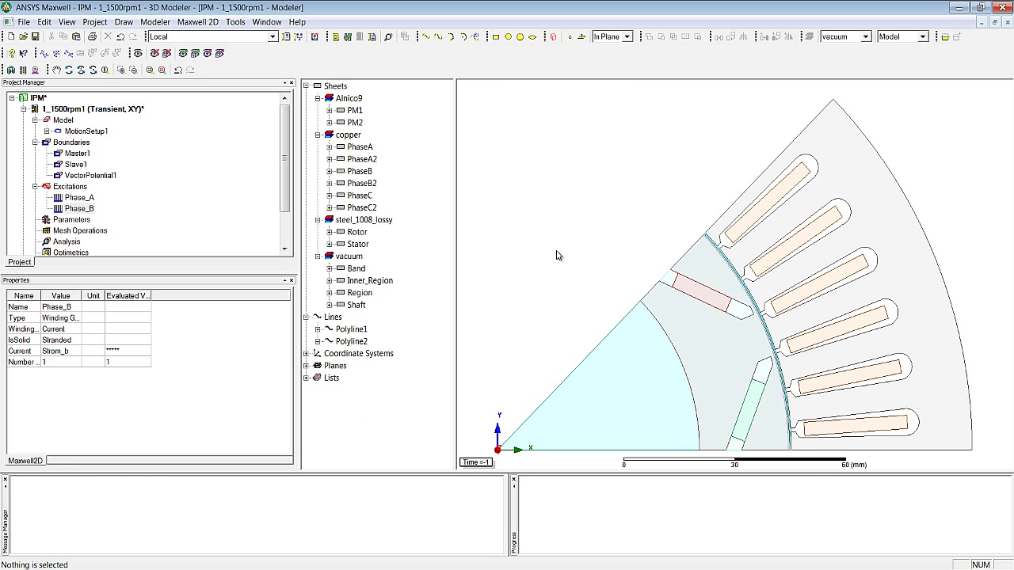
Add winding Phase_C driven by current Strom_c.
{"action": "right_click", "coordinate": [558, 255]}
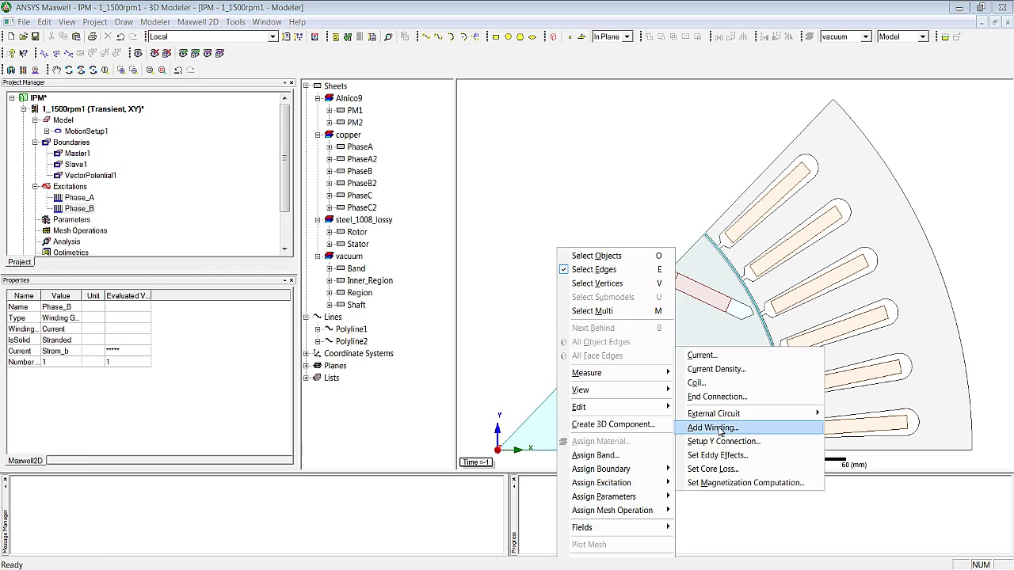
{"action": "left_click", "coordinate": [711, 428]}
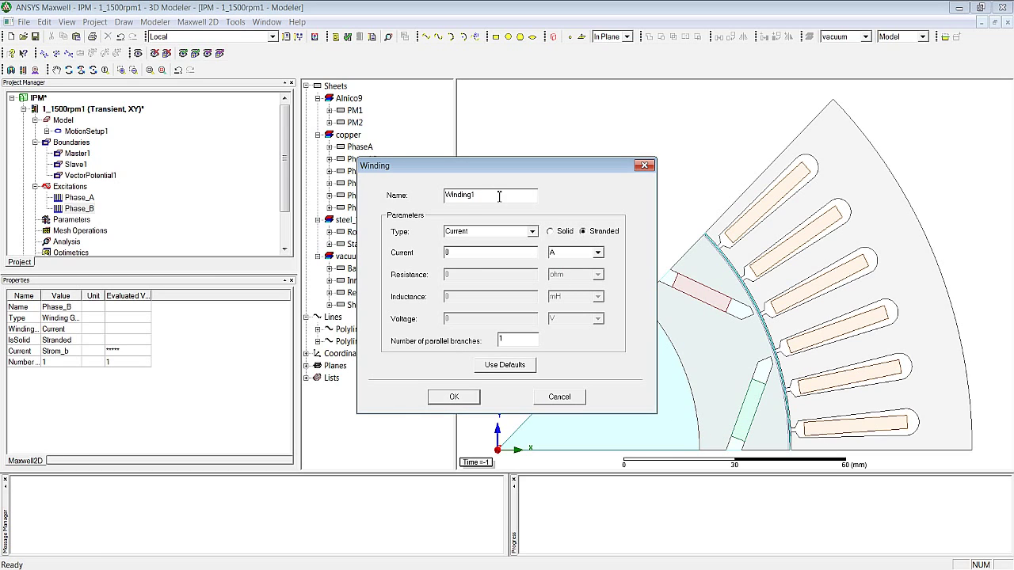
{"action": "type", "text": "Phase_C"}
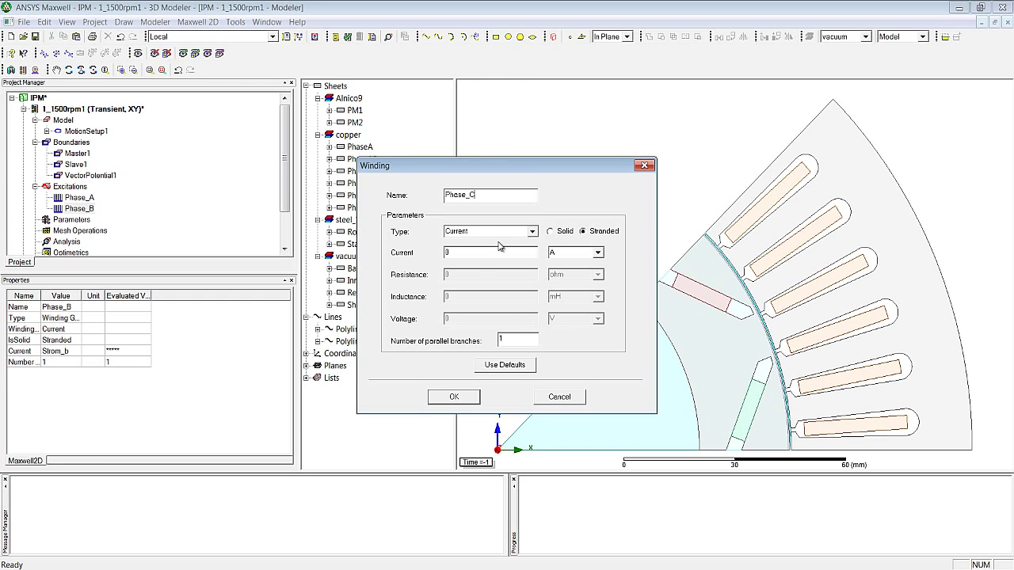
{"action": "type", "text": "Str"}
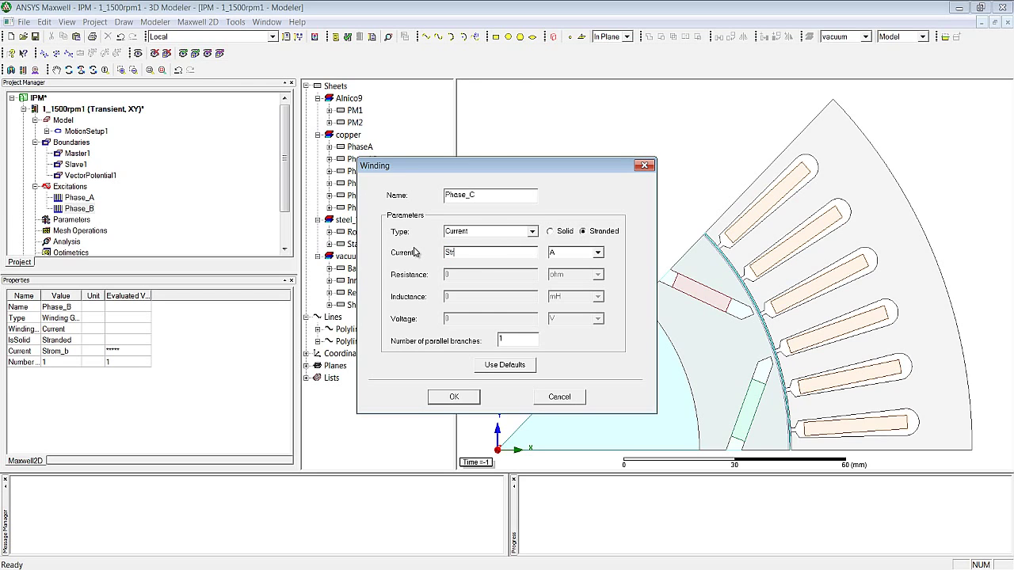
{"action": "type", "text": "Strom_c"}
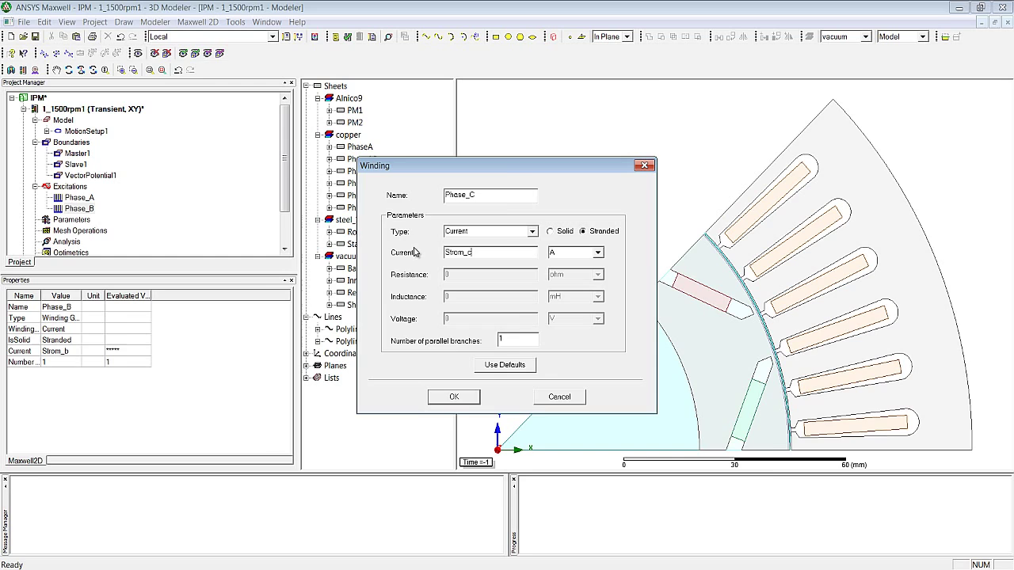
{"action": "left_click", "coordinate": [645, 426]}
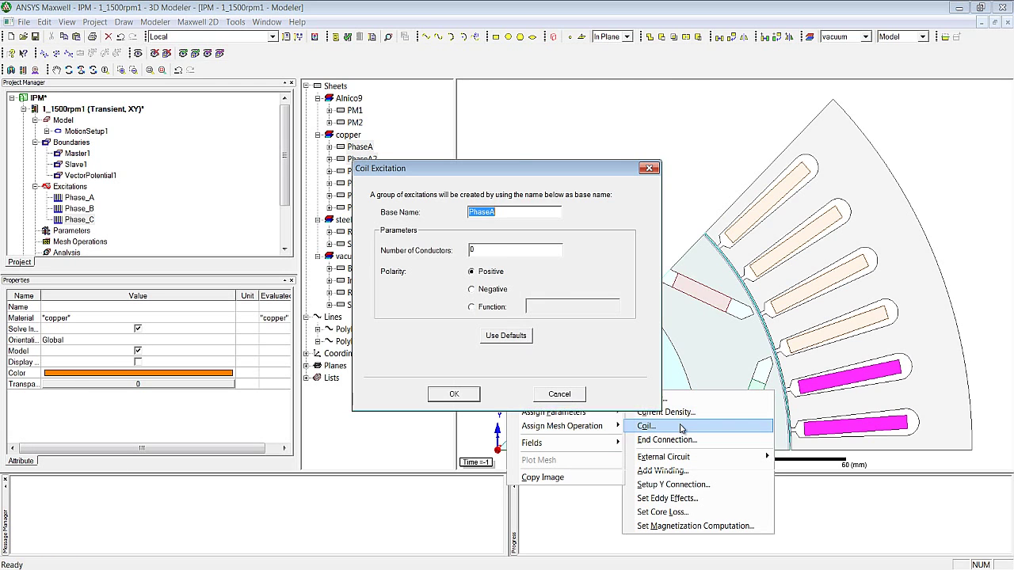
Assign coil terminals PhaseA, PhaseC (negative polarity) and PhaseB, each with n_slot conductors.
{"action": "left_click", "coordinate": [646, 427]}
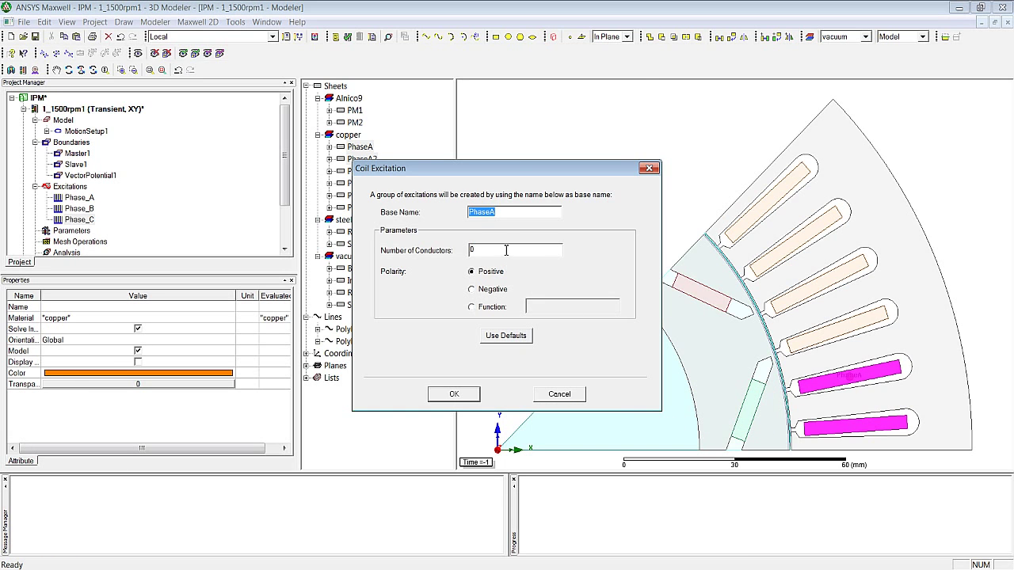
{"action": "type", "text": "n_slot"}
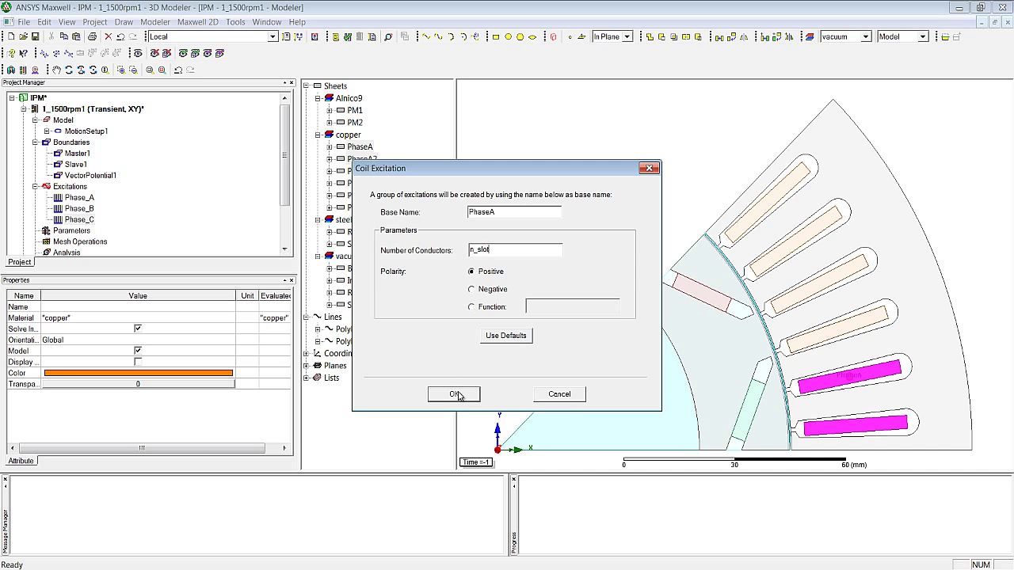
{"action": "left_click", "coordinate": [454, 394]}
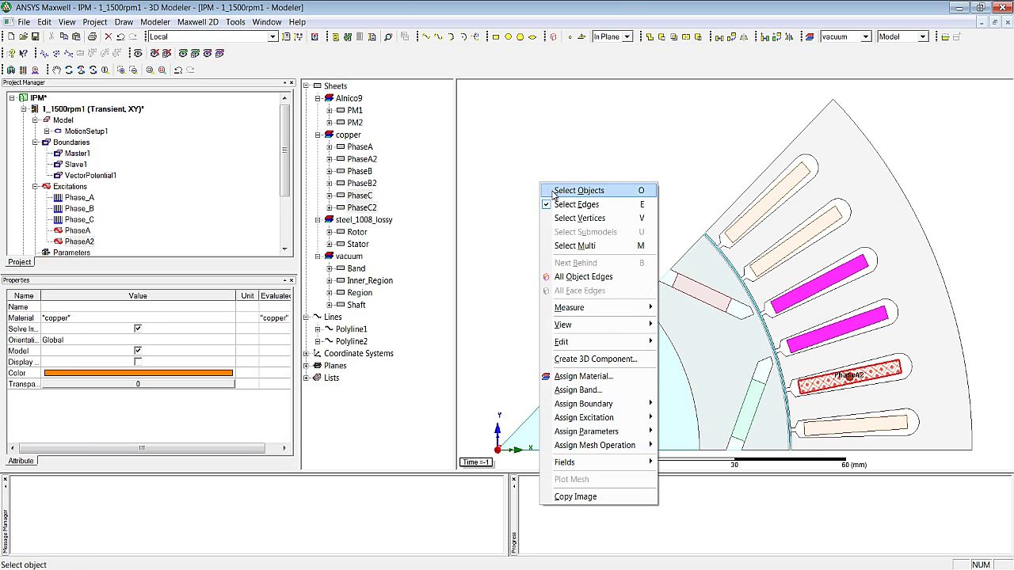
{"action": "left_click", "coordinate": [584, 418]}
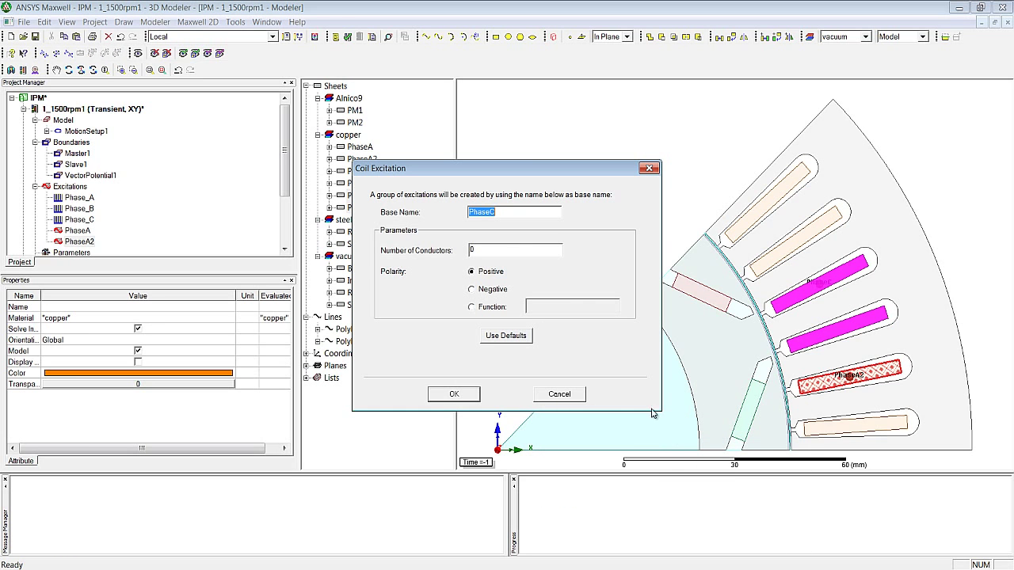
{"action": "left_click", "coordinate": [472, 289]}
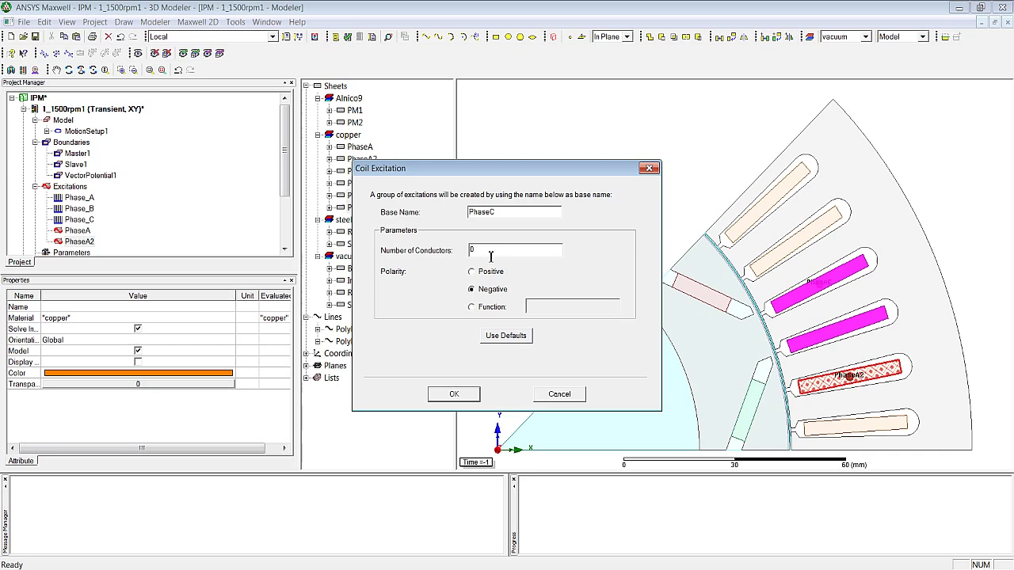
{"action": "type", "text": "n_slot"}
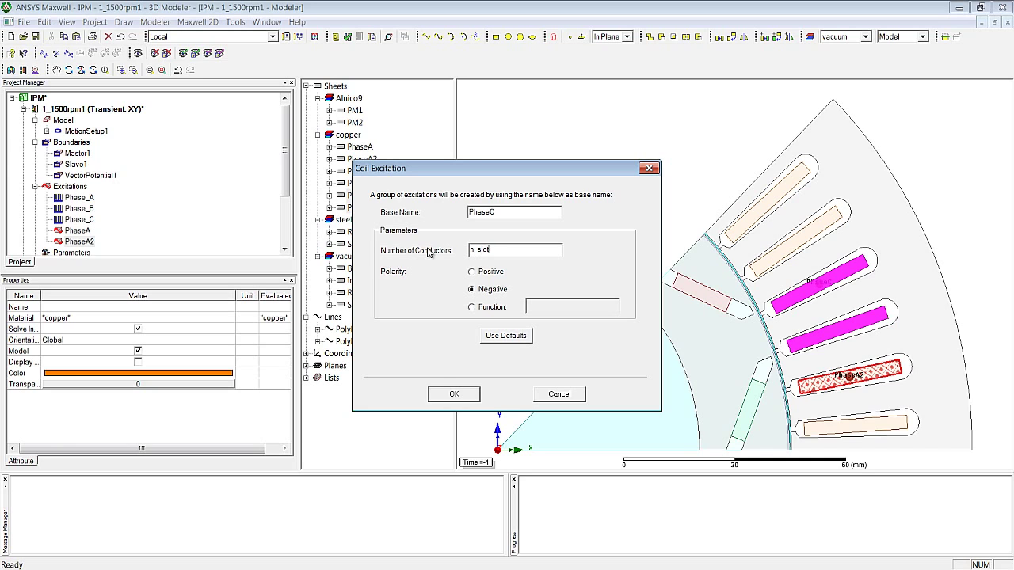
{"action": "left_click", "coordinate": [454, 394]}
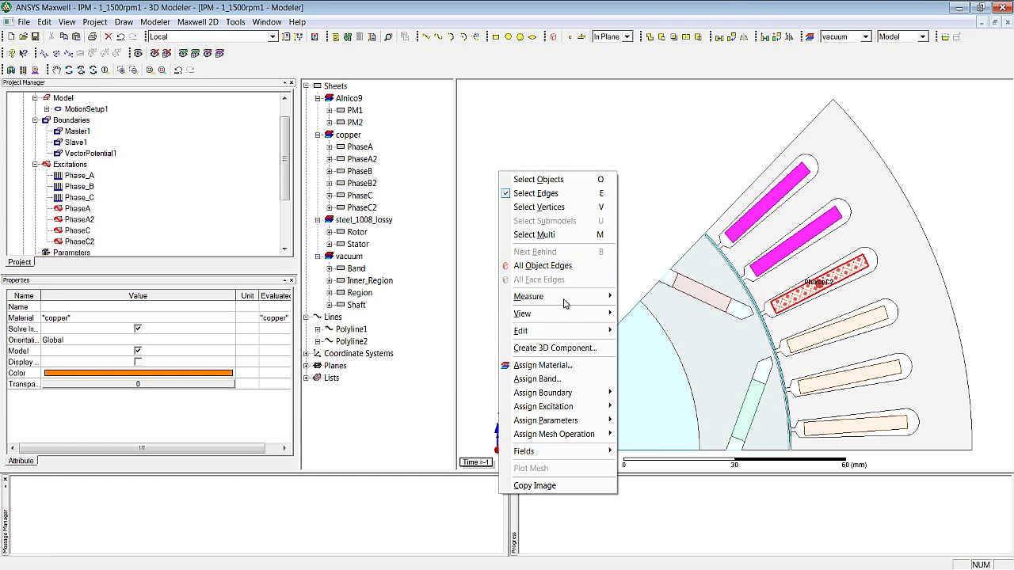
{"action": "left_click", "coordinate": [542, 406]}
{"action": "type", "text": "n"}
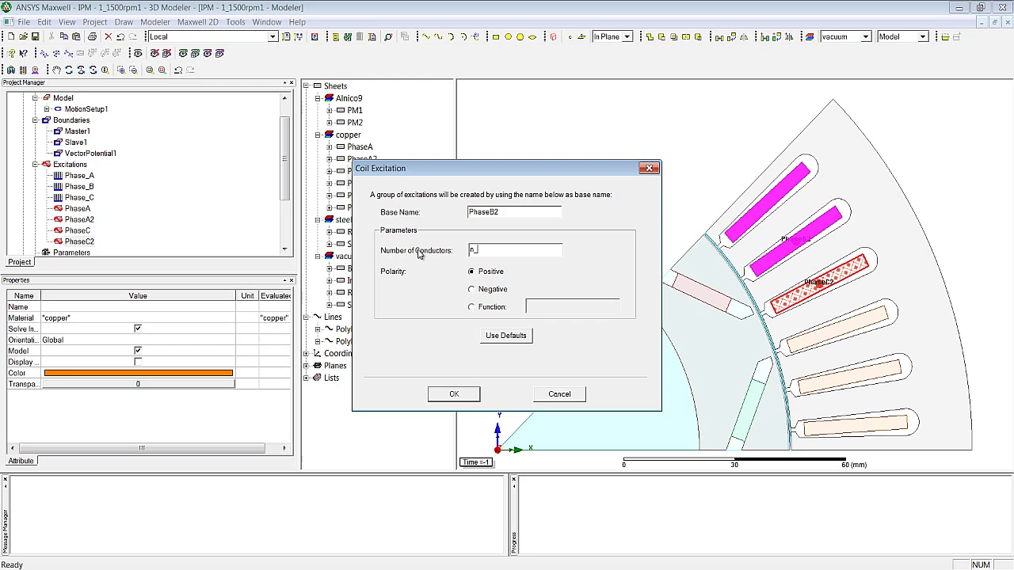
{"action": "type", "text": "_slot"}
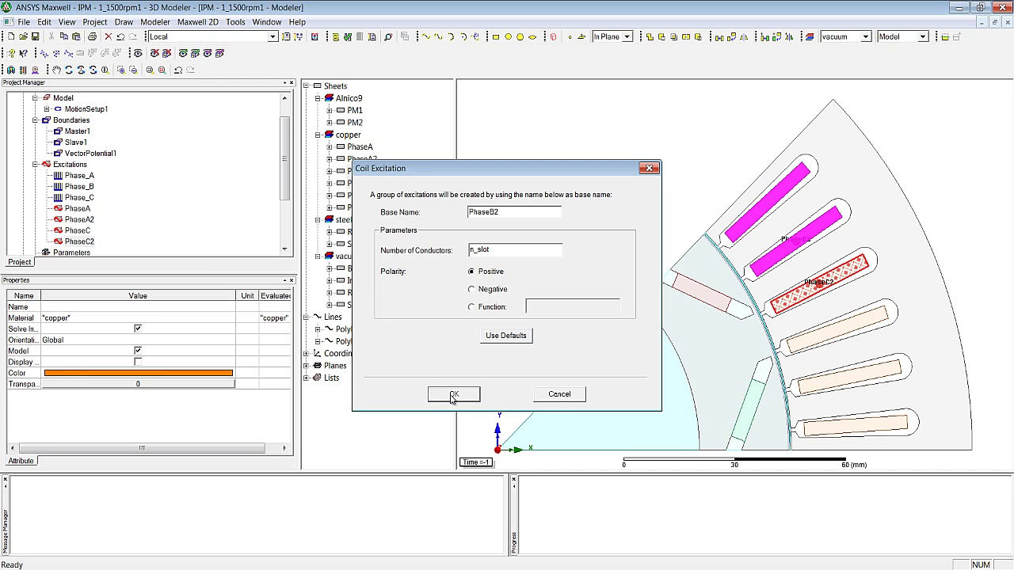
{"action": "left_click", "coordinate": [454, 395]}
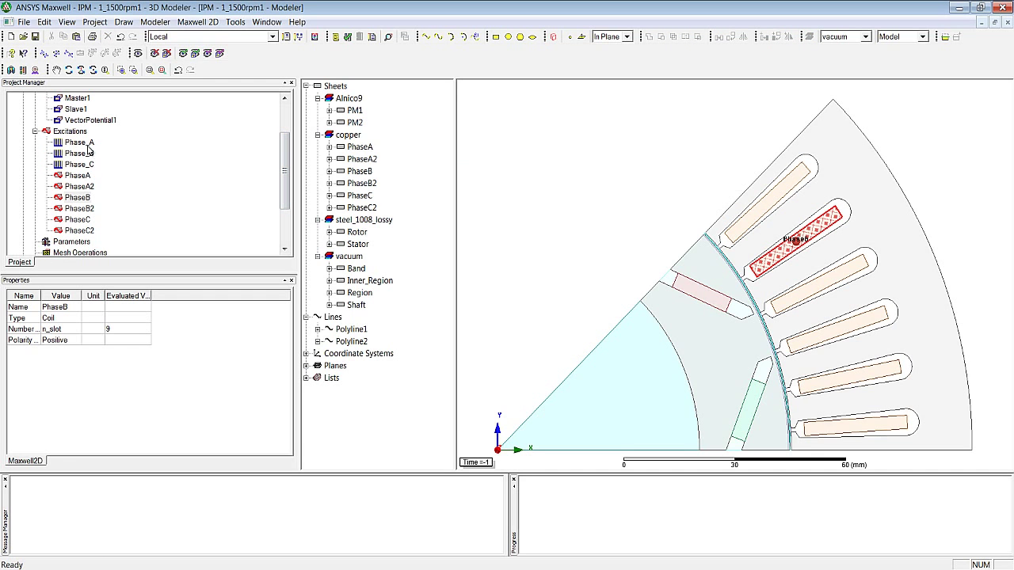
Add the PhaseA, PhaseB and PhaseC terminal pairs to windings Phase_A, Phase_B and Phase_C.
{"action": "right_click", "coordinate": [77, 142]}
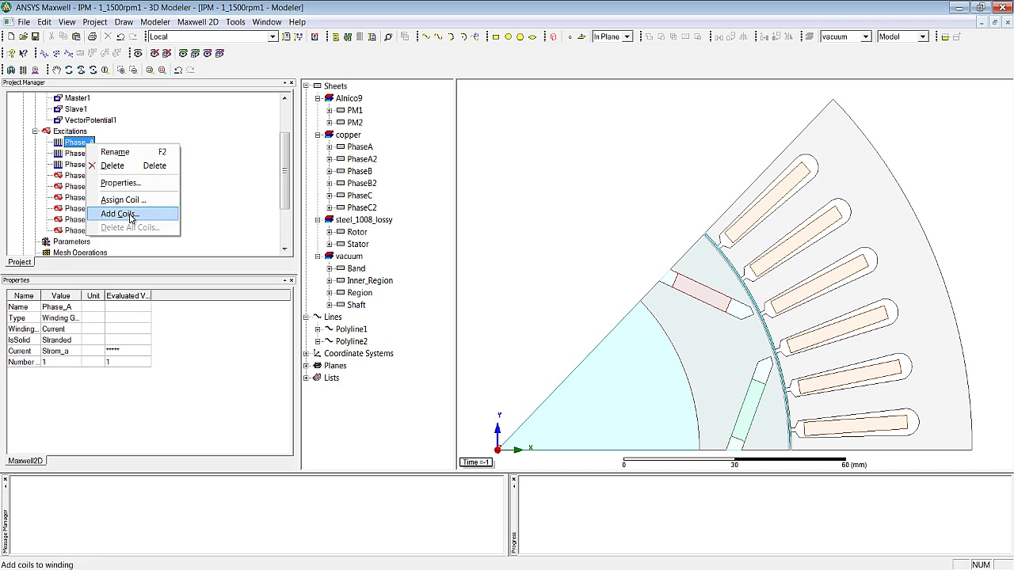
{"action": "left_click", "coordinate": [118, 214]}
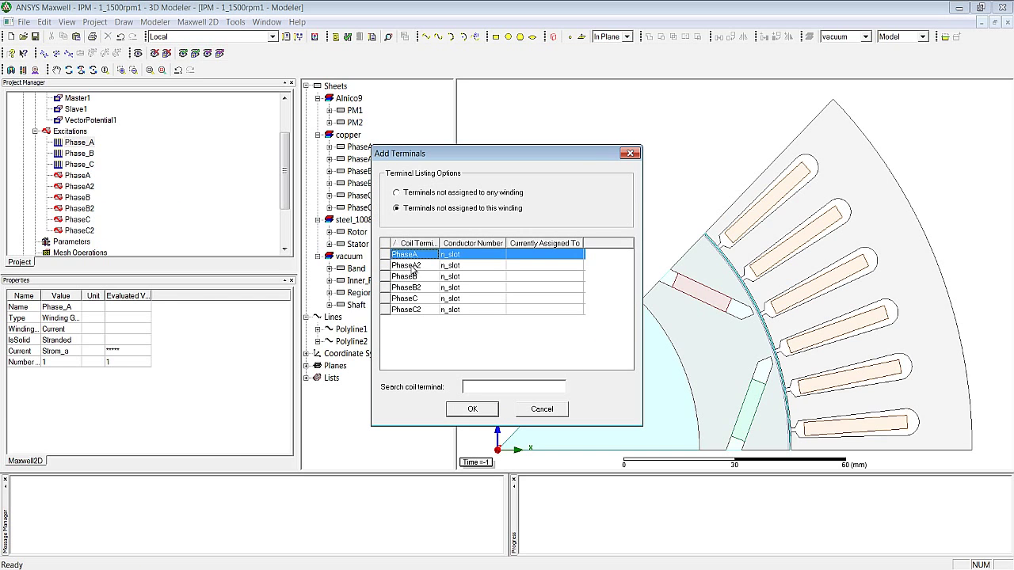
{"action": "left_click", "coordinate": [541, 409]}
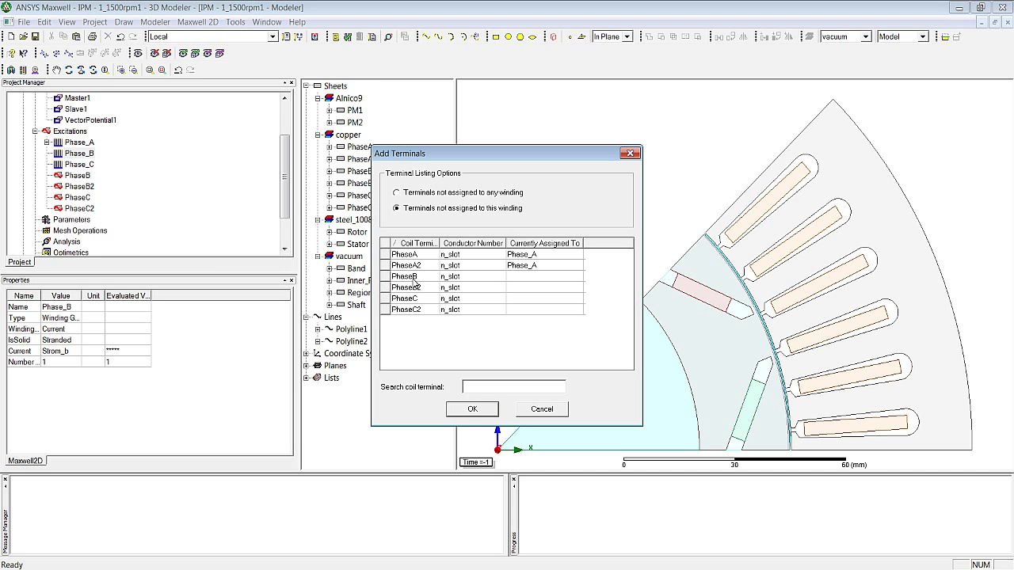
{"action": "left_click", "coordinate": [542, 409]}
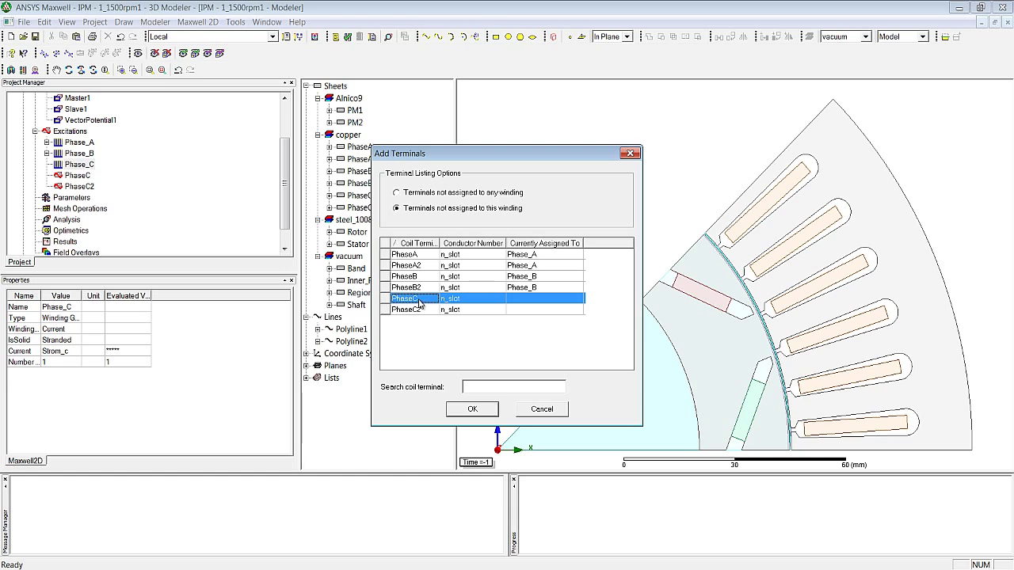
{"action": "left_click", "coordinate": [541, 409]}
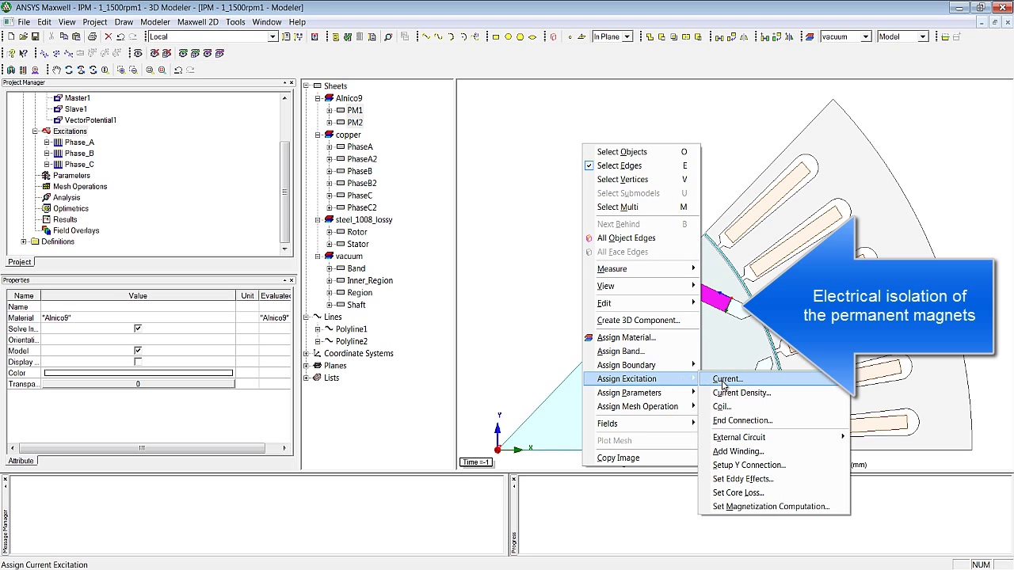
Give both magnets zero-ampere solid current excitations Current_1 and Current_2.
{"action": "left_click", "coordinate": [726, 378]}
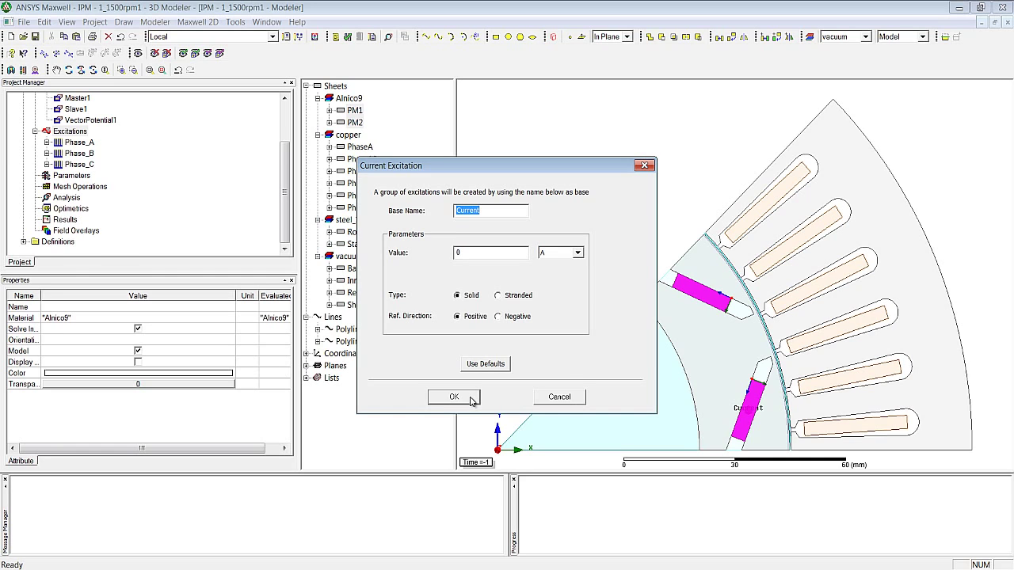
{"action": "left_click", "coordinate": [454, 397]}
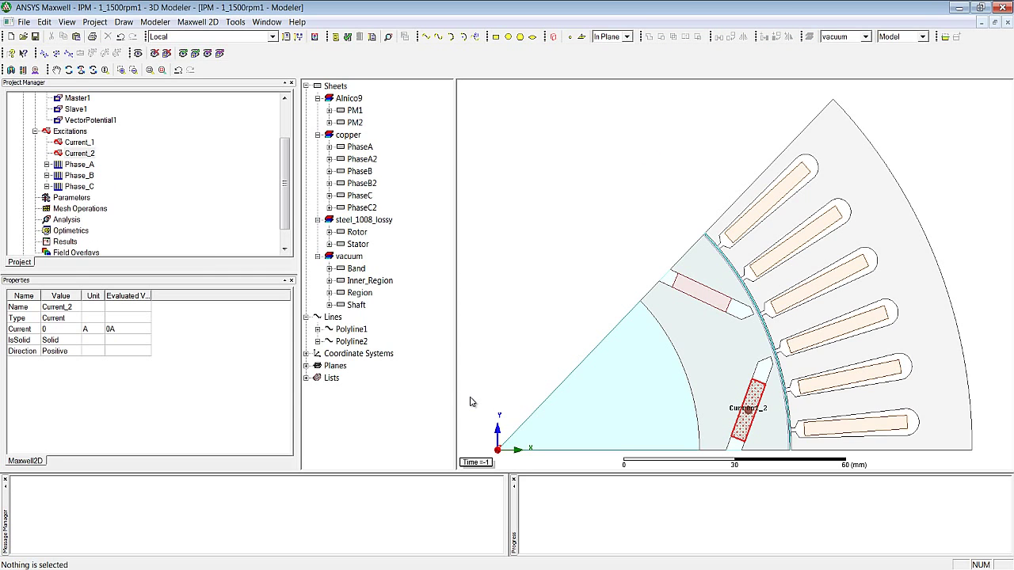
{"action": "scroll", "scroll_direction": "down", "scroll_amount": 3}
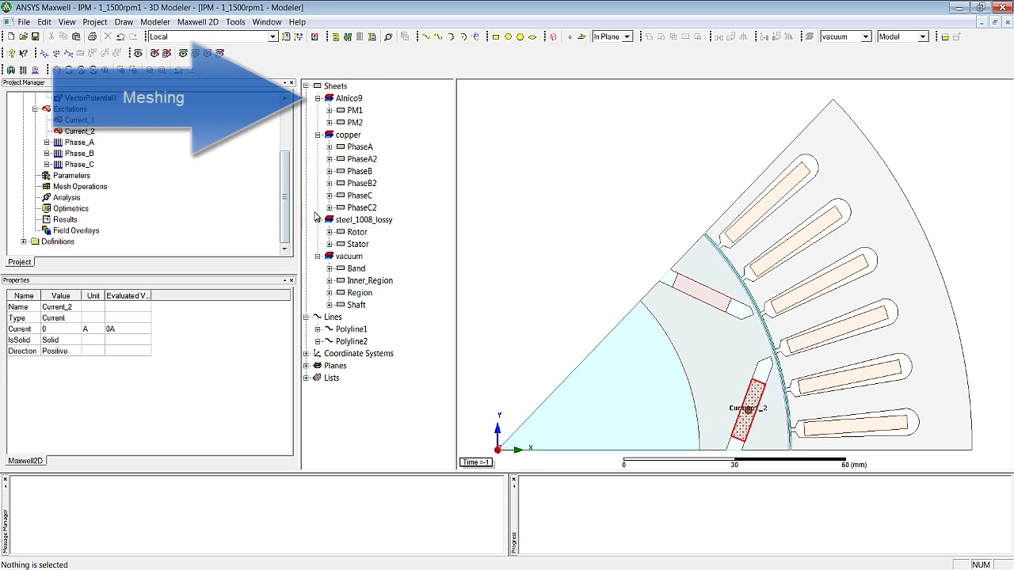
Select the magnets and assign a 2 mm length-based mesh operation named Length_PM.
{"action": "left_click", "coordinate": [355, 110]}
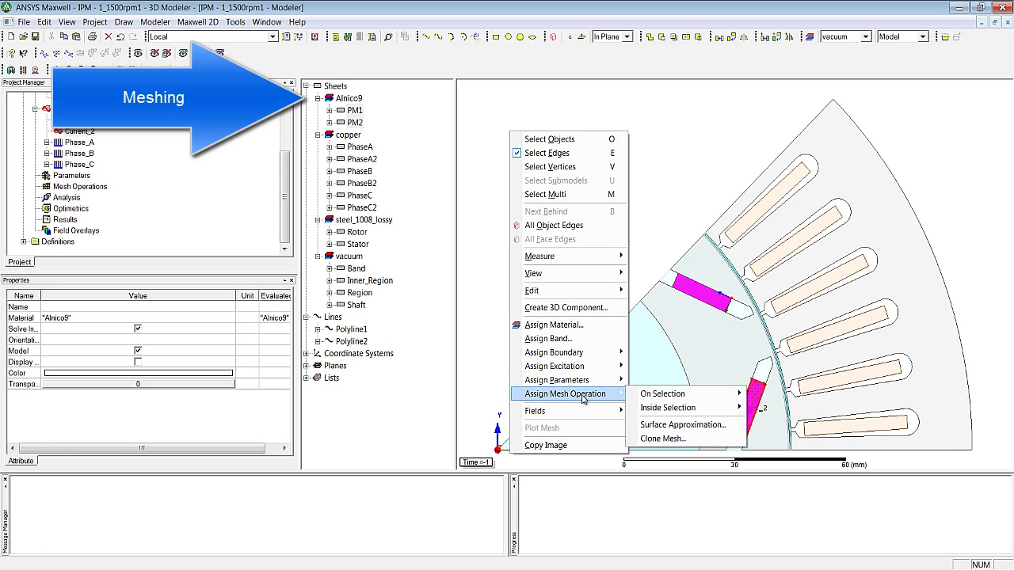
{"action": "mouse_move", "coordinate": [668, 408]}
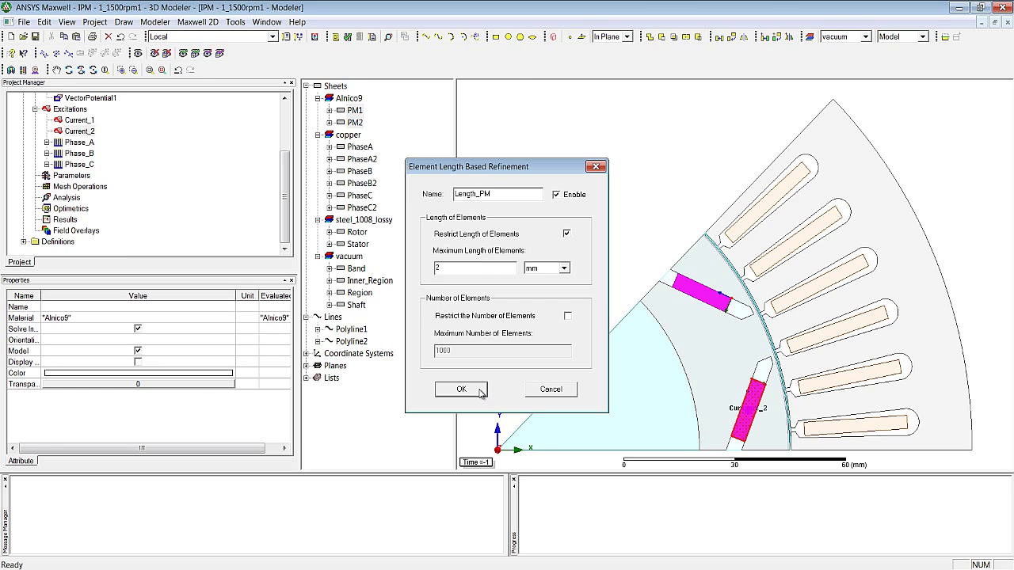
{"action": "left_click", "coordinate": [461, 389]}
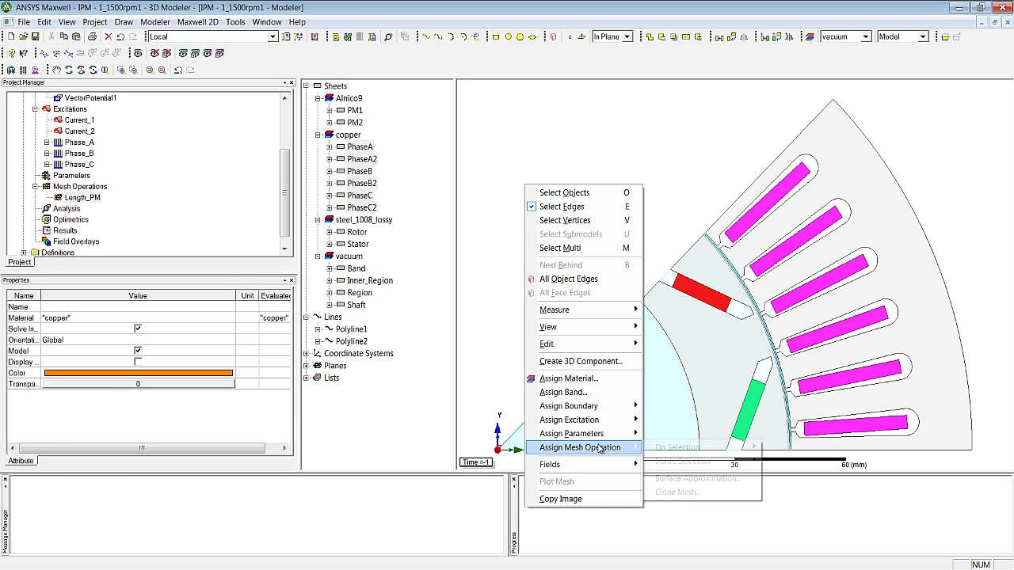
Assign an inside-selection length refinement named Length_Cu, capped at 8 mm, to the coils.
{"action": "left_click", "coordinate": [676, 447]}
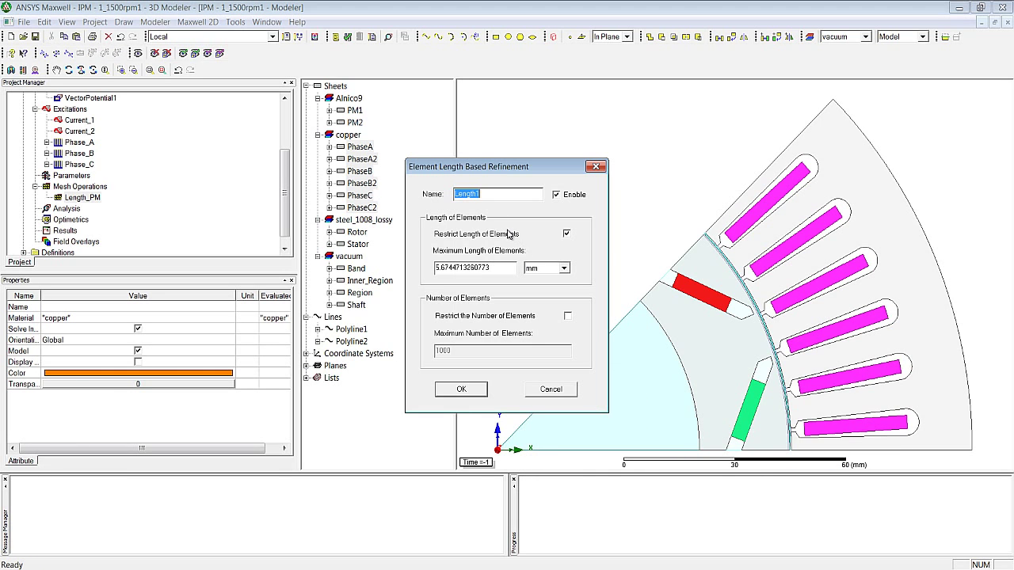
{"action": "type", "text": "Length_Cu"}
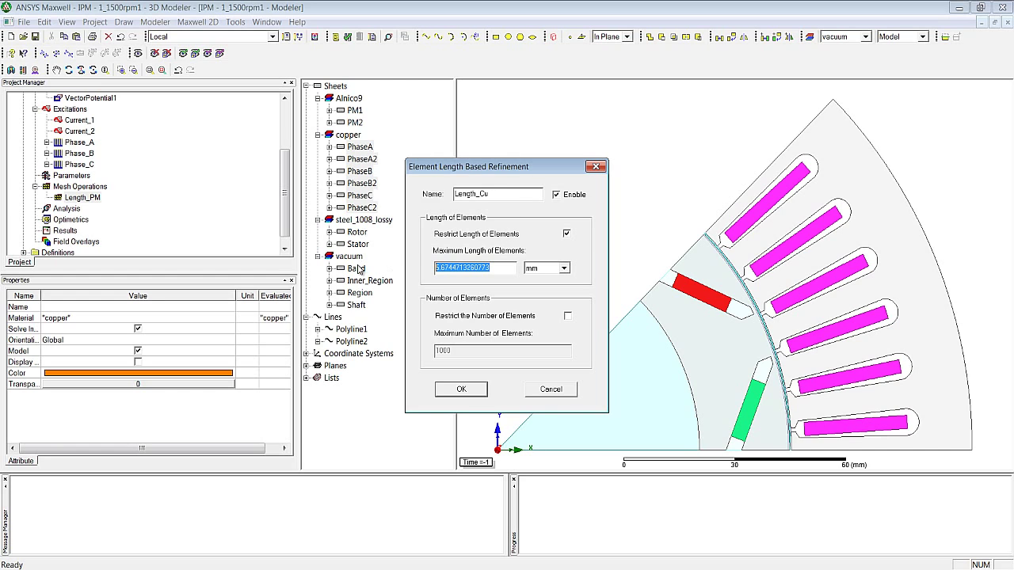
{"action": "left_click", "coordinate": [461, 389]}
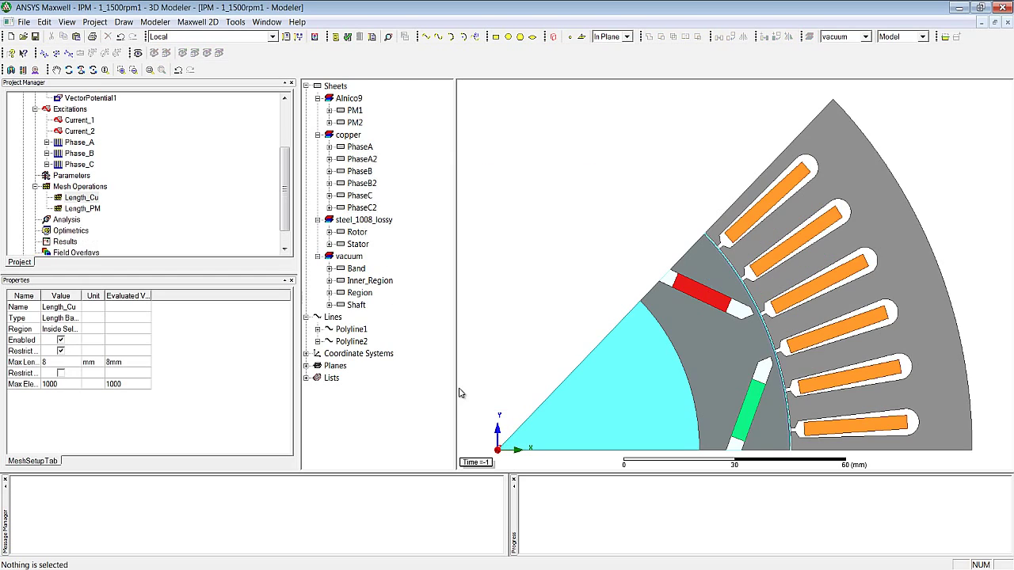
Assign an inside-selection length refinement named Length_Fe to the rotor and stator.
{"action": "right_click", "coordinate": [357, 244]}
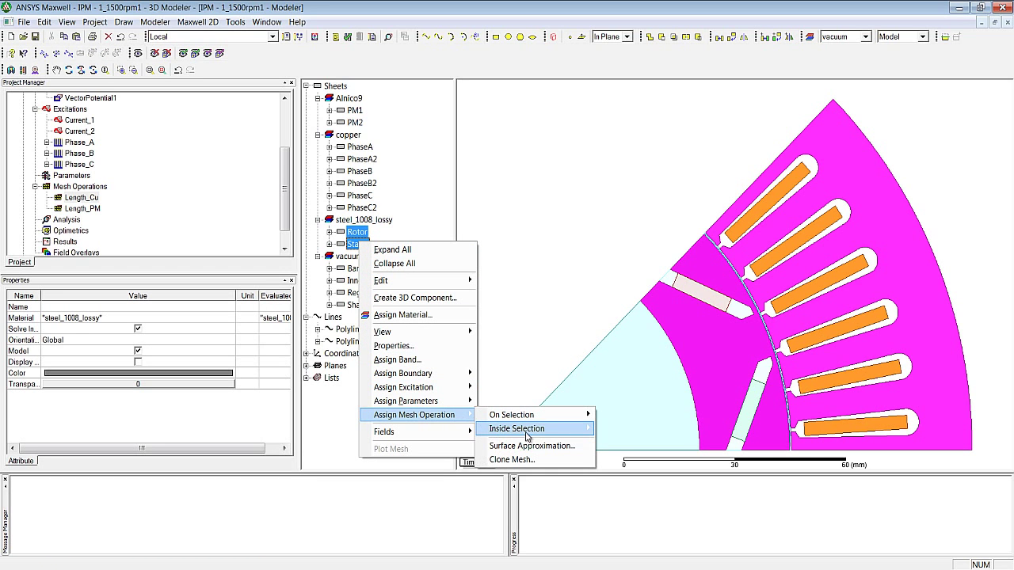
{"action": "left_click", "coordinate": [516, 428]}
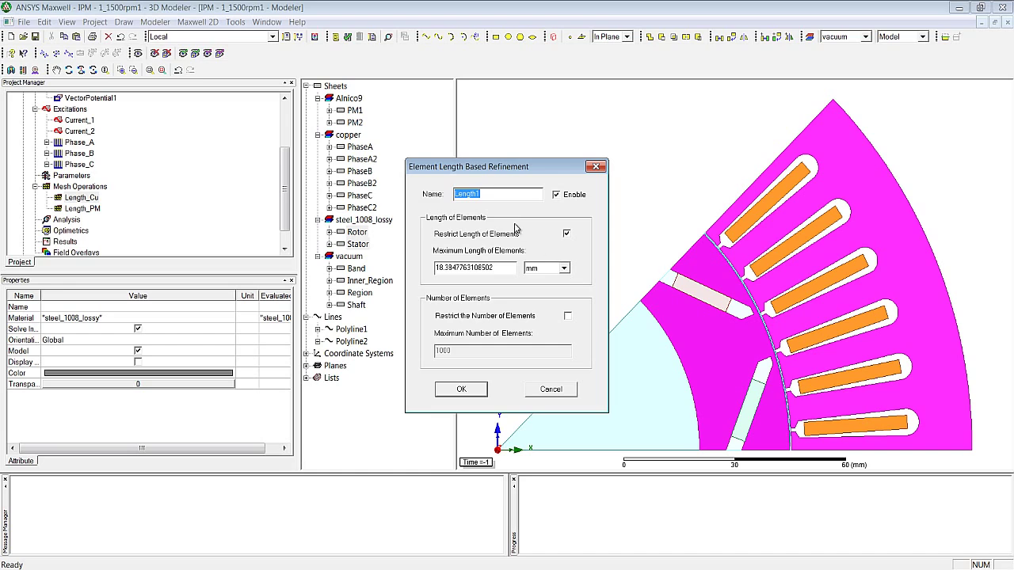
{"action": "type", "text": "Length_Fe"}
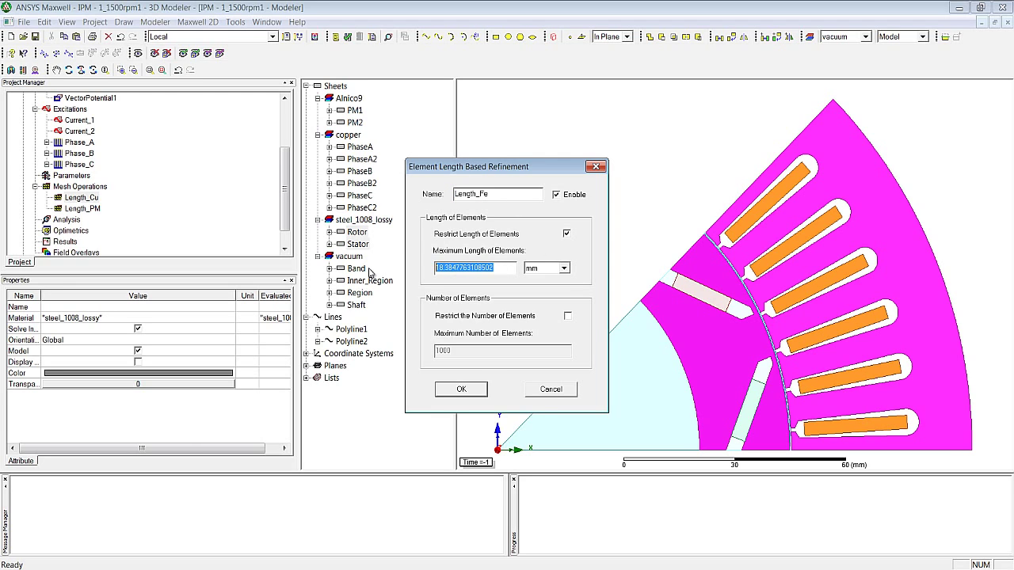
{"action": "left_click", "coordinate": [460, 389]}
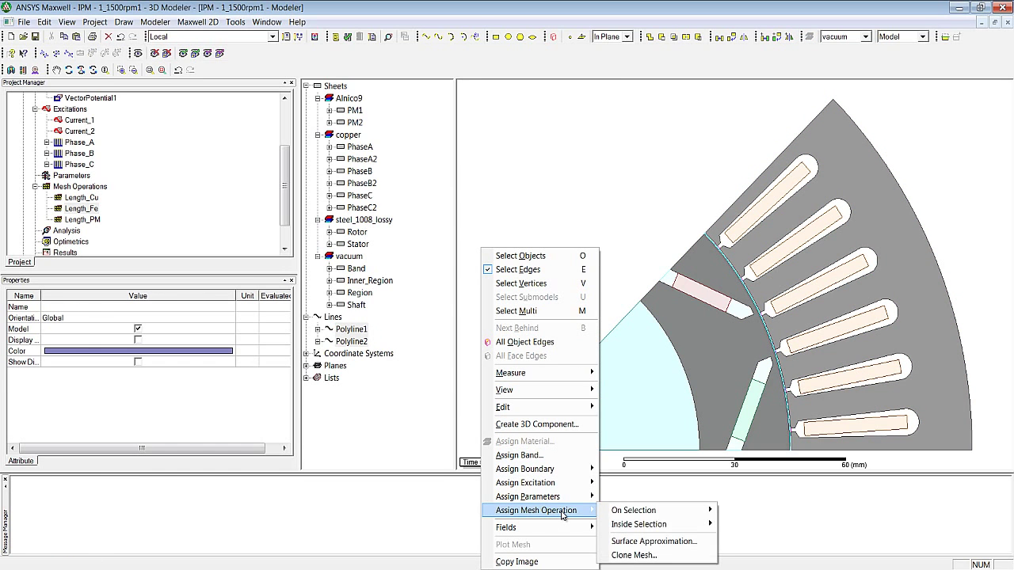
Assign a 1 mm on-selection length refinement named Length_meshlines to the polylines.
{"action": "left_click", "coordinate": [633, 509]}
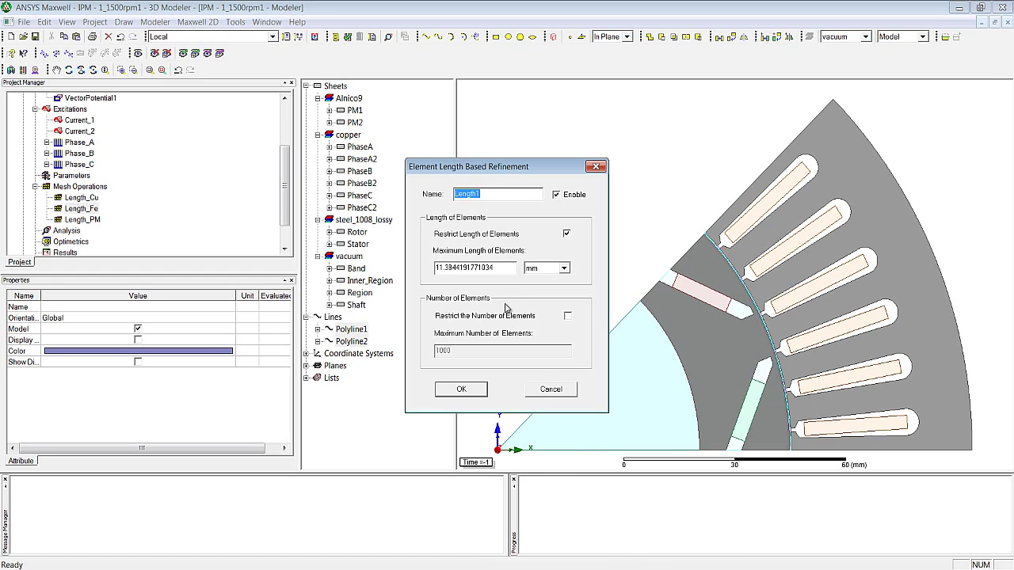
{"action": "left_click", "coordinate": [492, 194]}
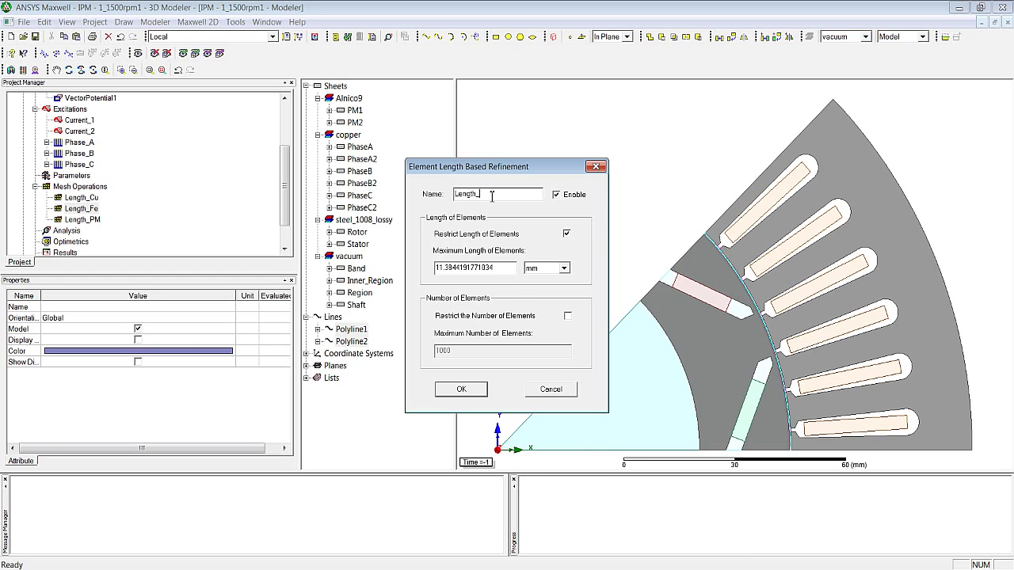
{"action": "type", "text": "meshlines"}
{"action": "left_click", "coordinate": [475, 268]}
{"action": "type", "text": "1"}
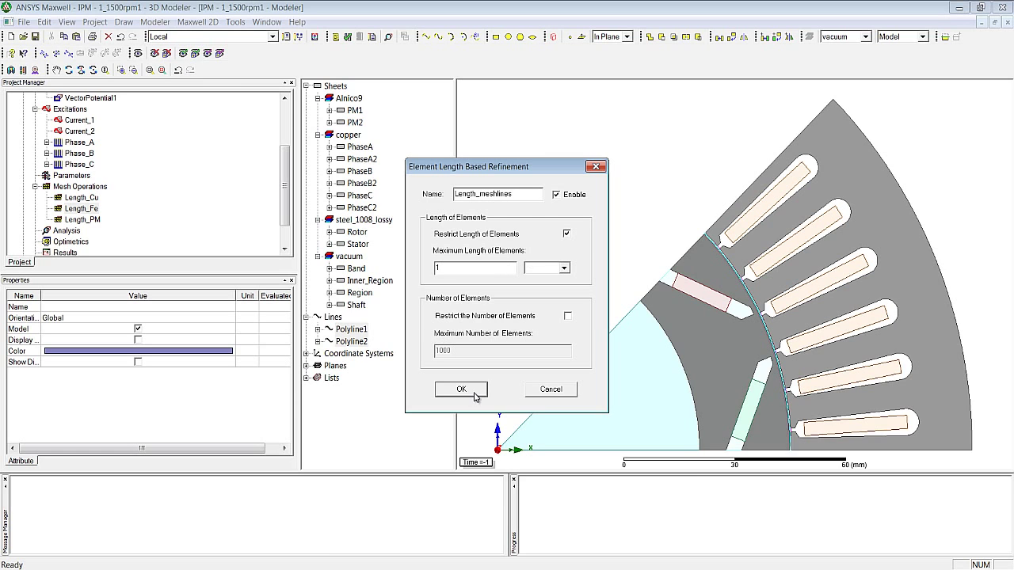
{"action": "left_click", "coordinate": [461, 389]}
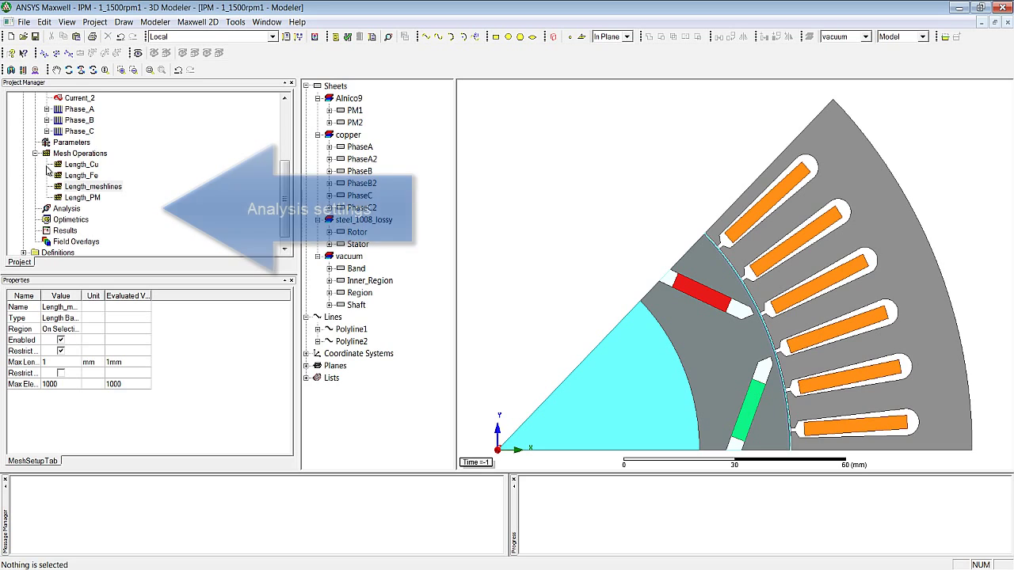
Add Setup1: stop time 1/f_el, step dt, fields saved at 193 linear points 0–0.01 s.
{"action": "left_click", "coordinate": [67, 208]}
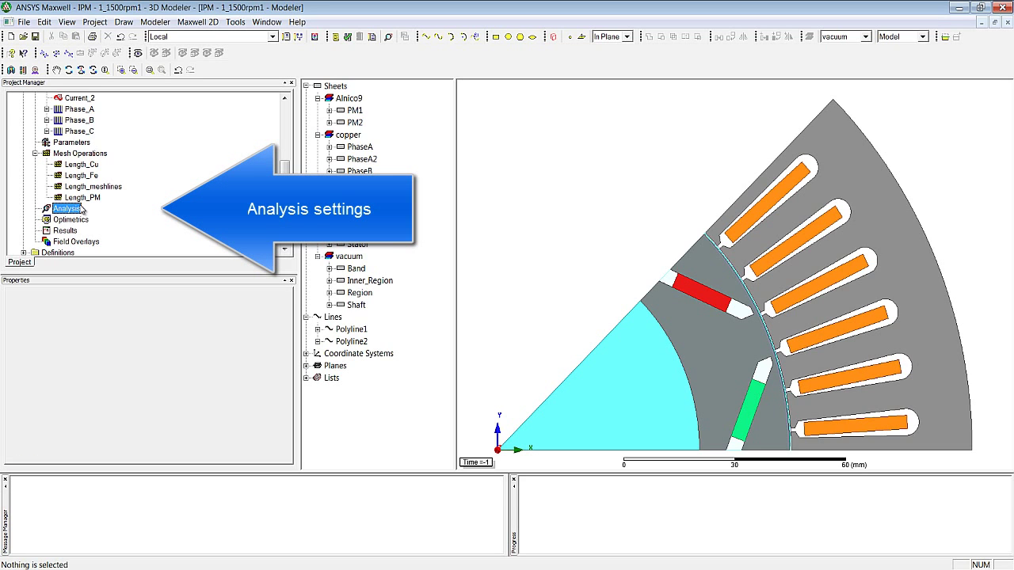
{"action": "right_click", "coordinate": [68, 209]}
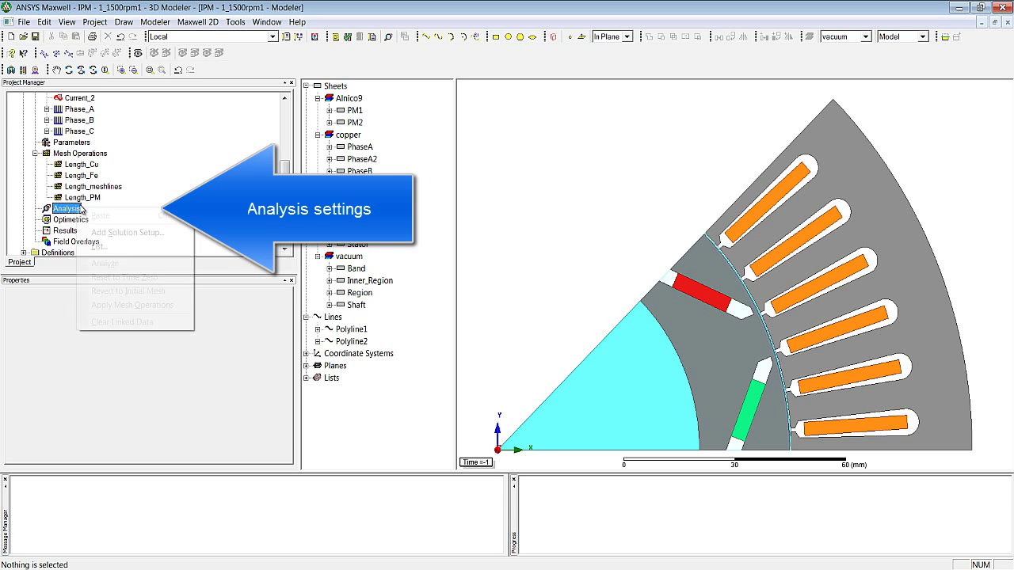
{"action": "left_click", "coordinate": [126, 232]}
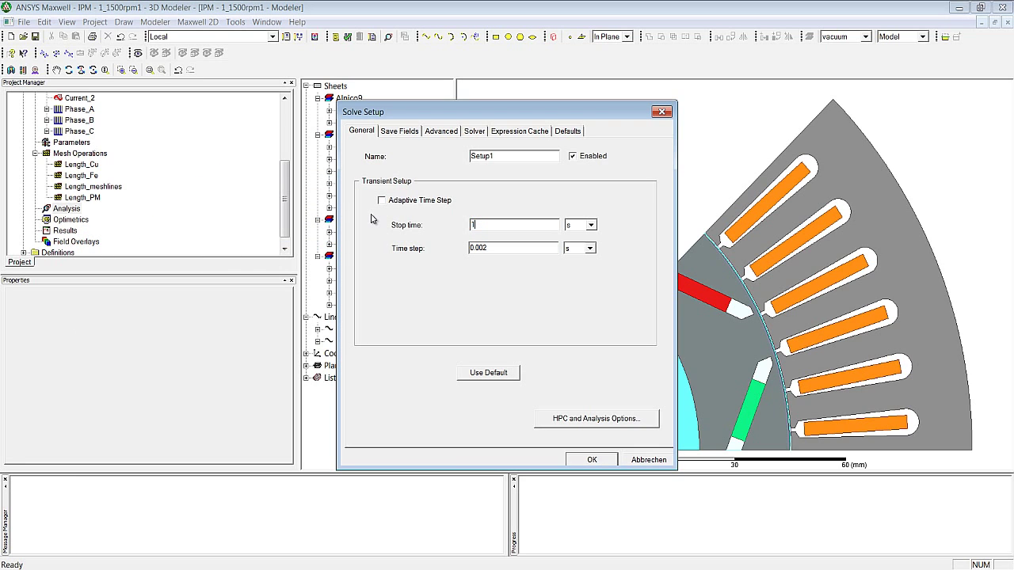
{"action": "type", "text": "1/f_el"}
{"action": "left_click", "coordinate": [513, 248]}
{"action": "type", "text": "dt"}
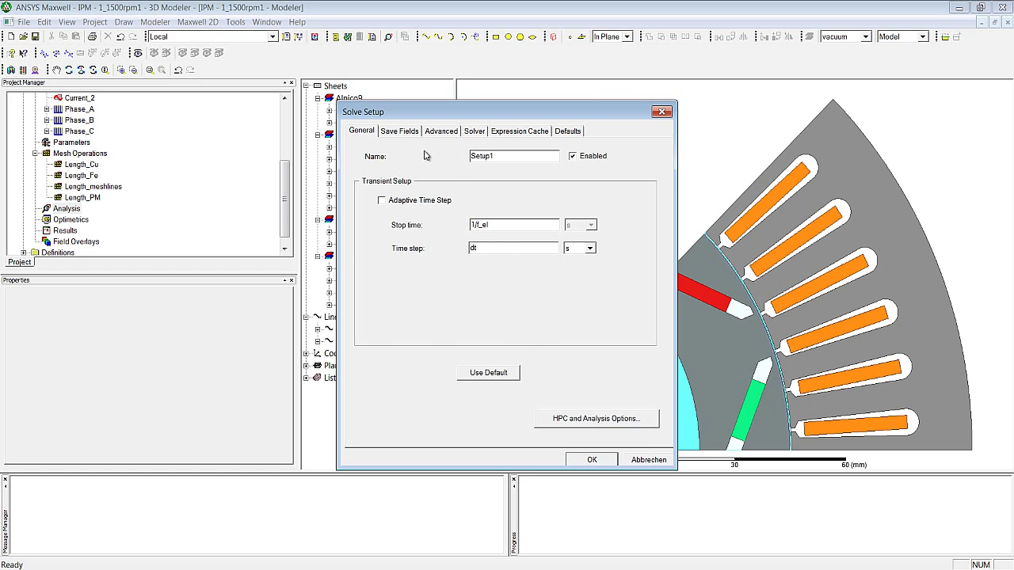
{"action": "left_click", "coordinate": [399, 131]}
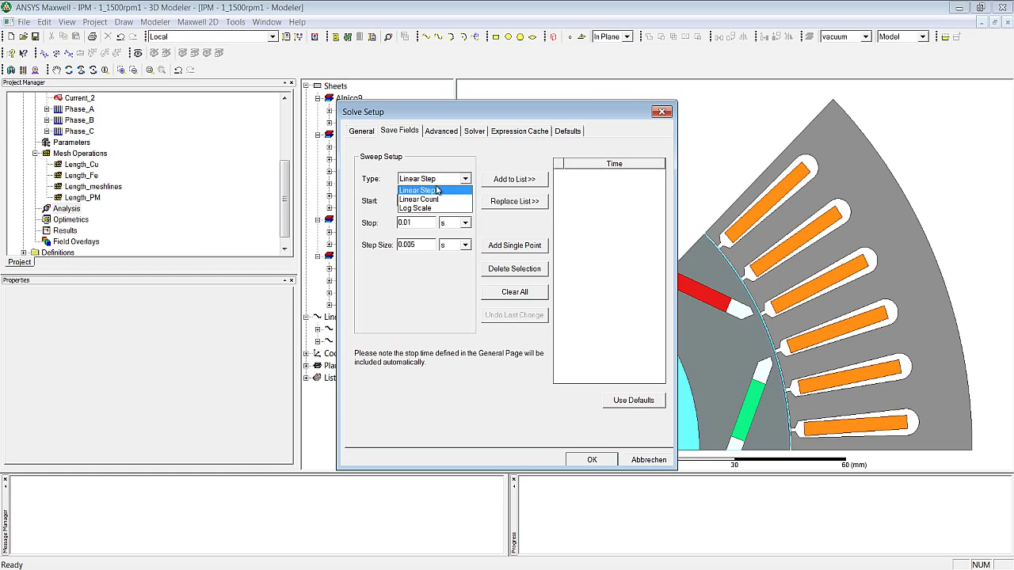
{"action": "left_click", "coordinate": [419, 199]}
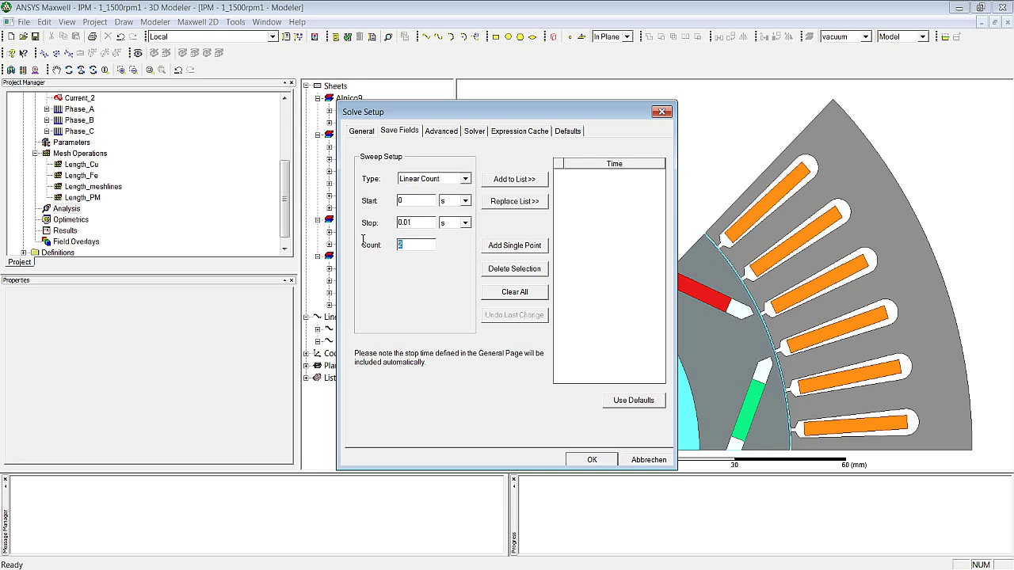
{"action": "type", "text": "19"}
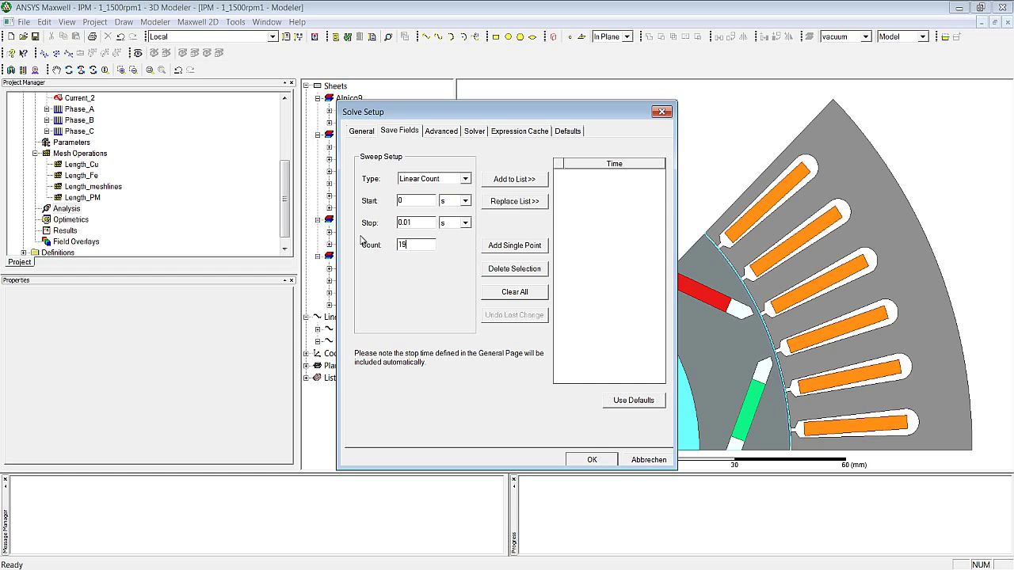
{"action": "left_click", "coordinate": [514, 201]}
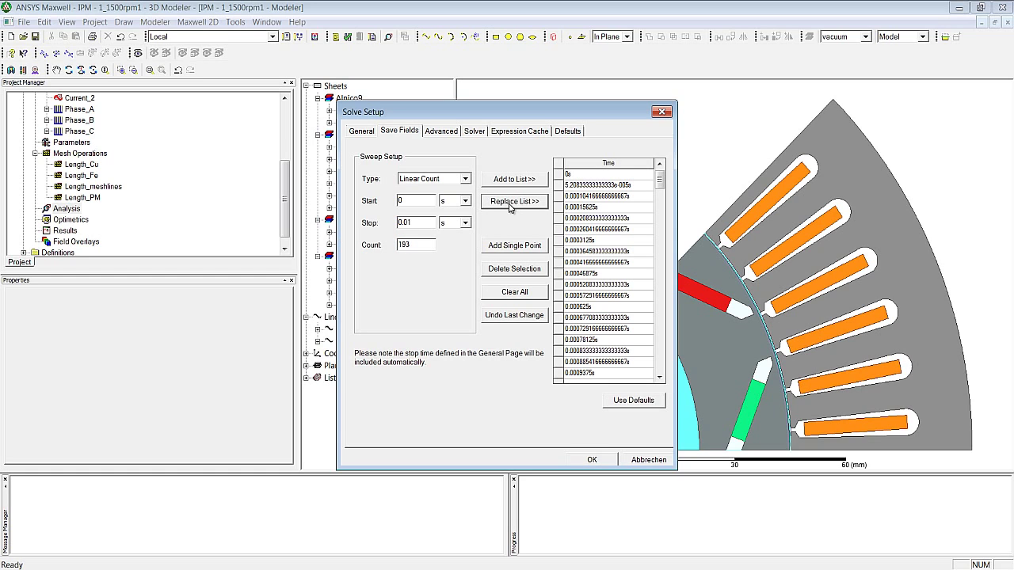
{"action": "left_click", "coordinate": [591, 460]}
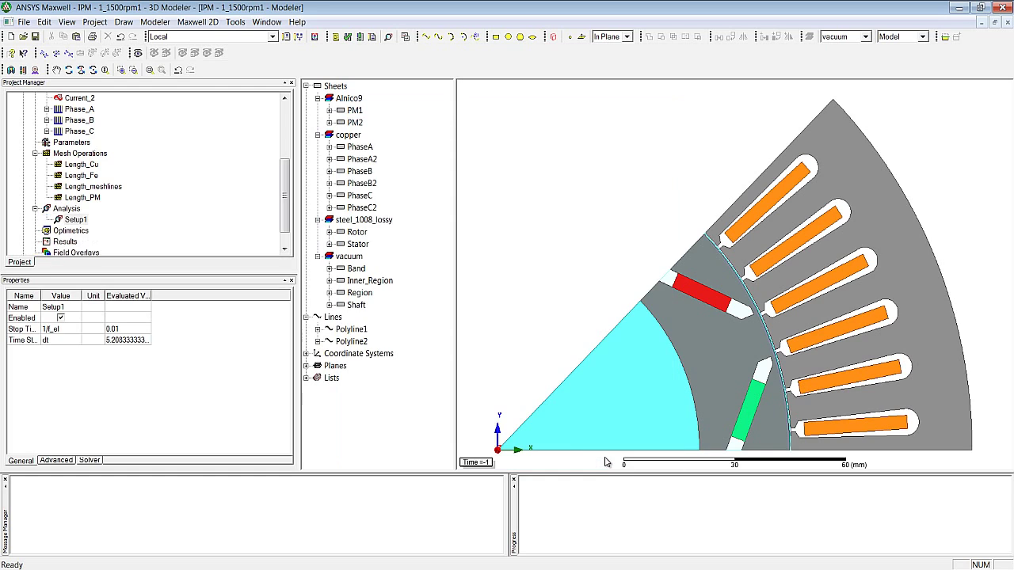
{"action": "mouse_move", "coordinate": [531, 337]}
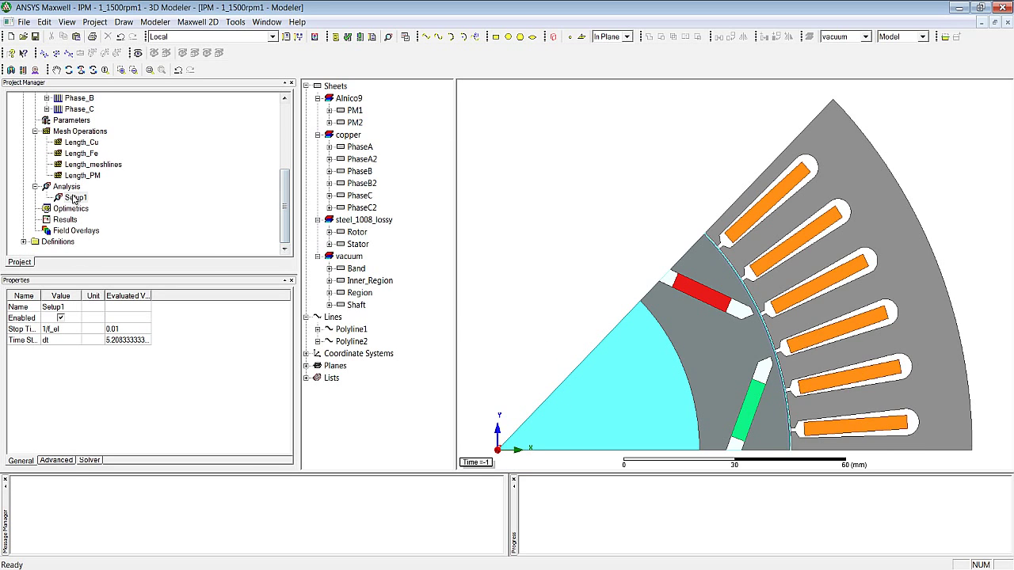
Run Analyze on Setup1 to mesh and solve the transient model.
{"action": "right_click", "coordinate": [71, 197]}
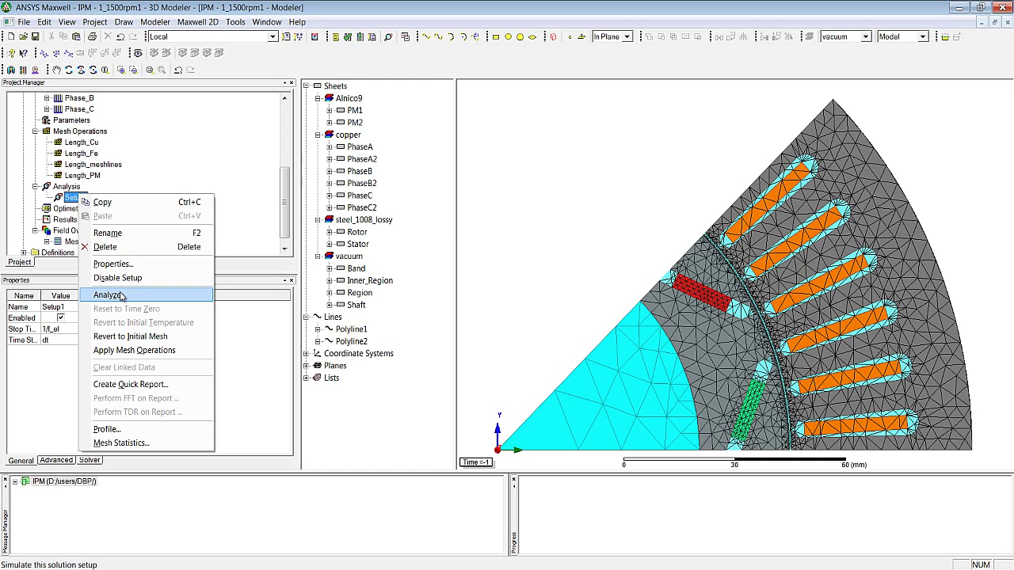
{"action": "left_click", "coordinate": [108, 295]}
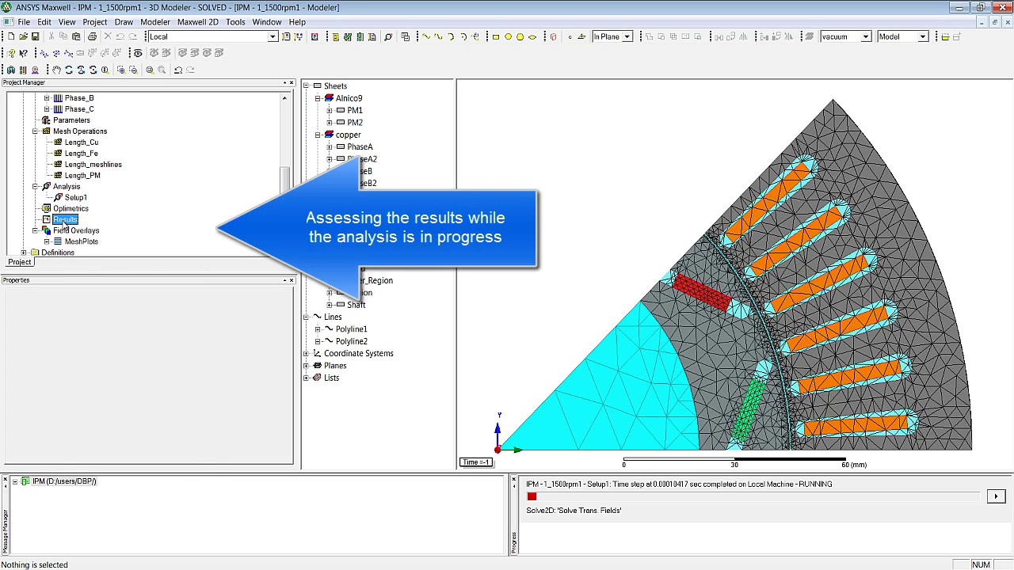
Create a rectangular transient report of Moving1.Torque versus time.
{"action": "right_click", "coordinate": [65, 219]}
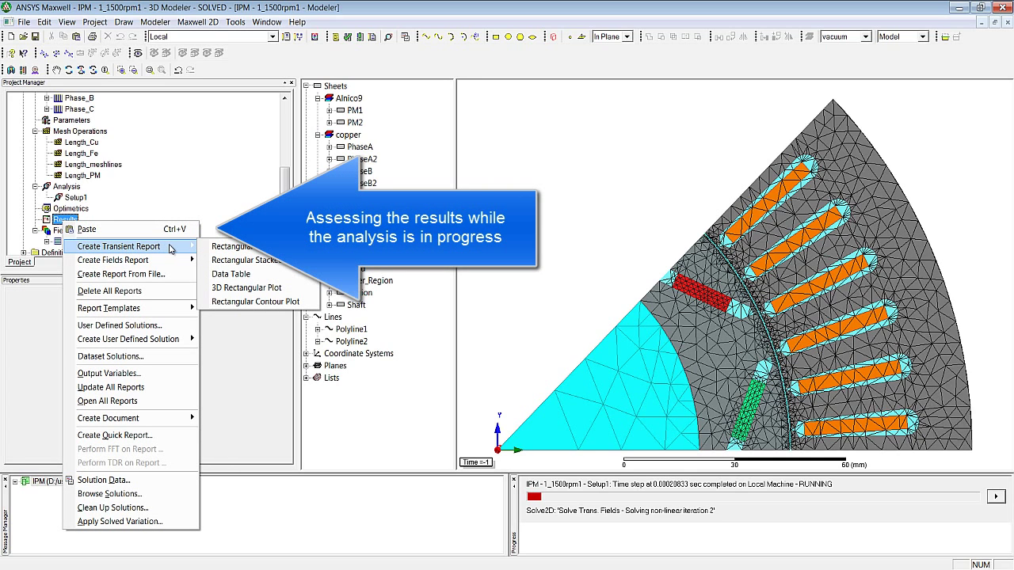
{"action": "left_click", "coordinate": [119, 246]}
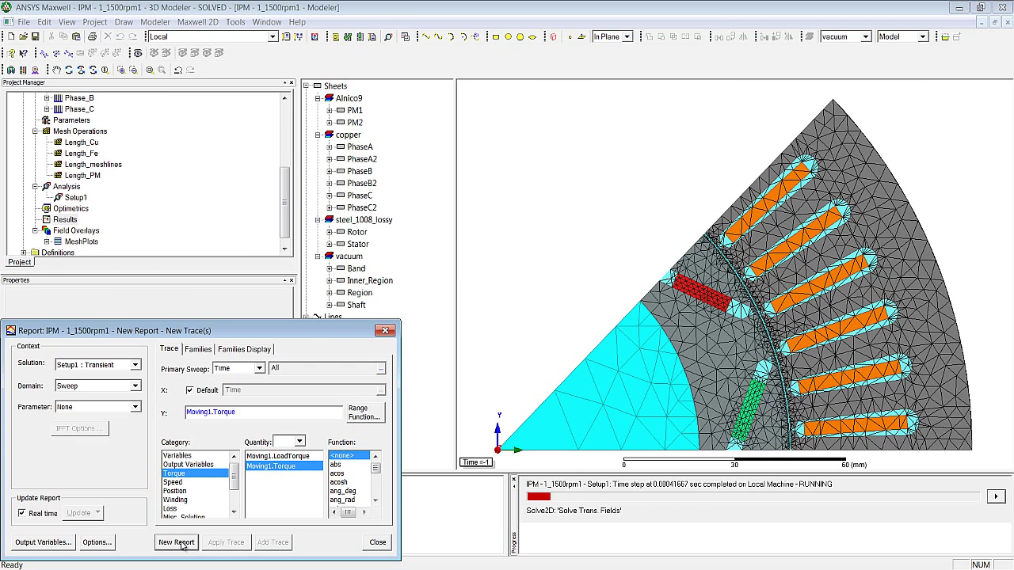
{"action": "left_click", "coordinate": [176, 542]}
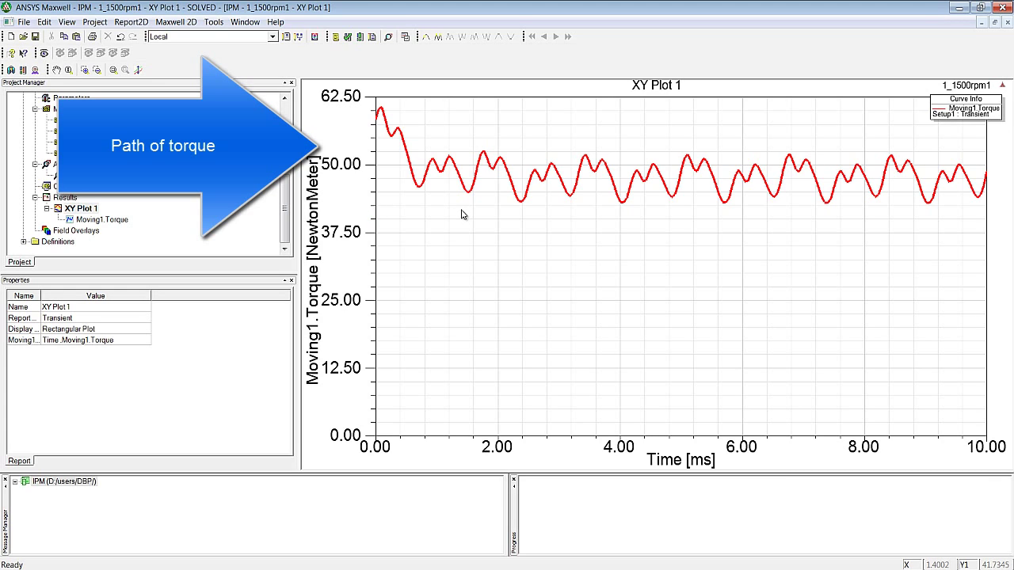
{"action": "mouse_move", "coordinate": [463, 216]}
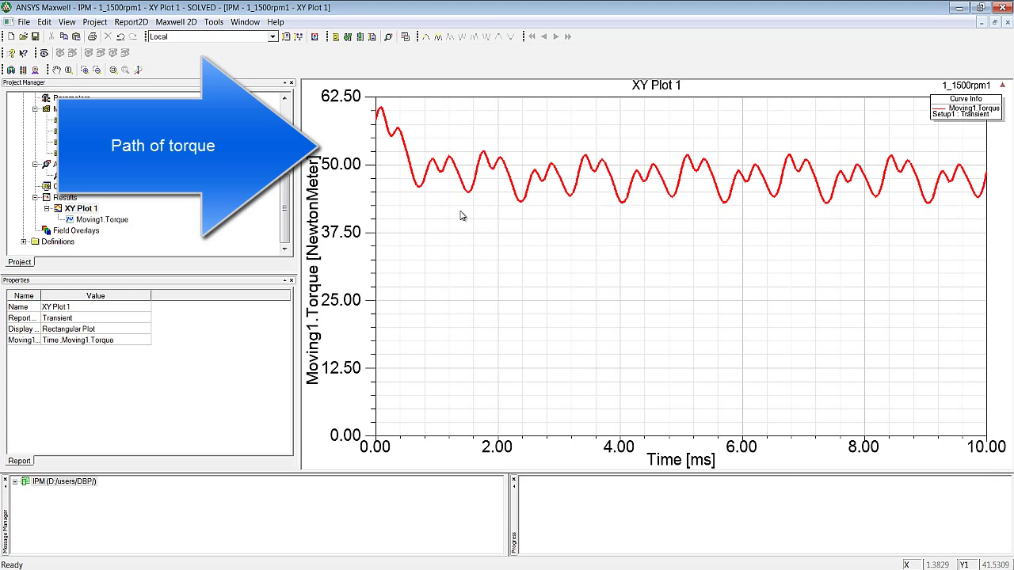
{"action": "mouse_move", "coordinate": [707, 234]}
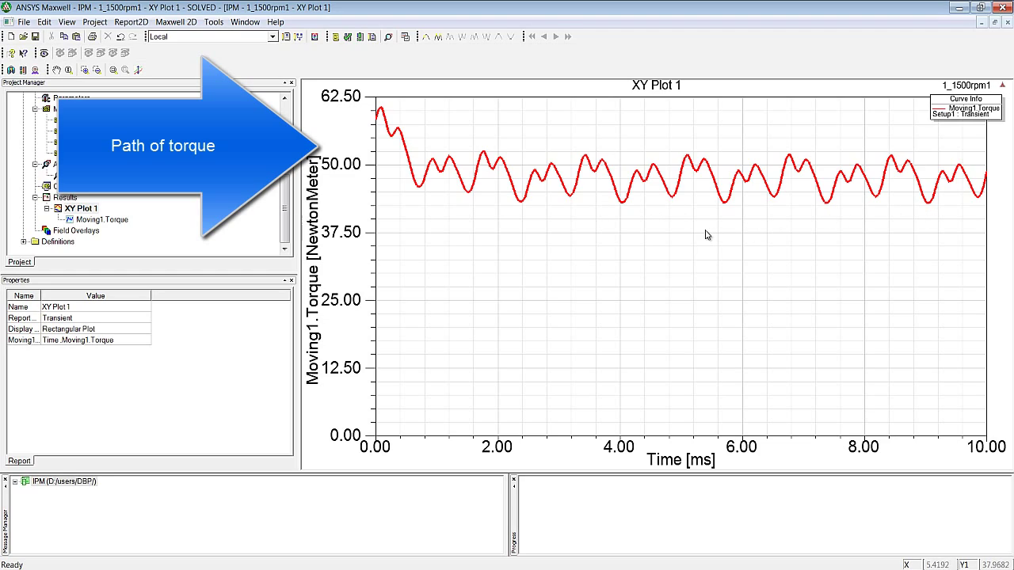
Create a rectangular transient report of CoreLoss, SolidLoss and StrandedLoss versus time.
{"action": "left_click", "coordinate": [43, 109]}
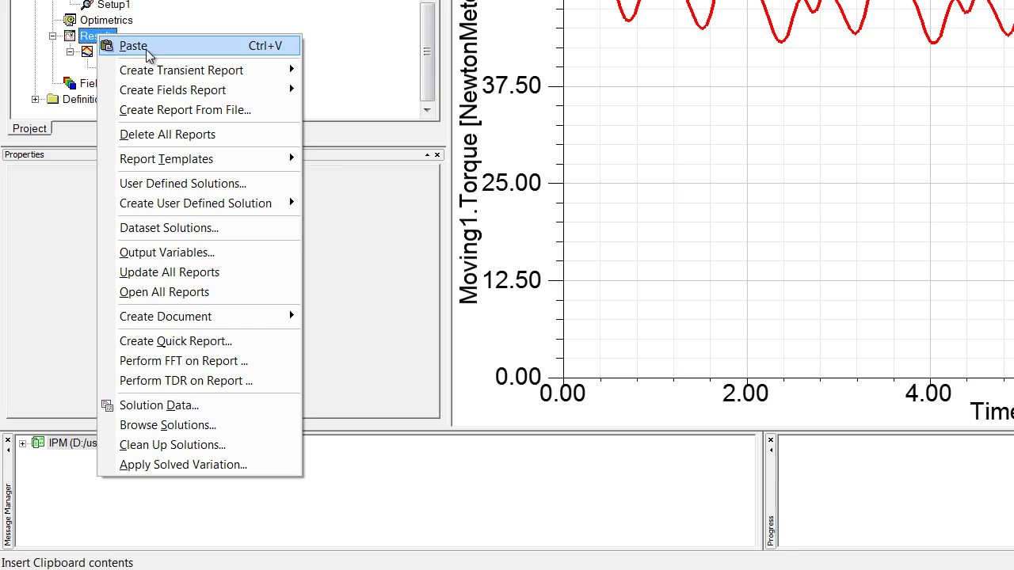
{"action": "mouse_move", "coordinate": [181, 70]}
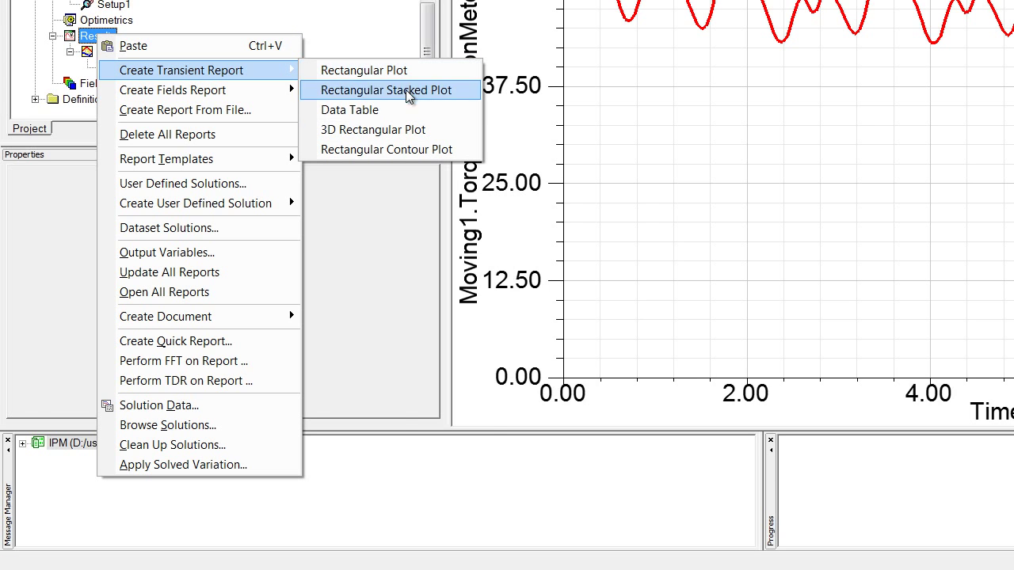
{"action": "left_click", "coordinate": [385, 90]}
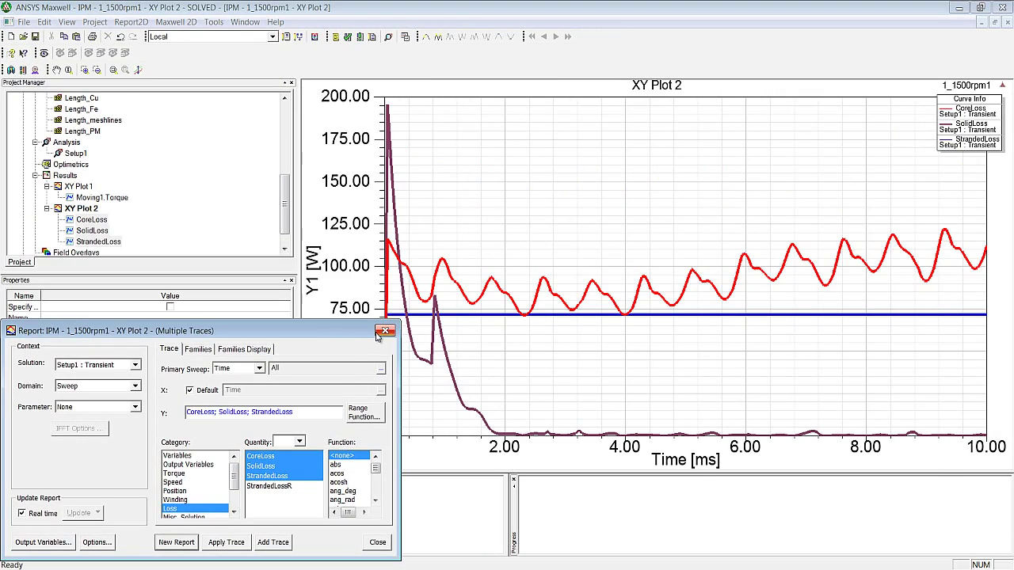
{"action": "left_click", "coordinate": [386, 330]}
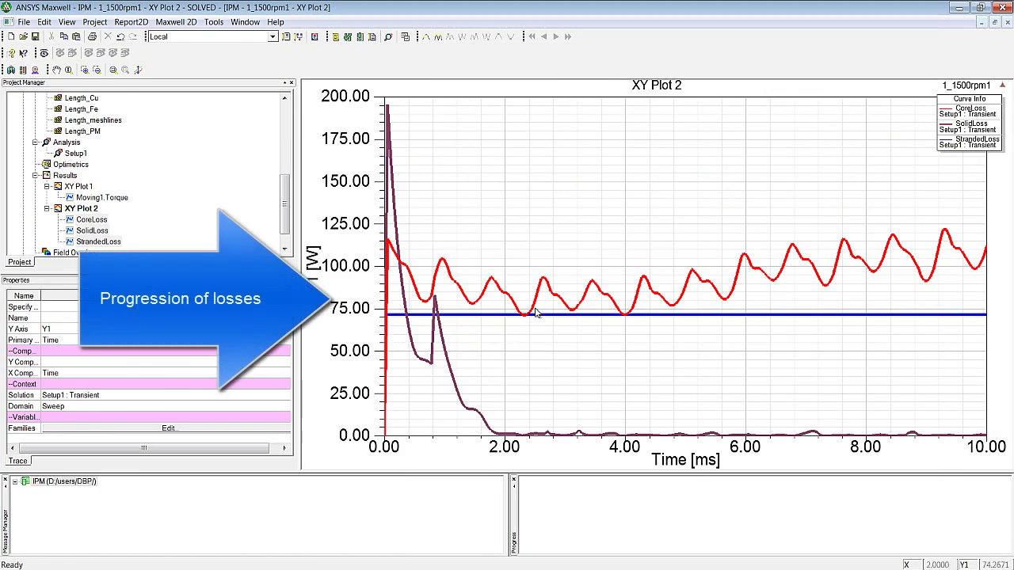
{"action": "mouse_move", "coordinate": [714, 337]}
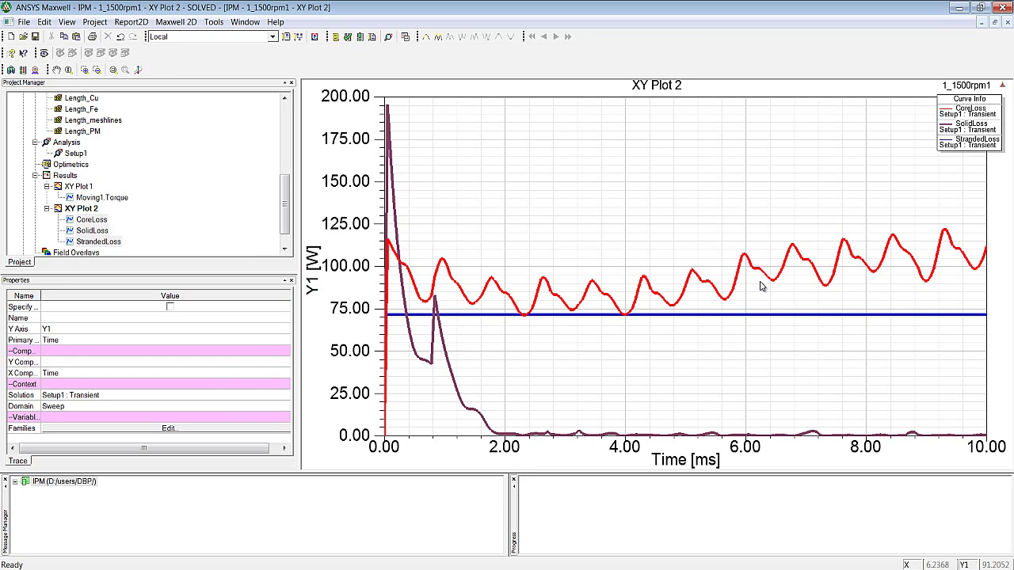
{"action": "mouse_move", "coordinate": [743, 291]}
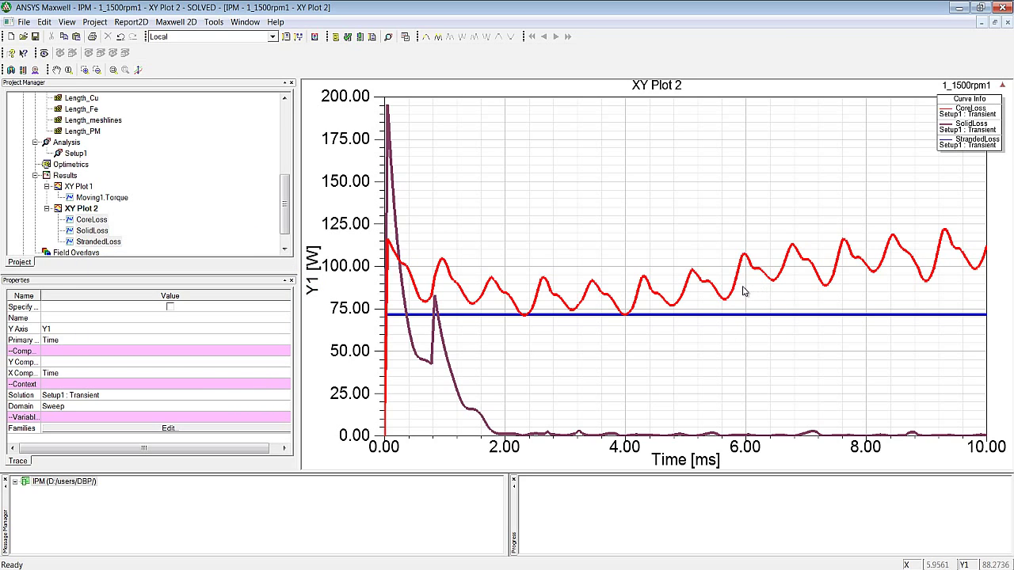
{"action": "mouse_move", "coordinate": [880, 291]}
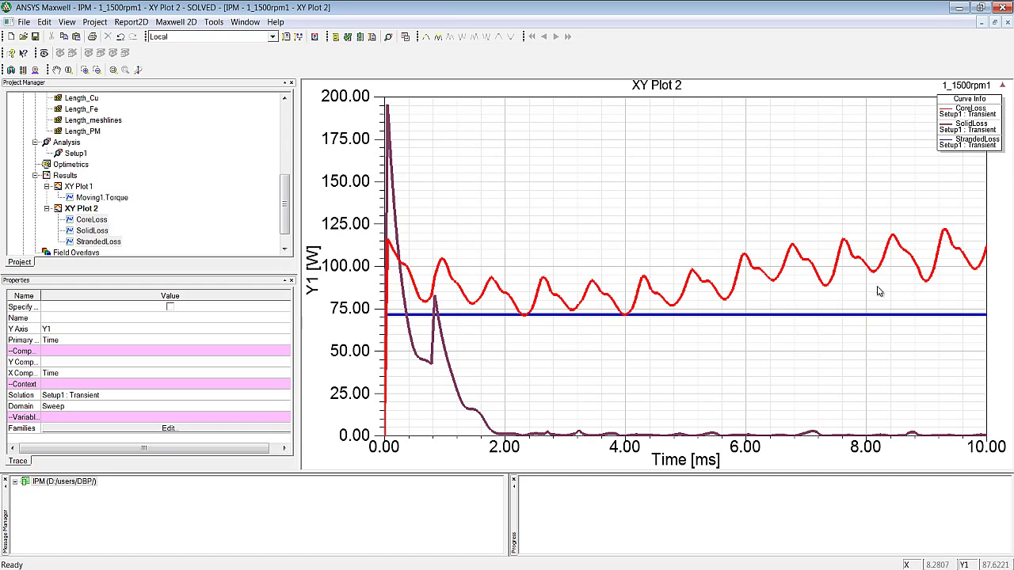
{"action": "mouse_move", "coordinate": [653, 375]}
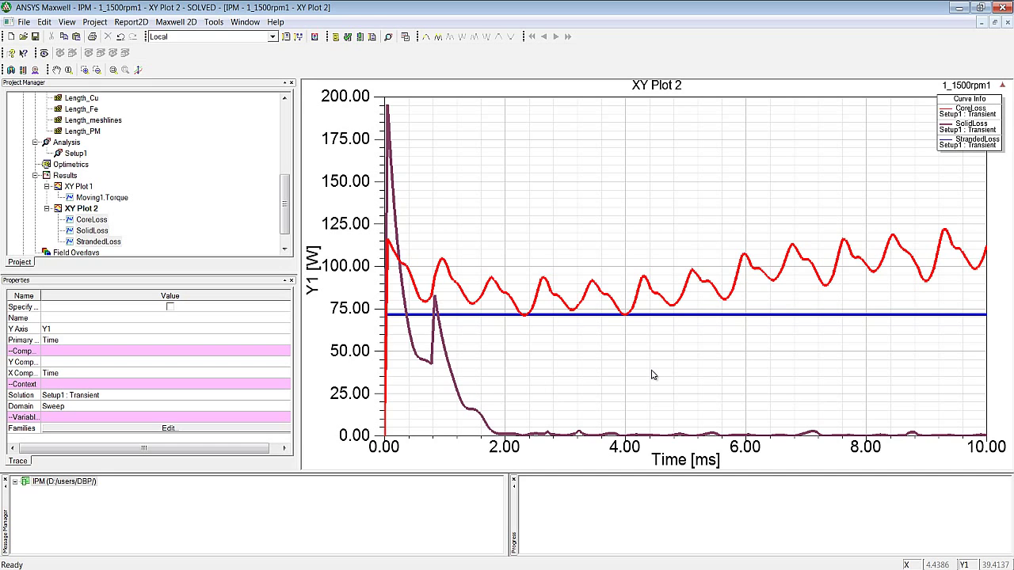
{"action": "mouse_move", "coordinate": [651, 377]}
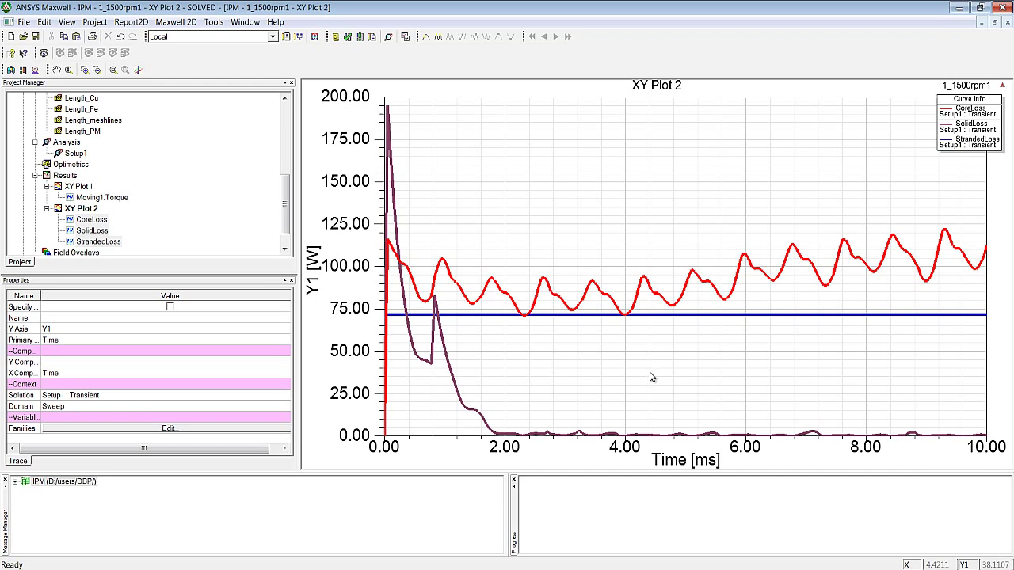
{"action": "mouse_move", "coordinate": [812, 430]}
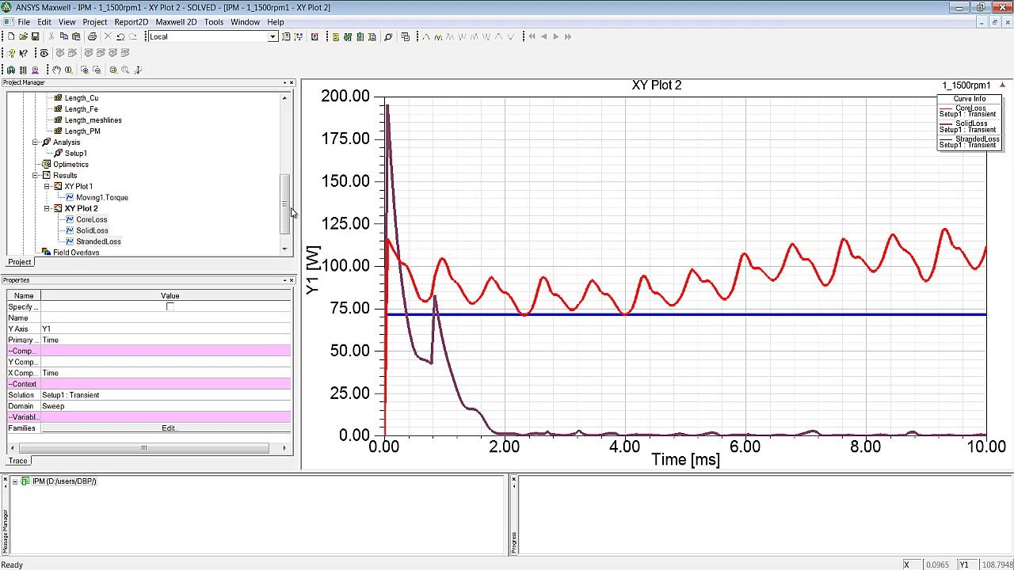
{"action": "scroll", "scroll_direction": "down", "scroll_amount": 3}
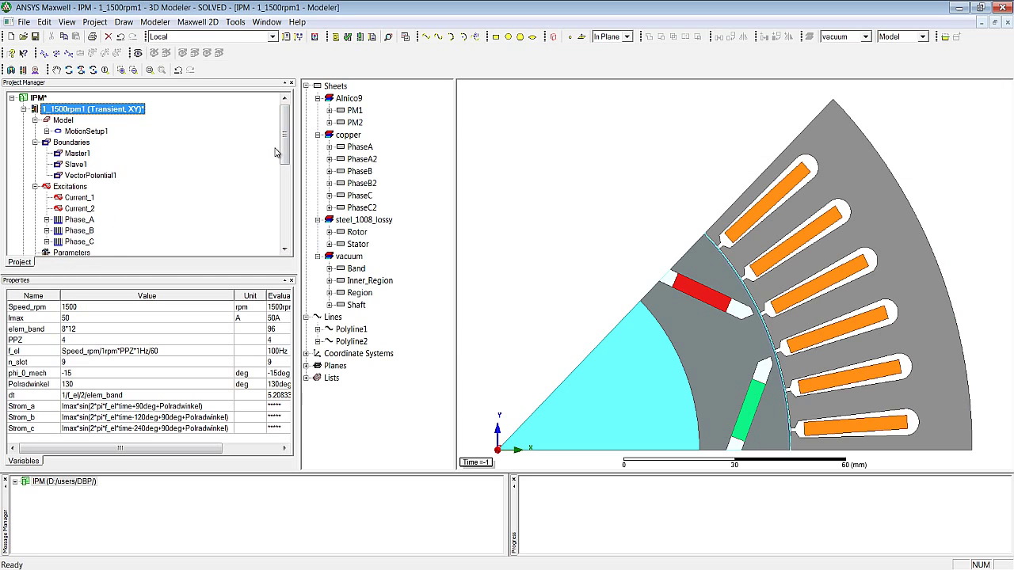
Plot the Mag_B flux density magnitude on the steel rotor and stator.
{"action": "scroll", "scroll_direction": "down", "scroll_amount": 3}
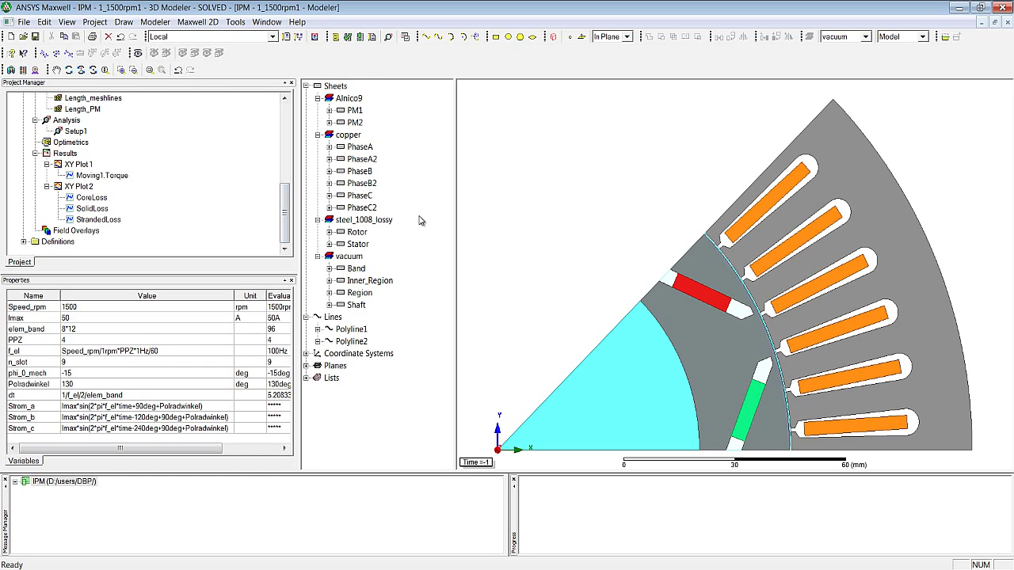
{"action": "left_click", "coordinate": [357, 244]}
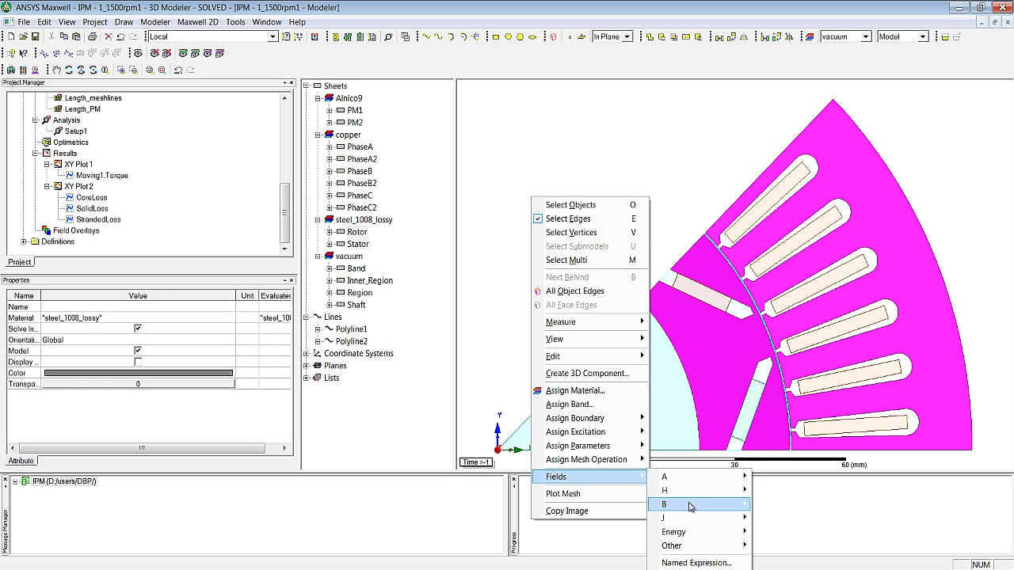
{"action": "left_click", "coordinate": [664, 505]}
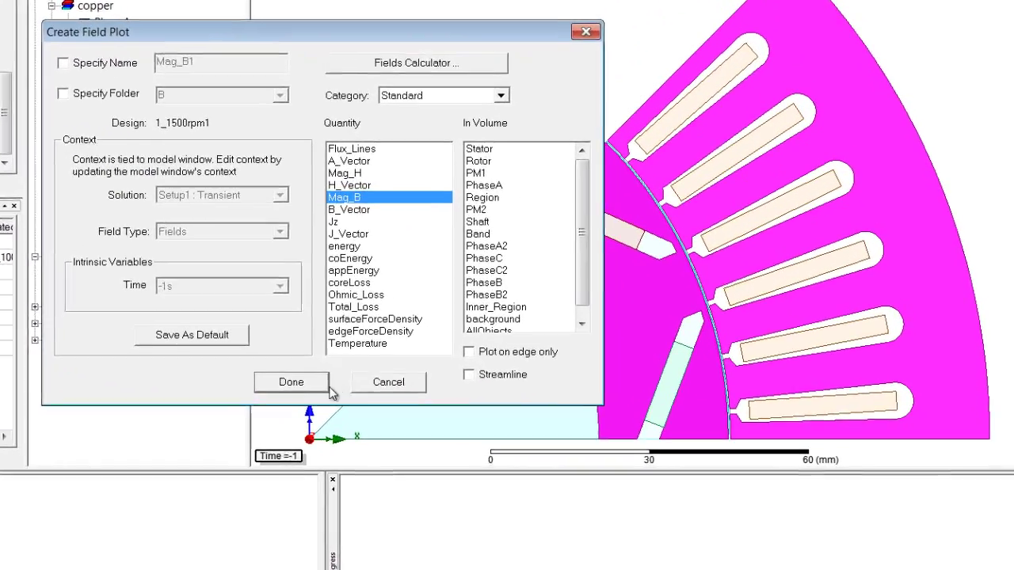
{"action": "left_click", "coordinate": [291, 382]}
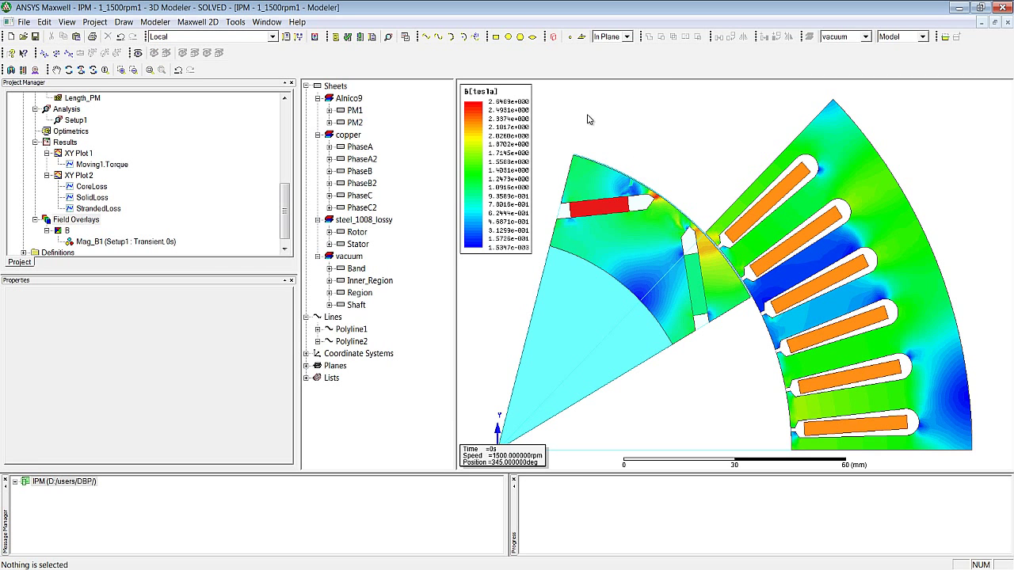
{"action": "mouse_move", "coordinate": [481, 150]}
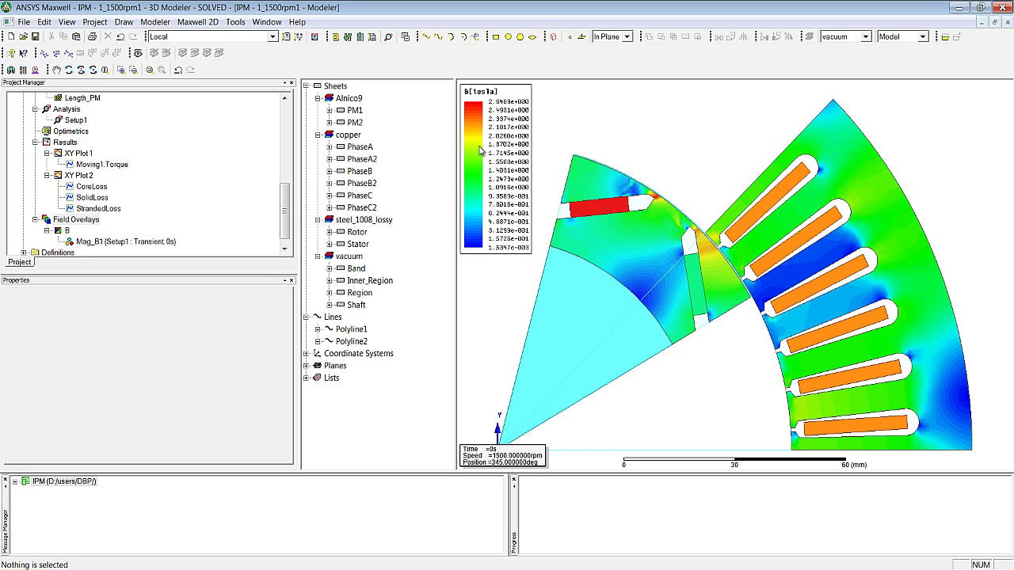
Plot current density Jz on the windings PhaseA through PhaseC2.
{"action": "left_click", "coordinate": [348, 134]}
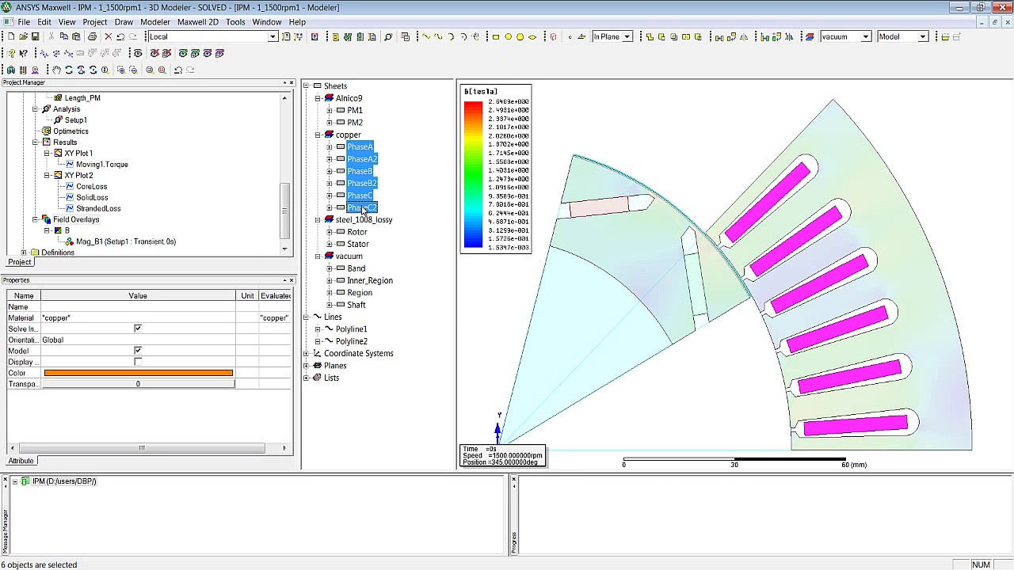
{"action": "right_click", "coordinate": [362, 196]}
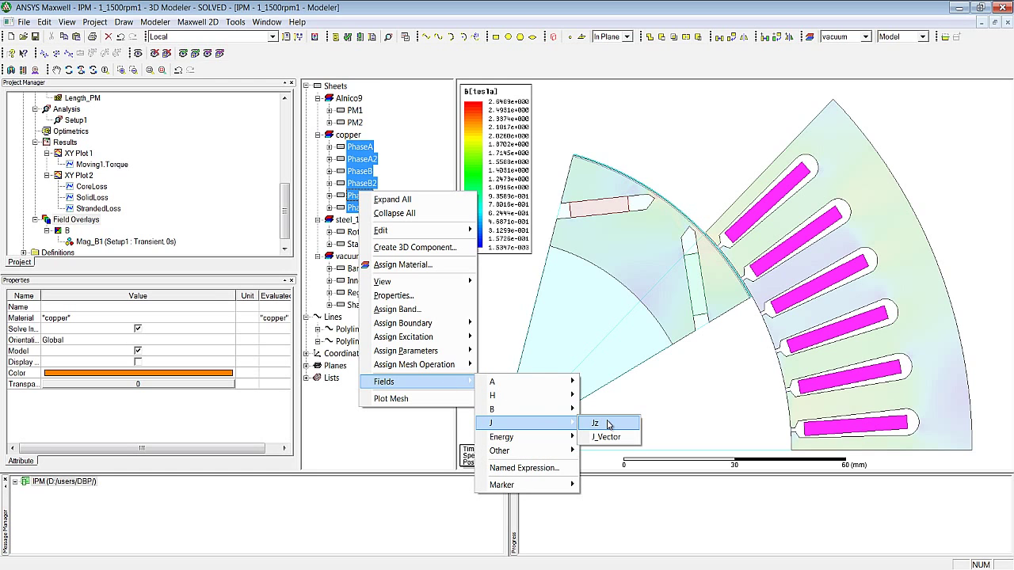
{"action": "left_click", "coordinate": [595, 423]}
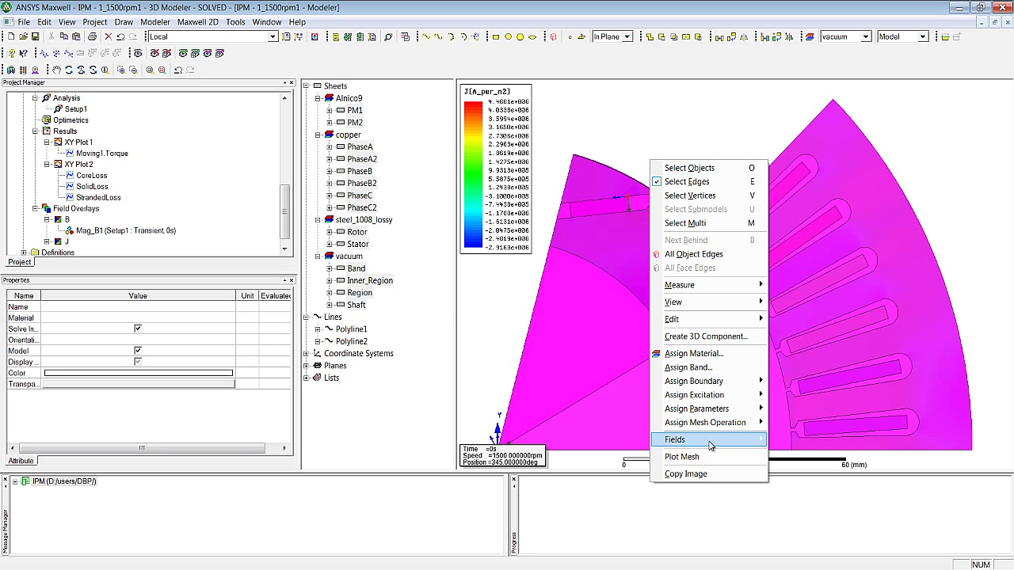
Add a Flux_Lines plot of vector potential A, styled with a black colour ramp.
{"action": "left_click", "coordinate": [674, 439]}
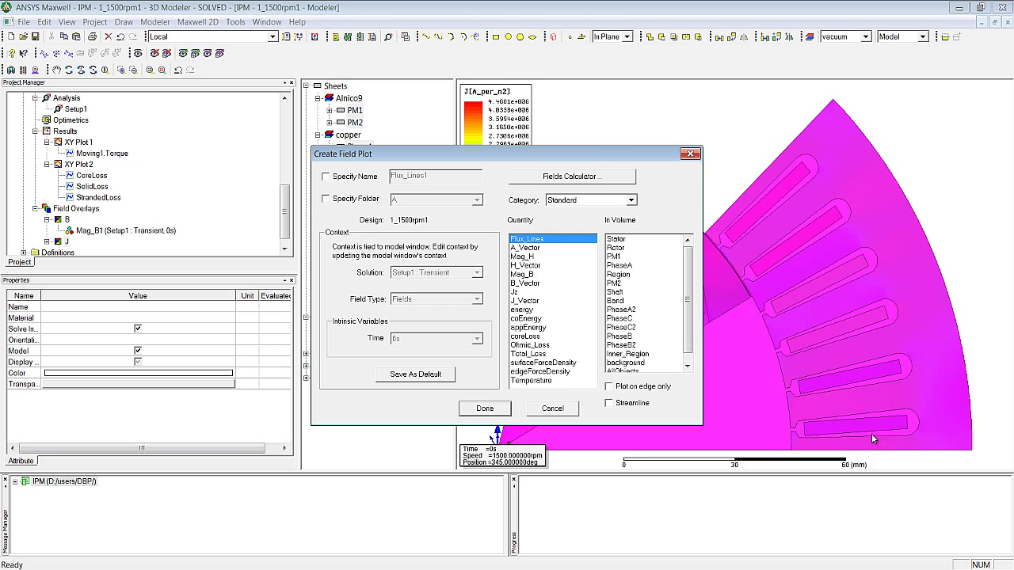
{"action": "left_click", "coordinate": [484, 408]}
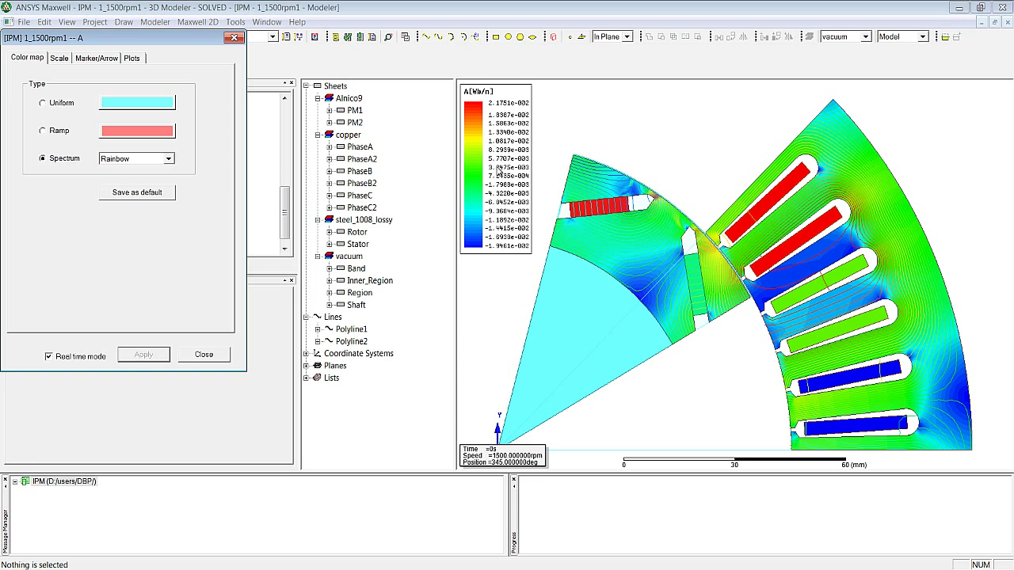
{"action": "left_click", "coordinate": [43, 131]}
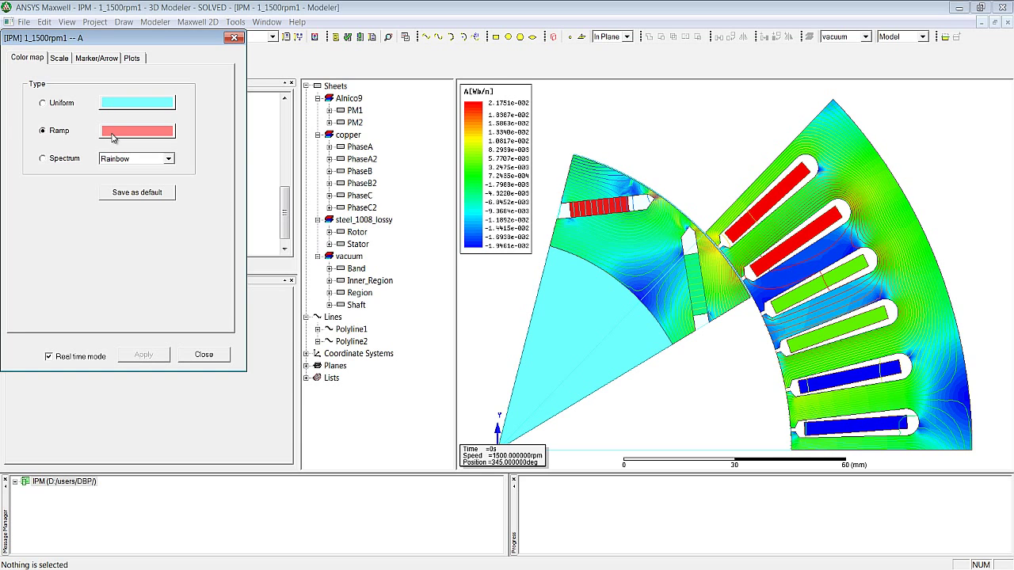
{"action": "left_click", "coordinate": [136, 131]}
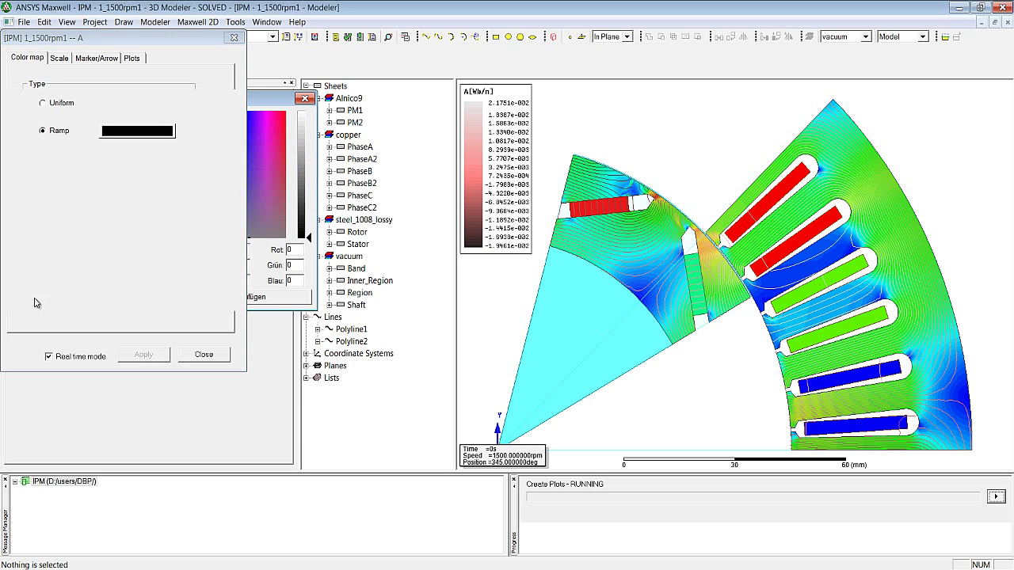
{"action": "left_click", "coordinate": [204, 354]}
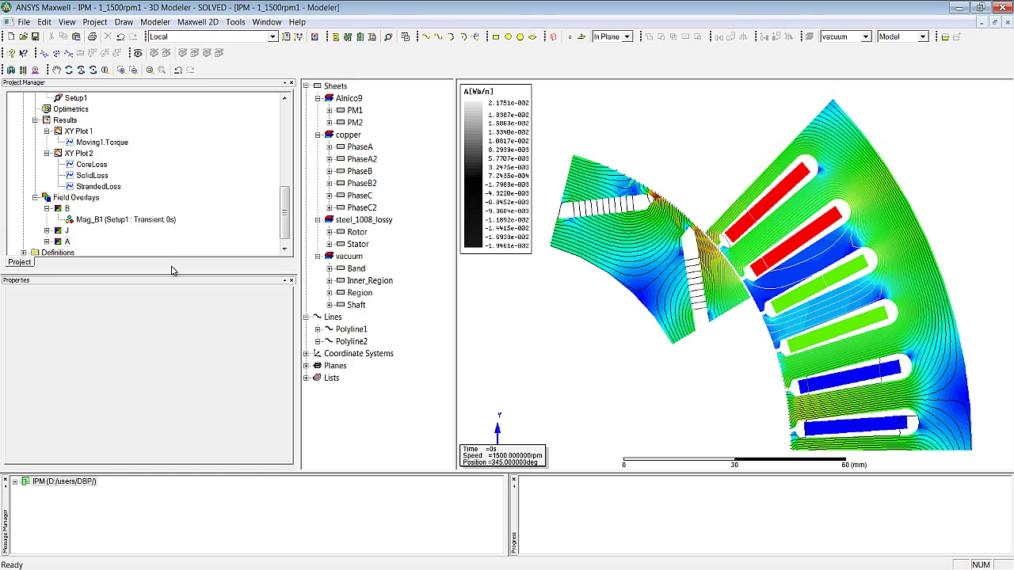
{"action": "mouse_move", "coordinate": [90, 213]}
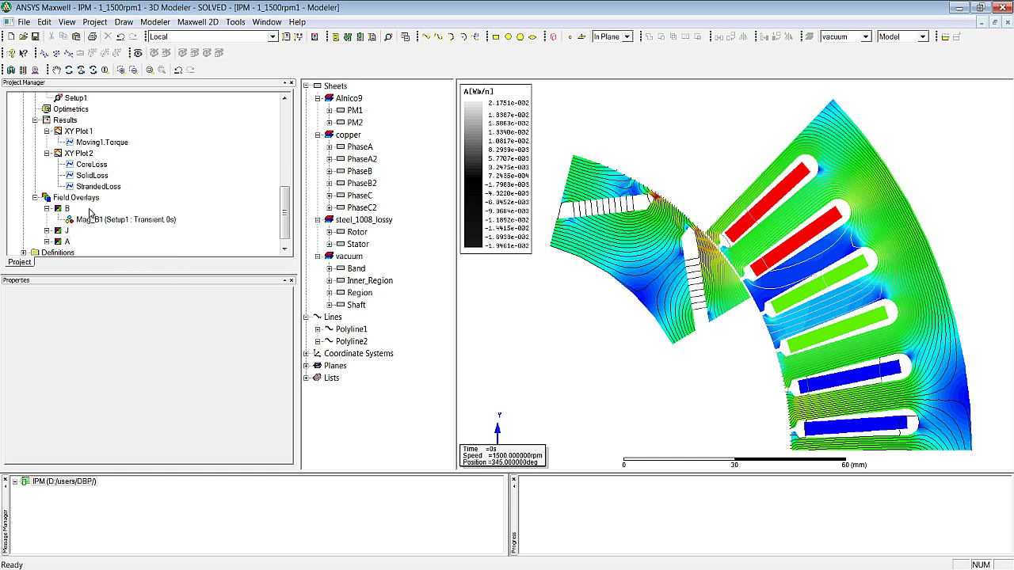